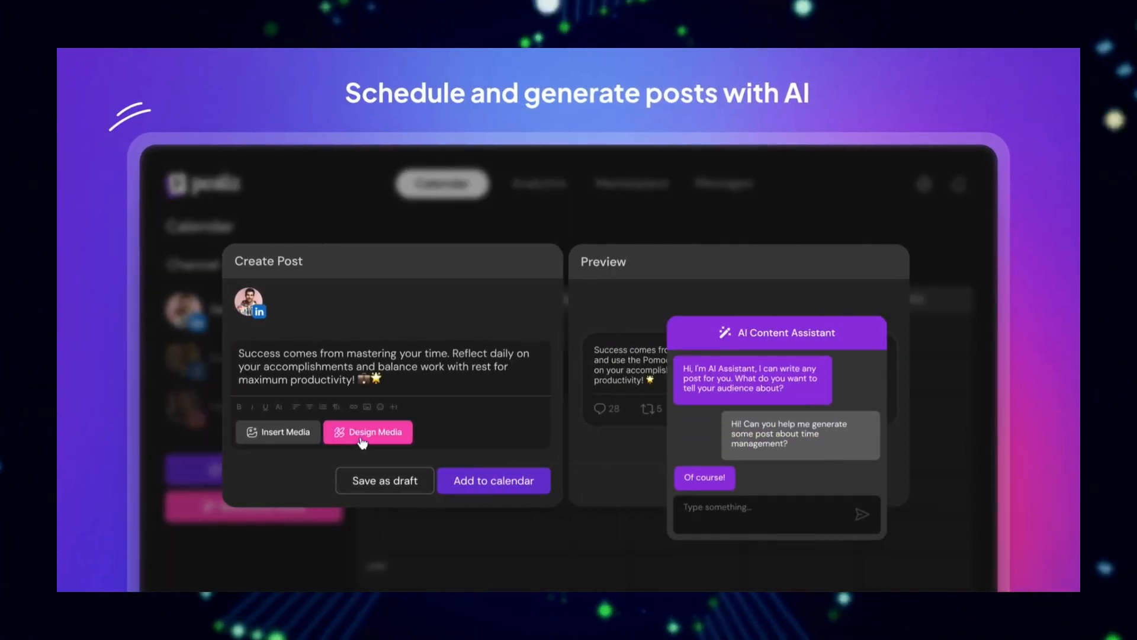
- Step through Postiz's Calendar, Analytics, Marketplace and Messages views, then reach the postiz-app repository on GitHub
left_click(368, 432)
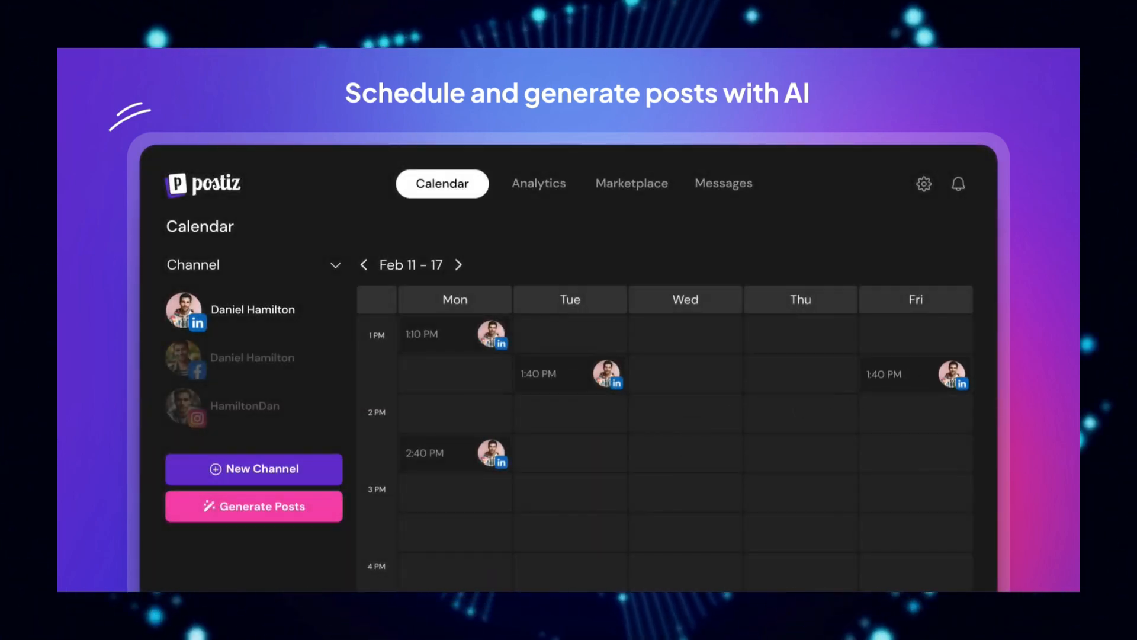
left_click(522, 183)
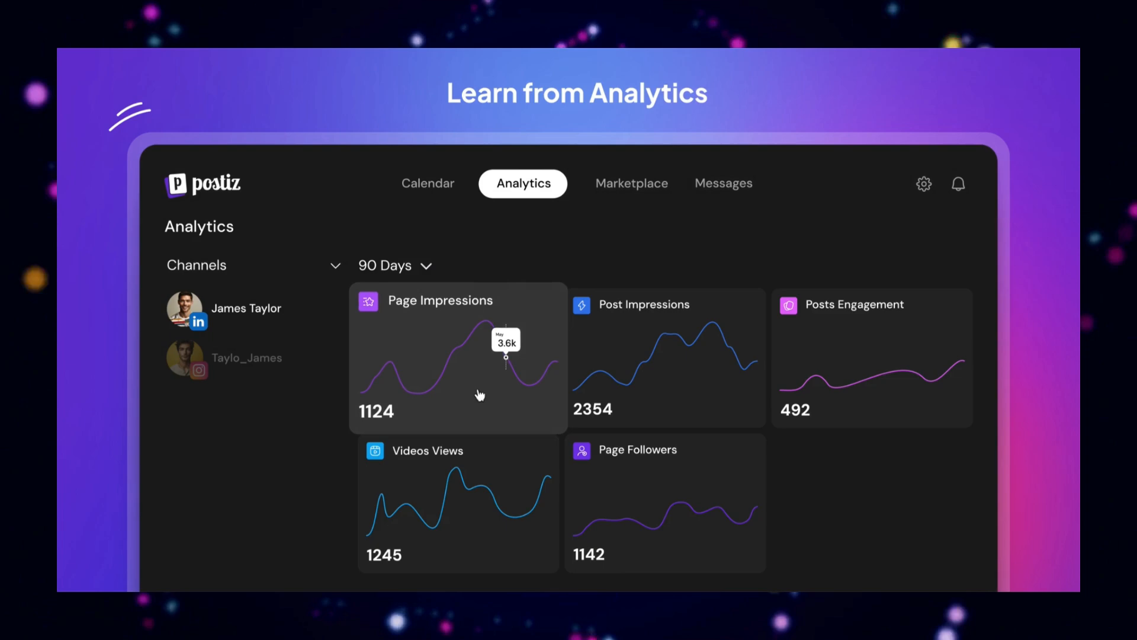
left_click(611, 183)
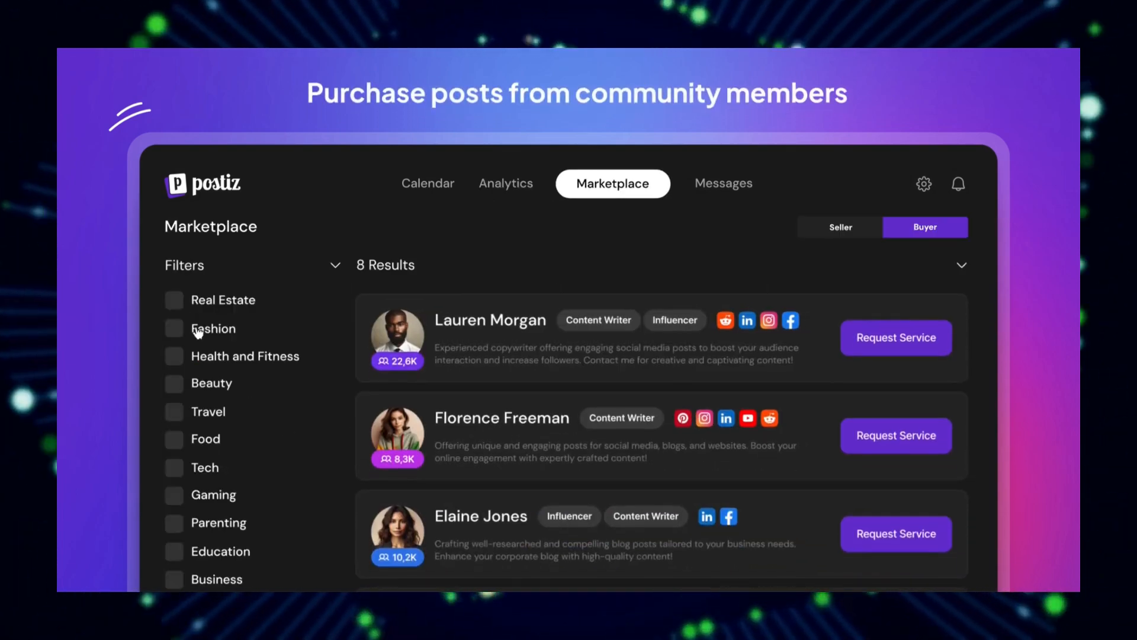
left_click(723, 183)
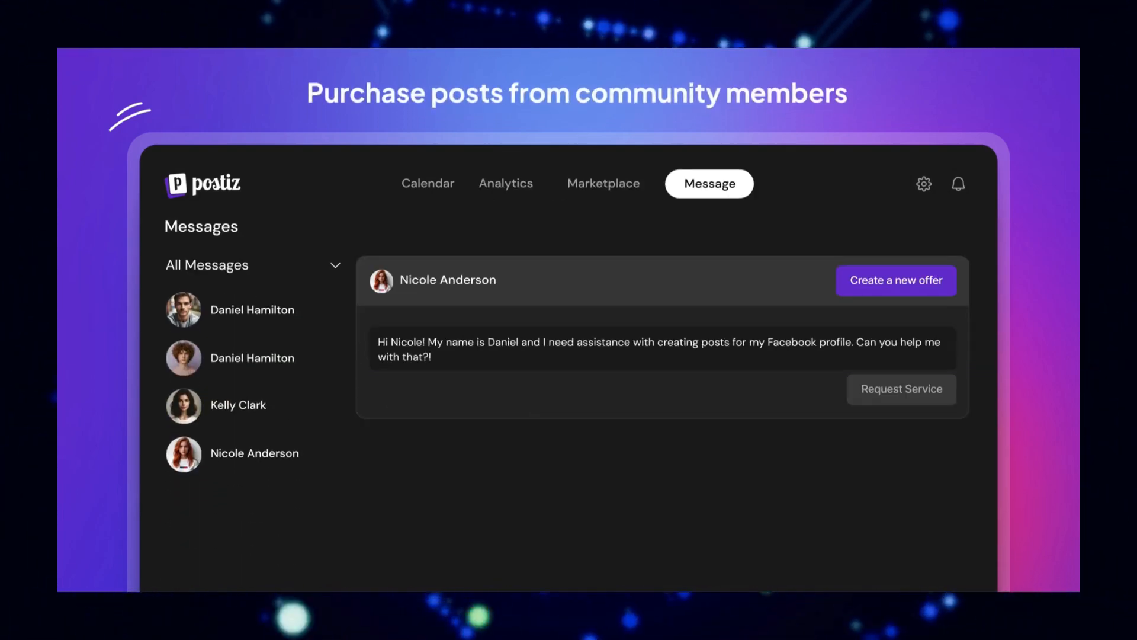
left_click(895, 281)
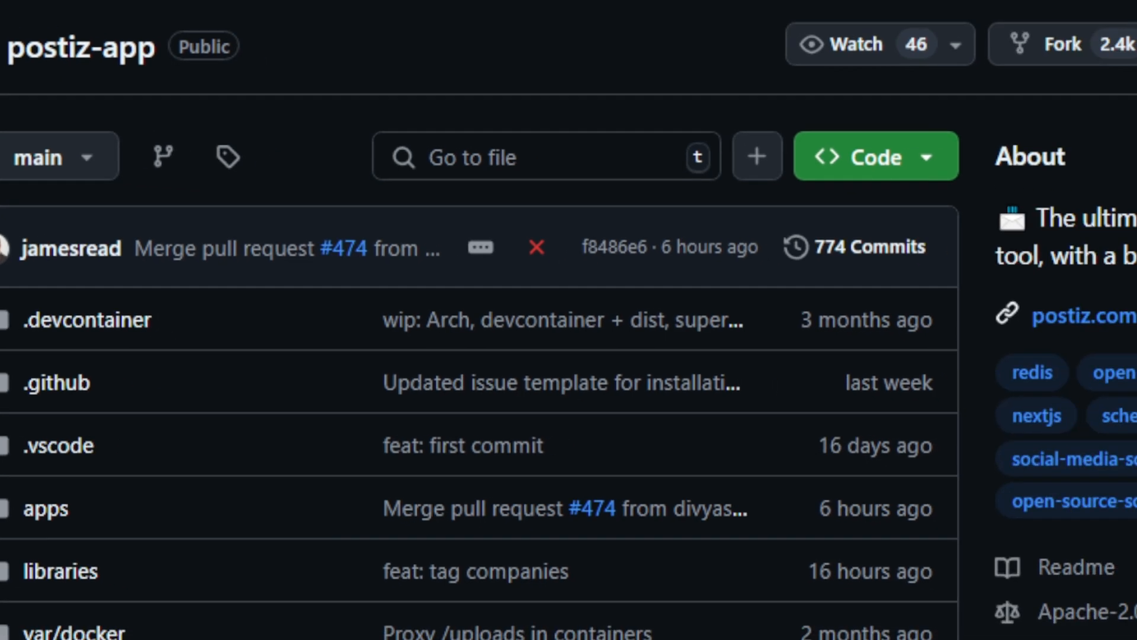
scroll("right", 3)
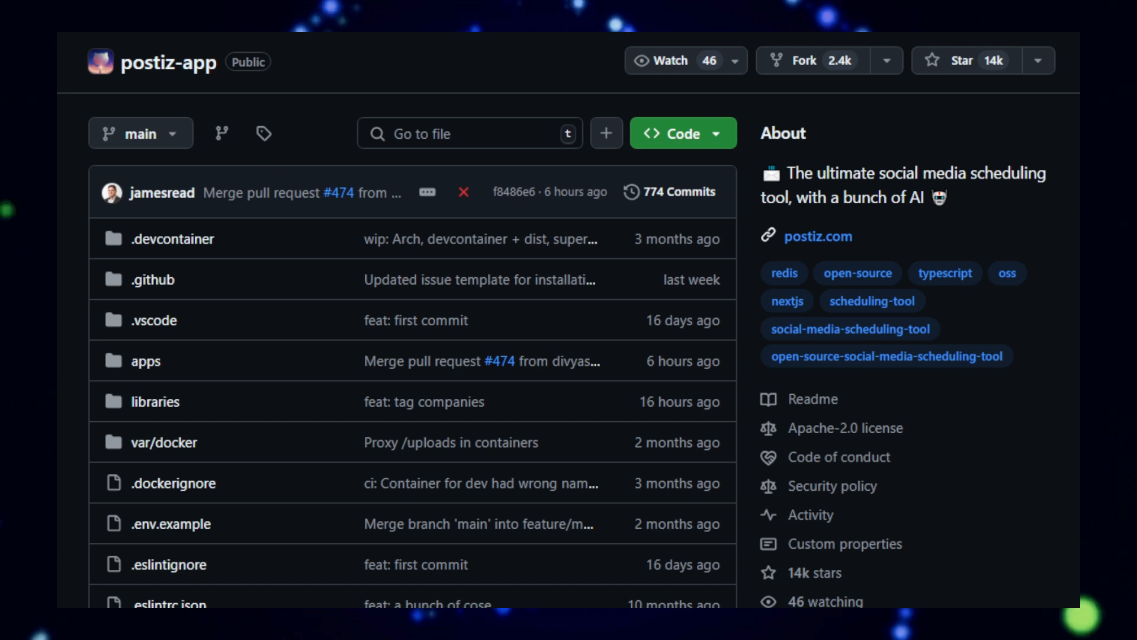
scroll("down", 3)
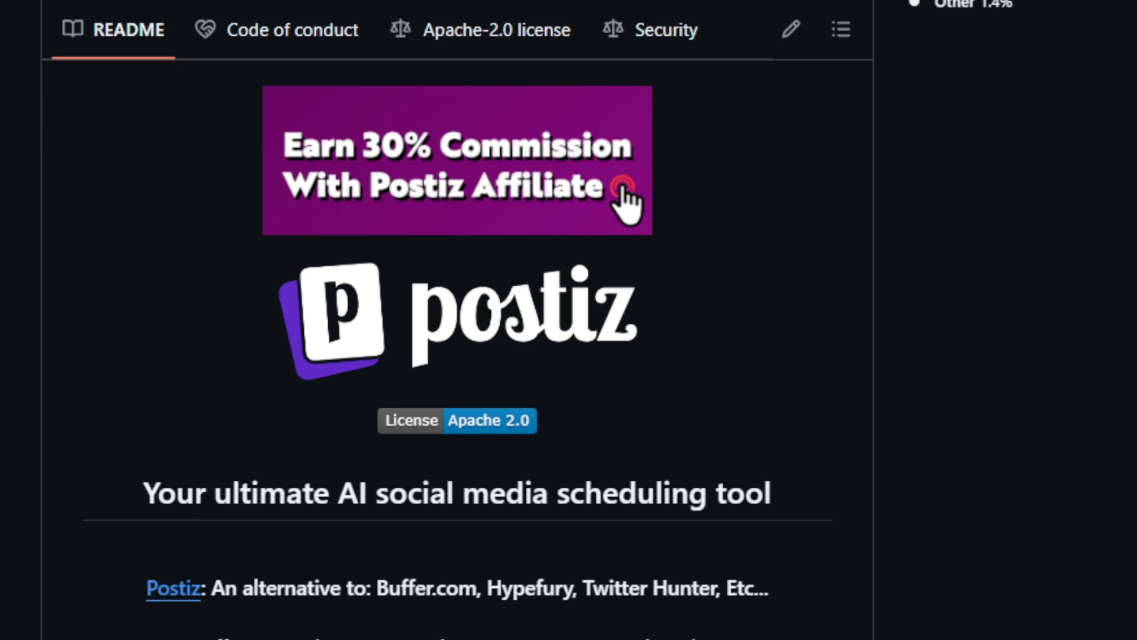
scroll("down", 3)
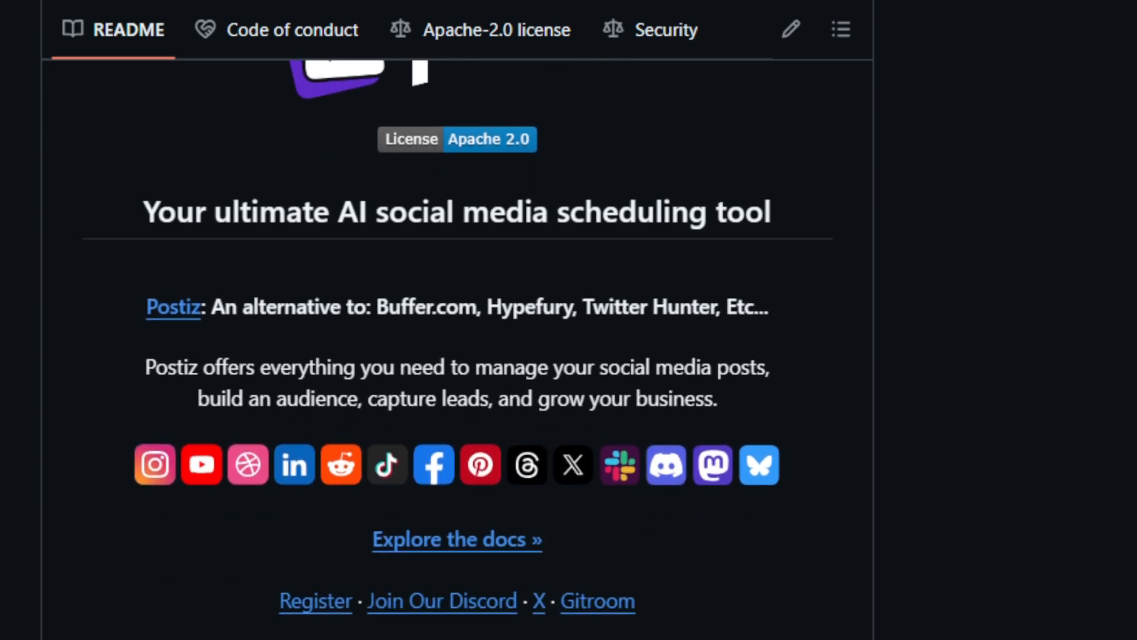
scroll("down", 3)
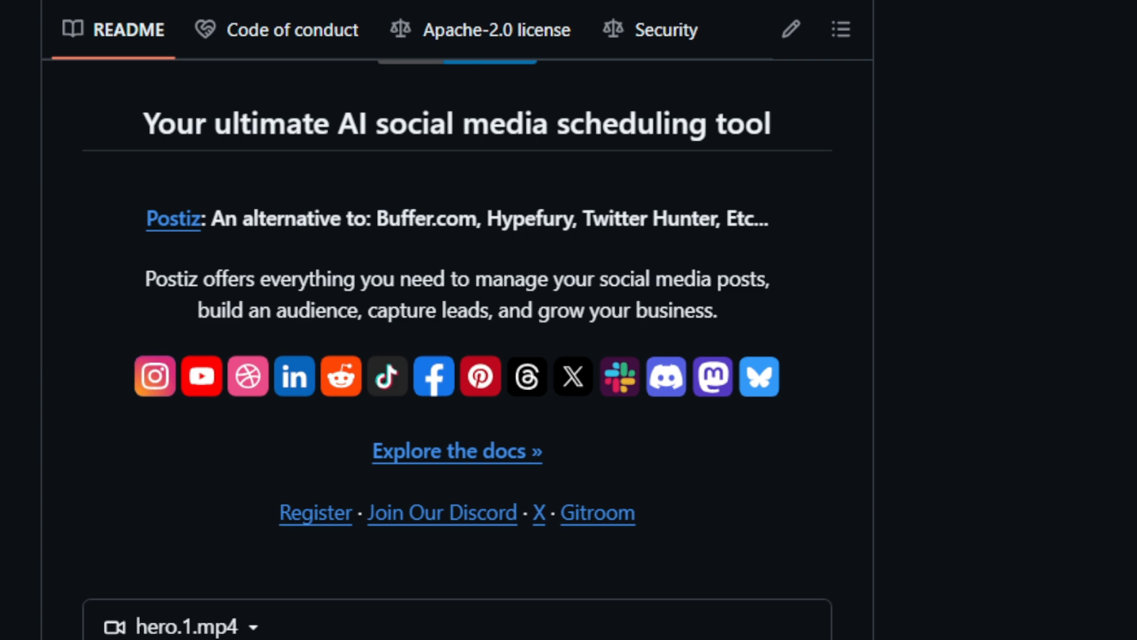
scroll("down", 3)
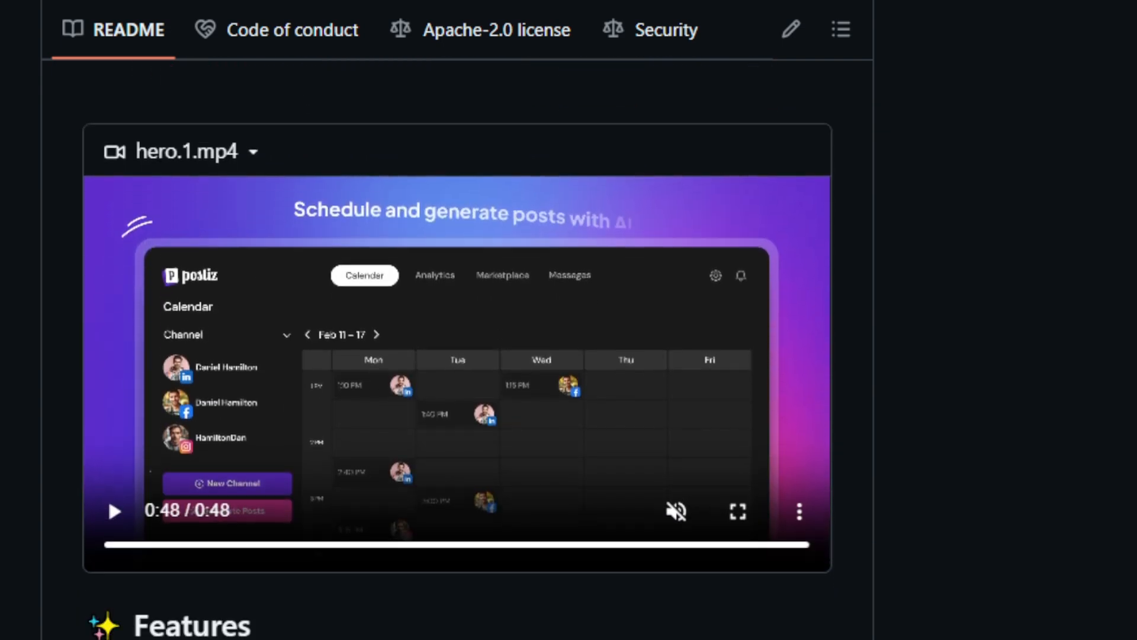
scroll("up", 3)
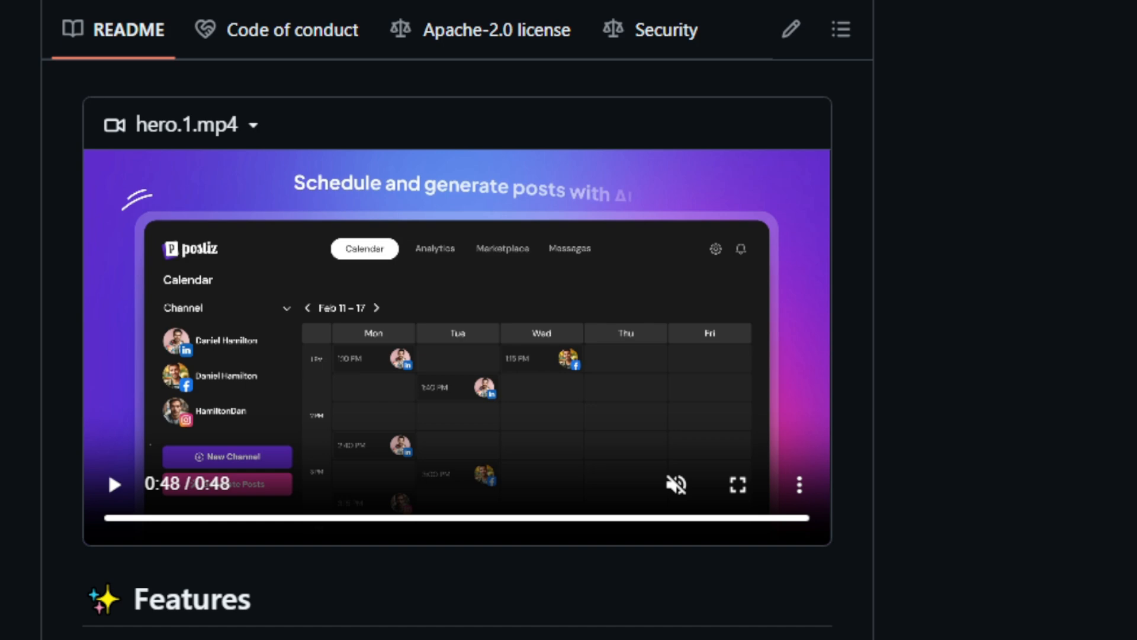
mouse_move(114, 487)
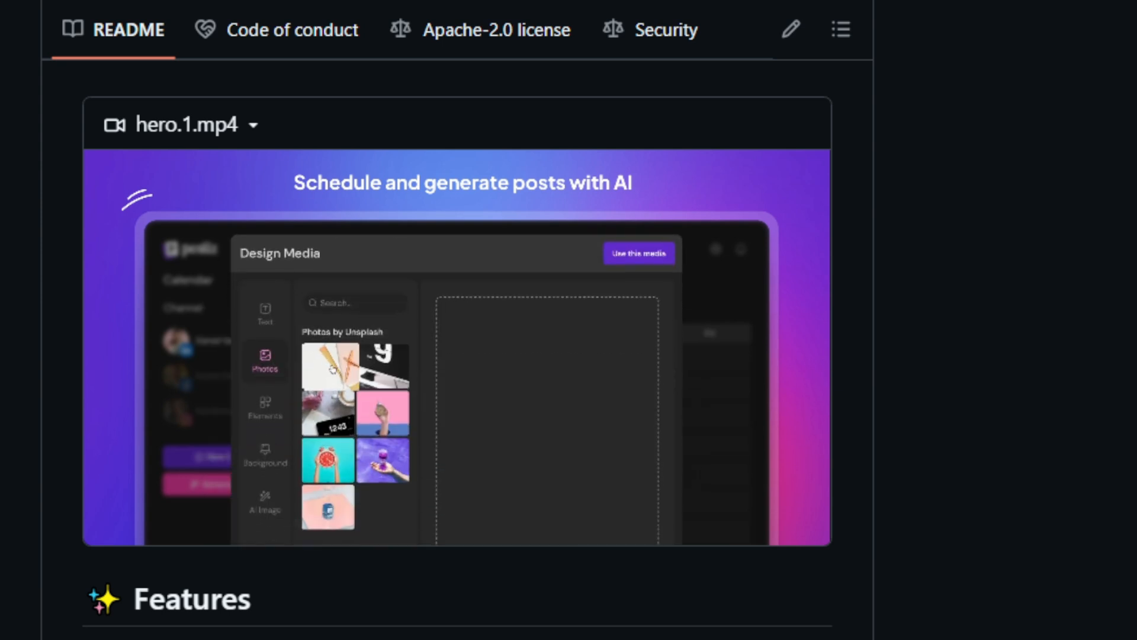
scroll("down", 3)
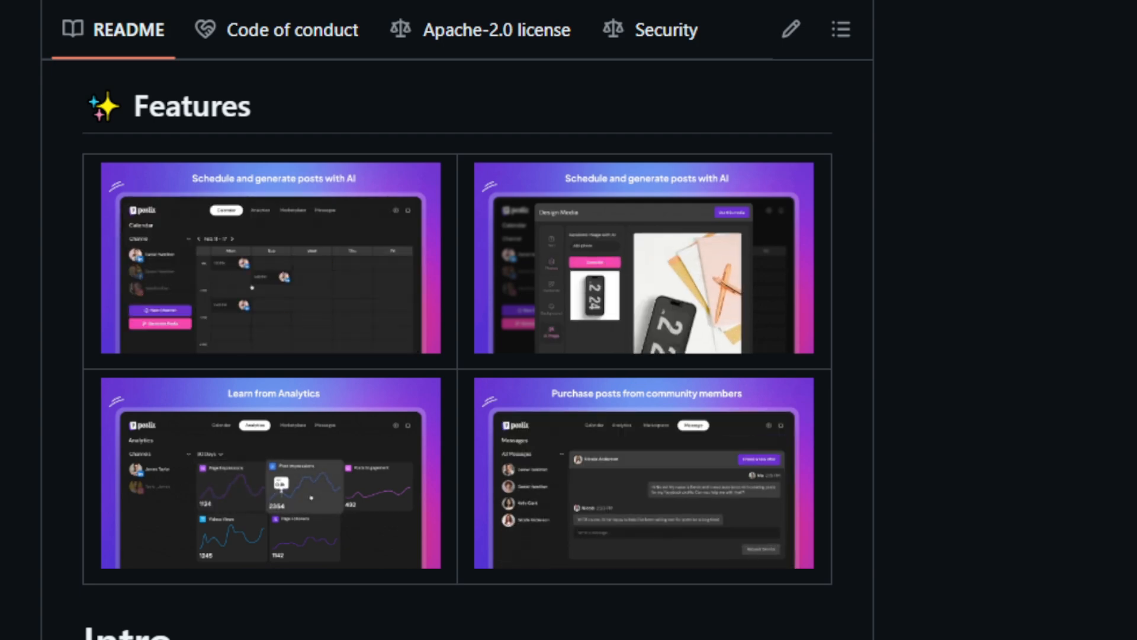
scroll("down", 3)
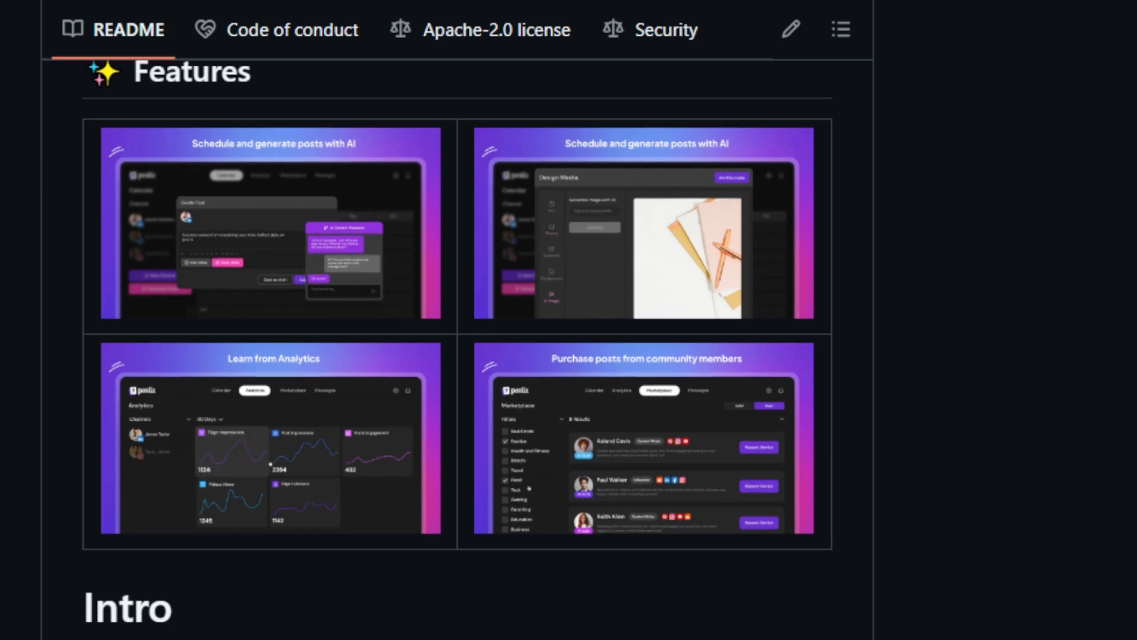
scroll("down", 3)
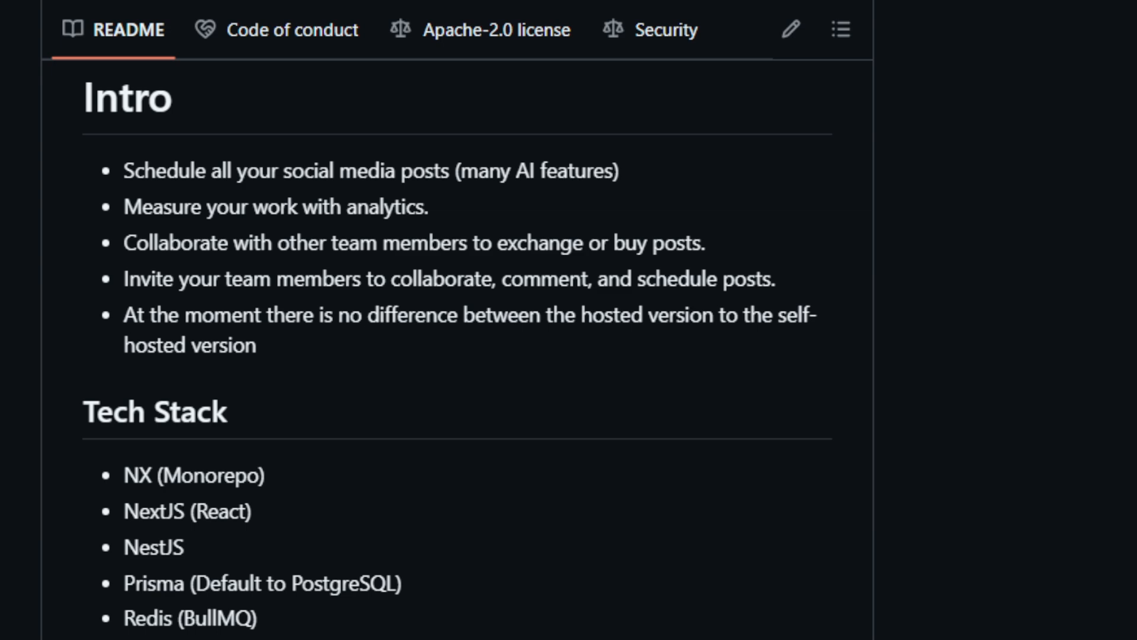
scroll("down", 3)
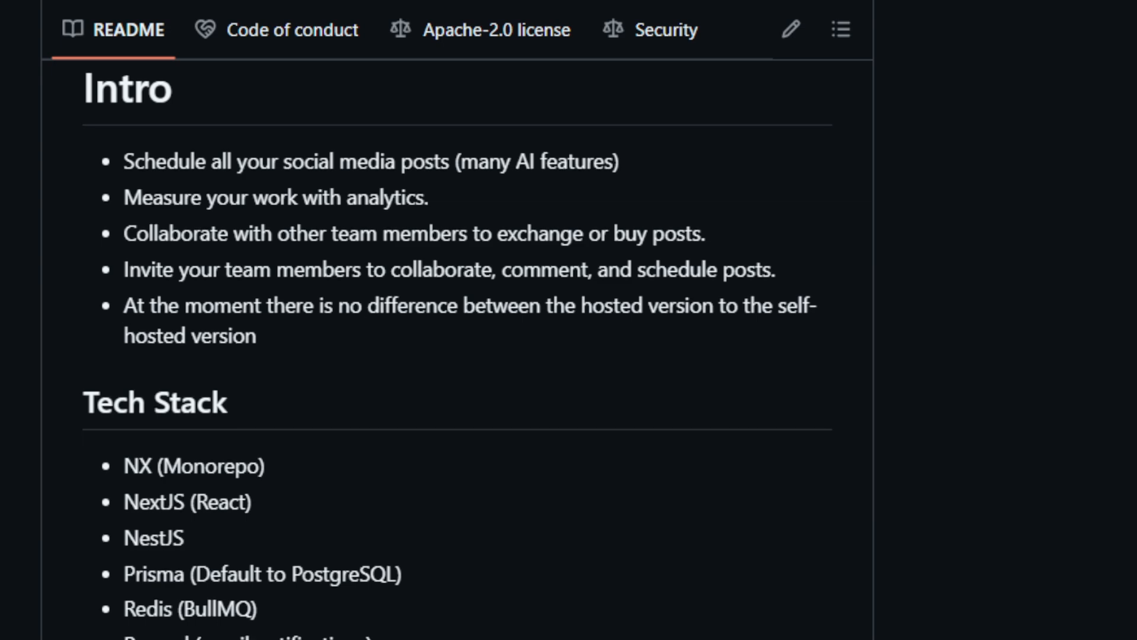
scroll("down", 3)
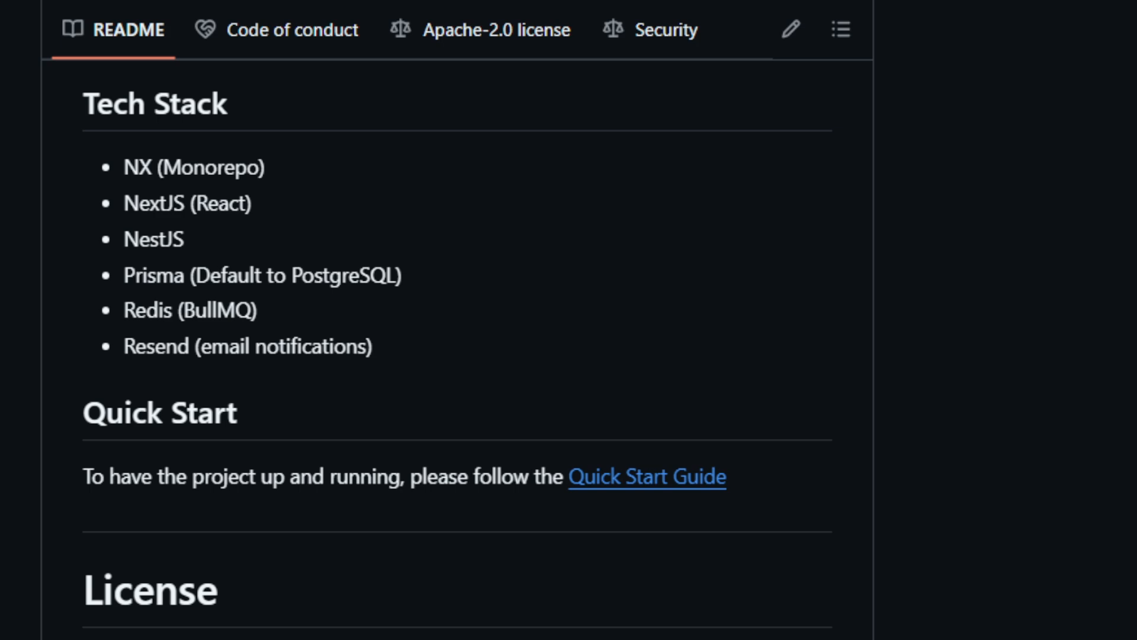
scroll("down", 3)
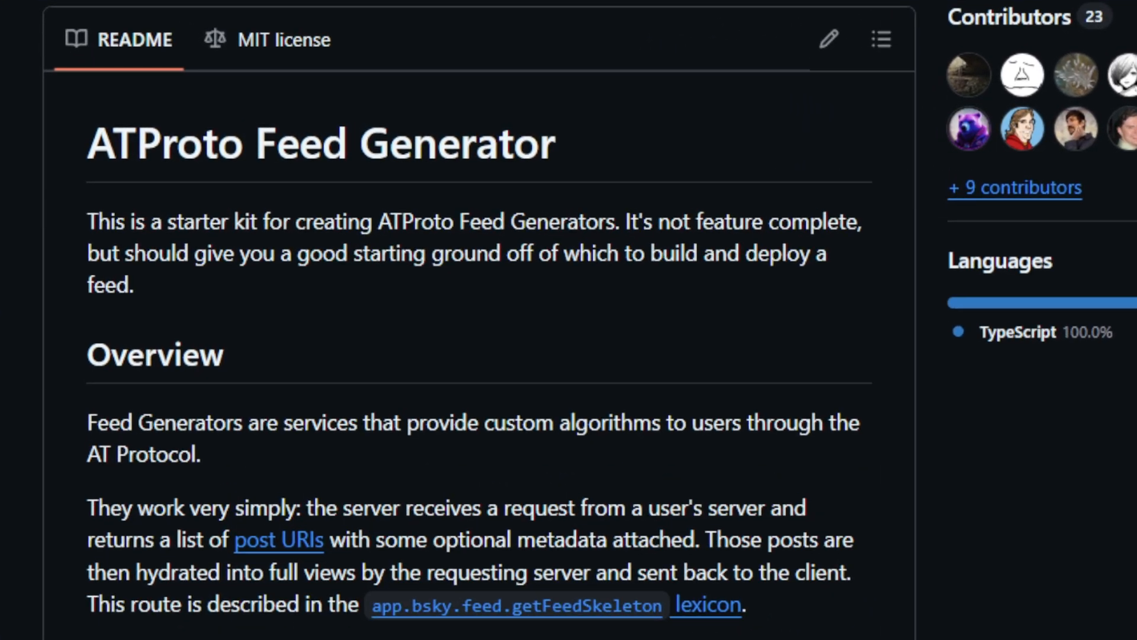
- Read the Feed Generator README's Overview and request flow sections
scroll("down", 3)
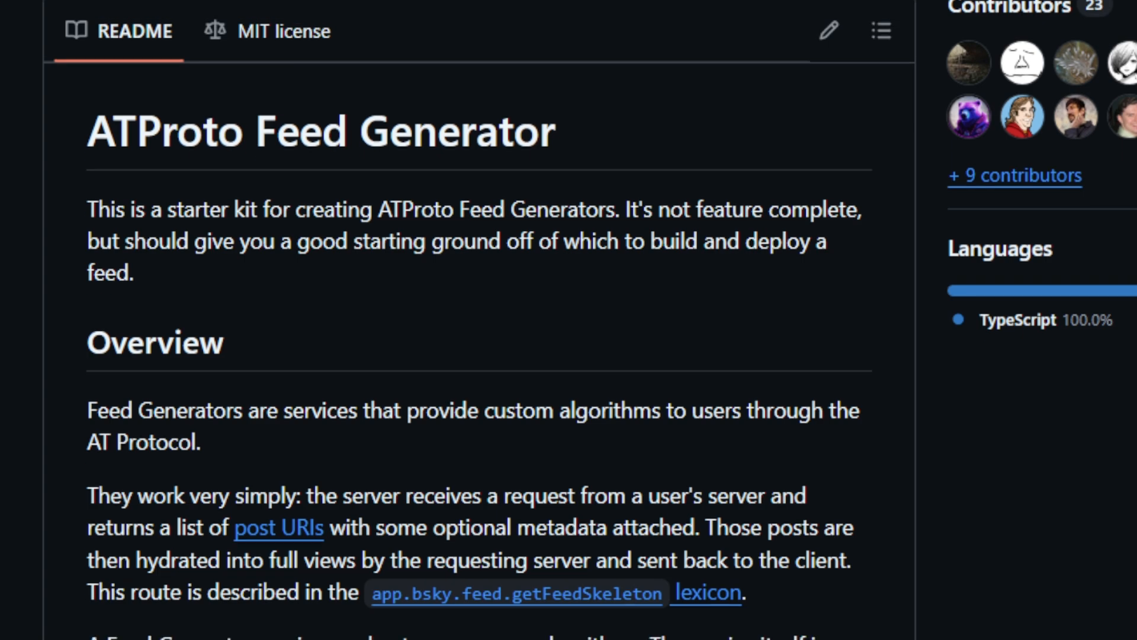
scroll("down", 3)
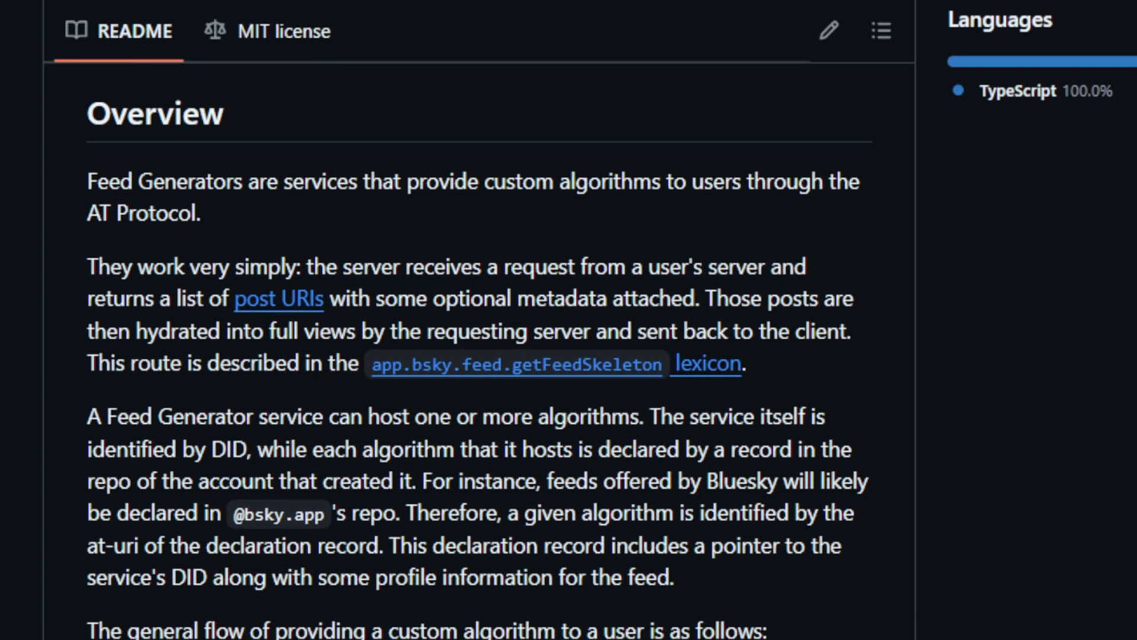
scroll("down", 3)
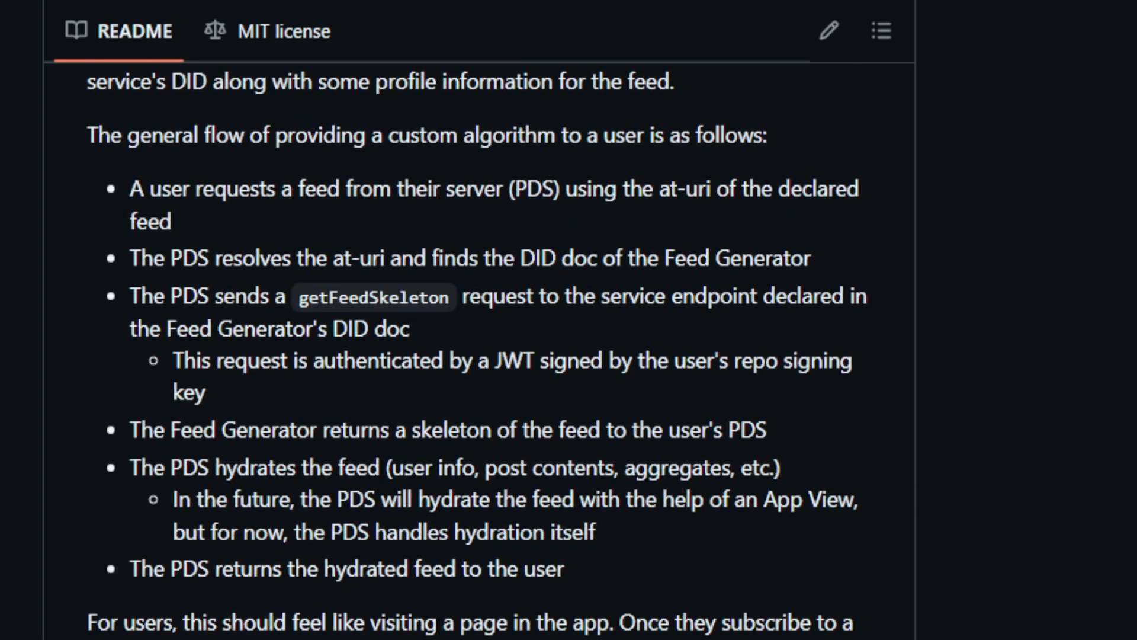
scroll("down", 3)
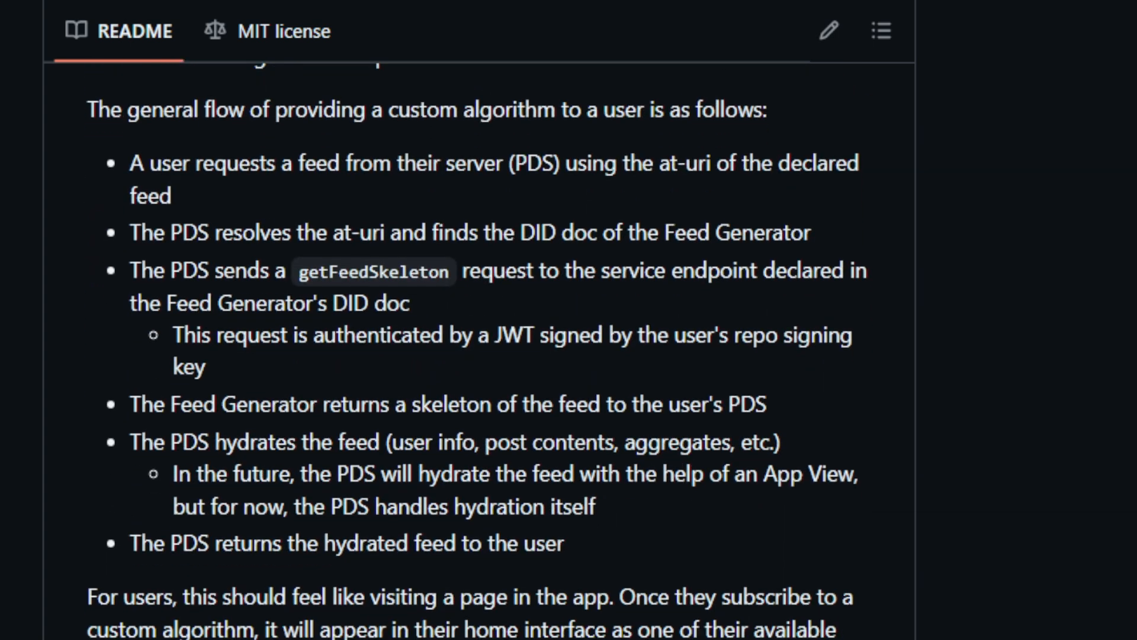
- Continue down through Getting Started, Deploying and Publishing your feed
scroll("down", 3)
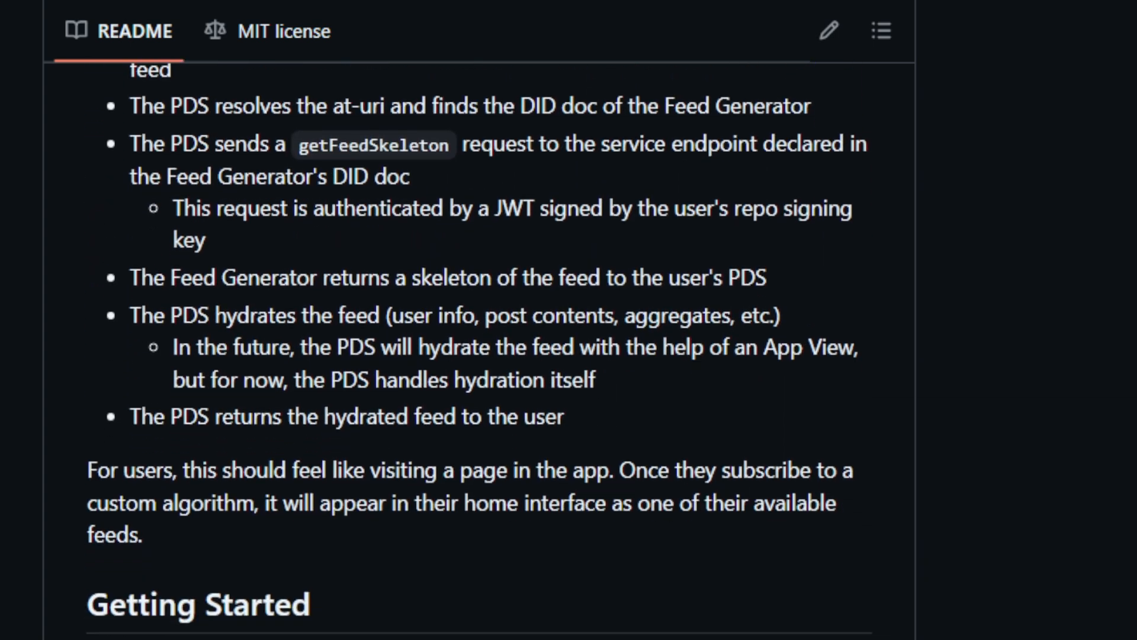
scroll("down", 3)
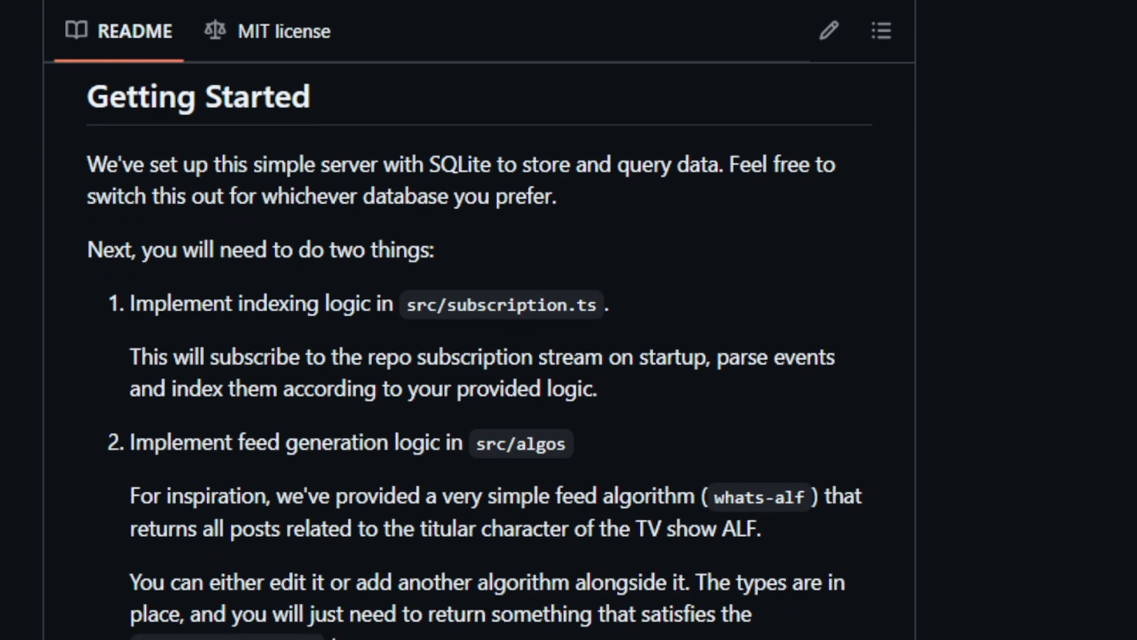
scroll("down", 3)
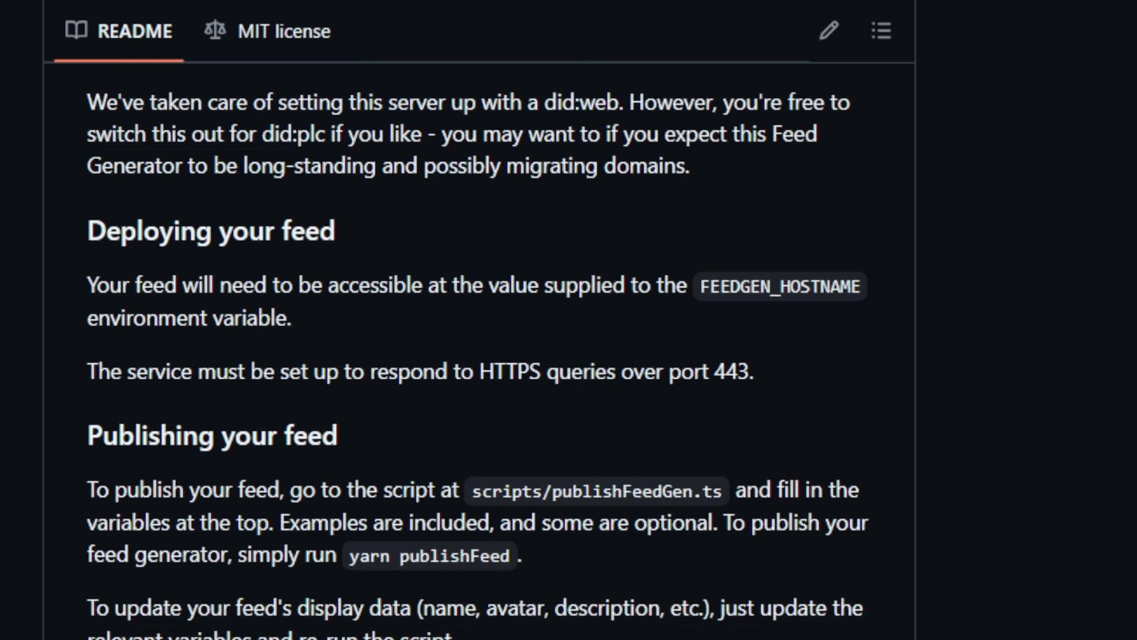
scroll("down", 3)
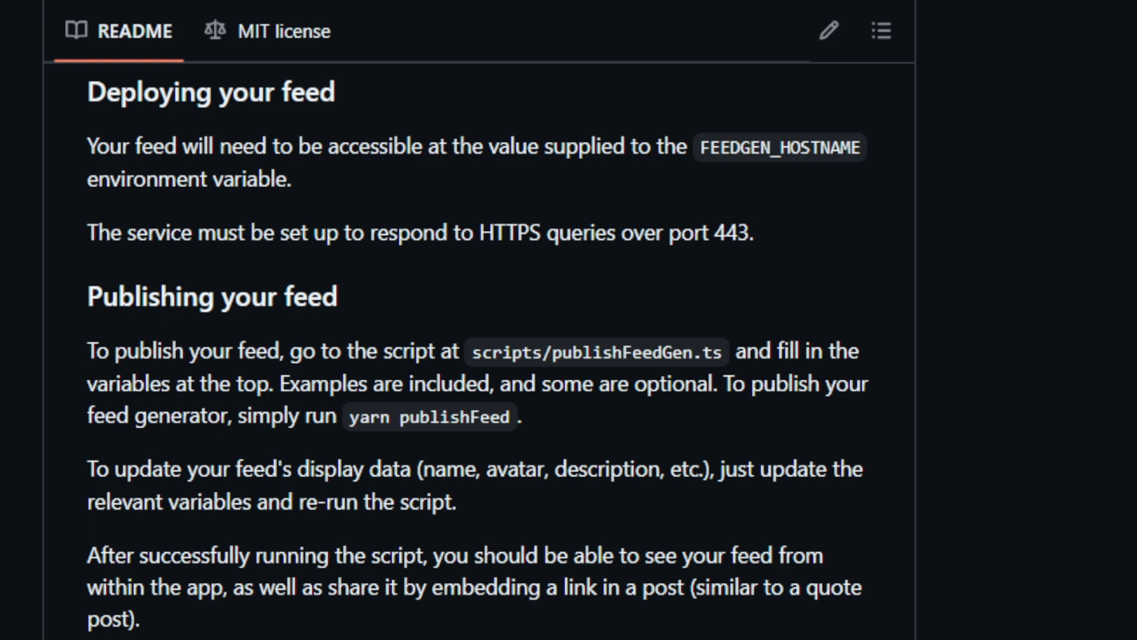
- Read the README from Running the Server through Authentication and Pagination
scroll("down", 3)
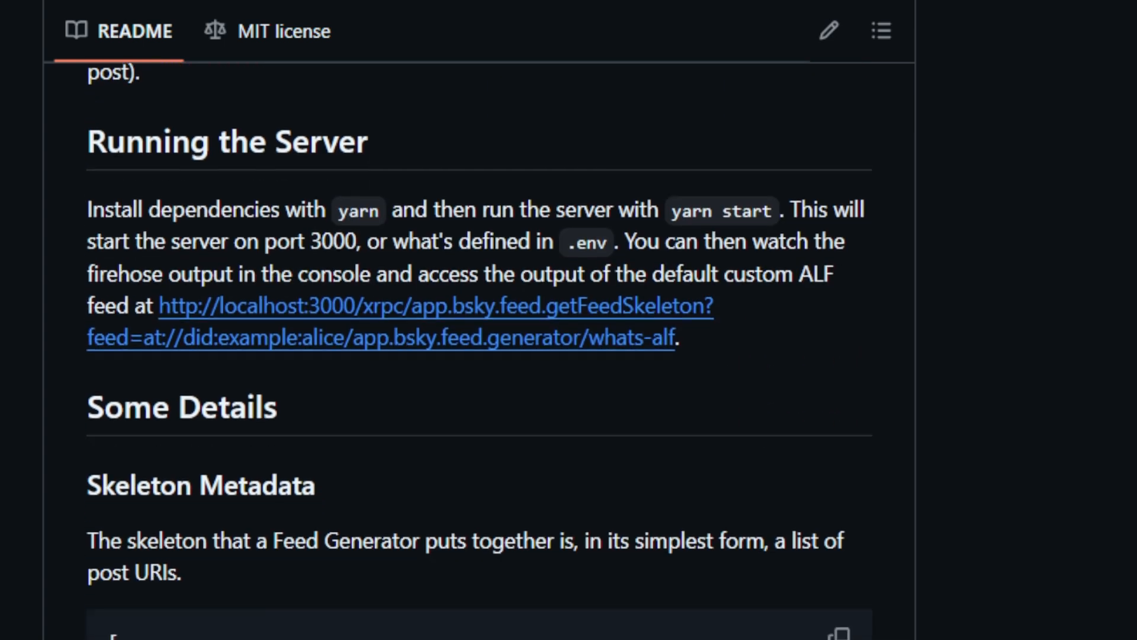
scroll("up", 3)
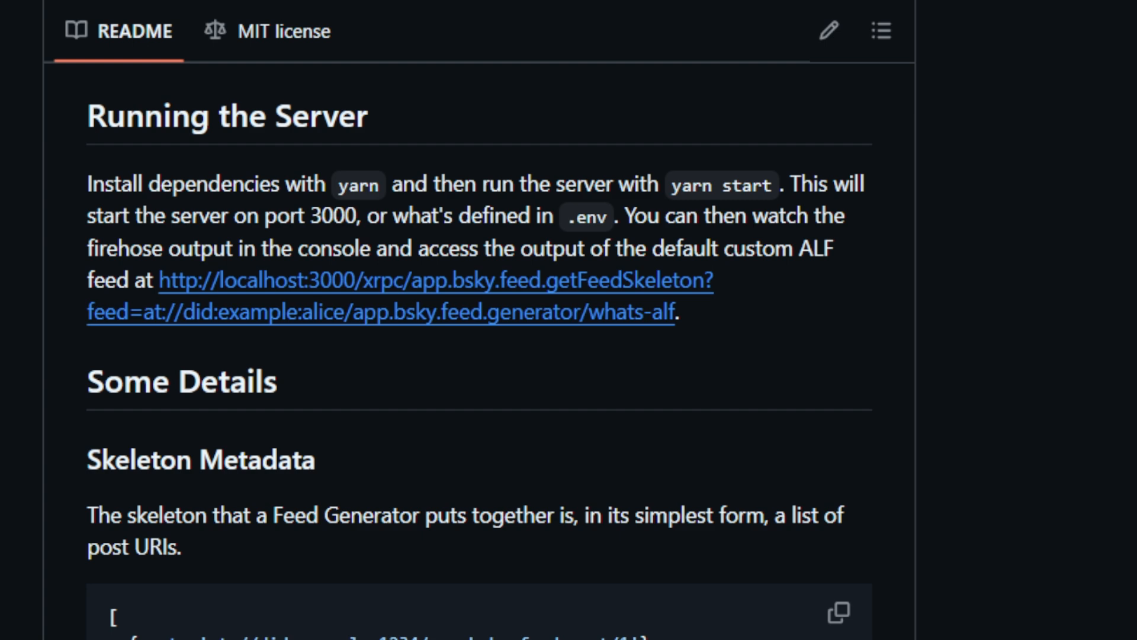
scroll("down", 3)
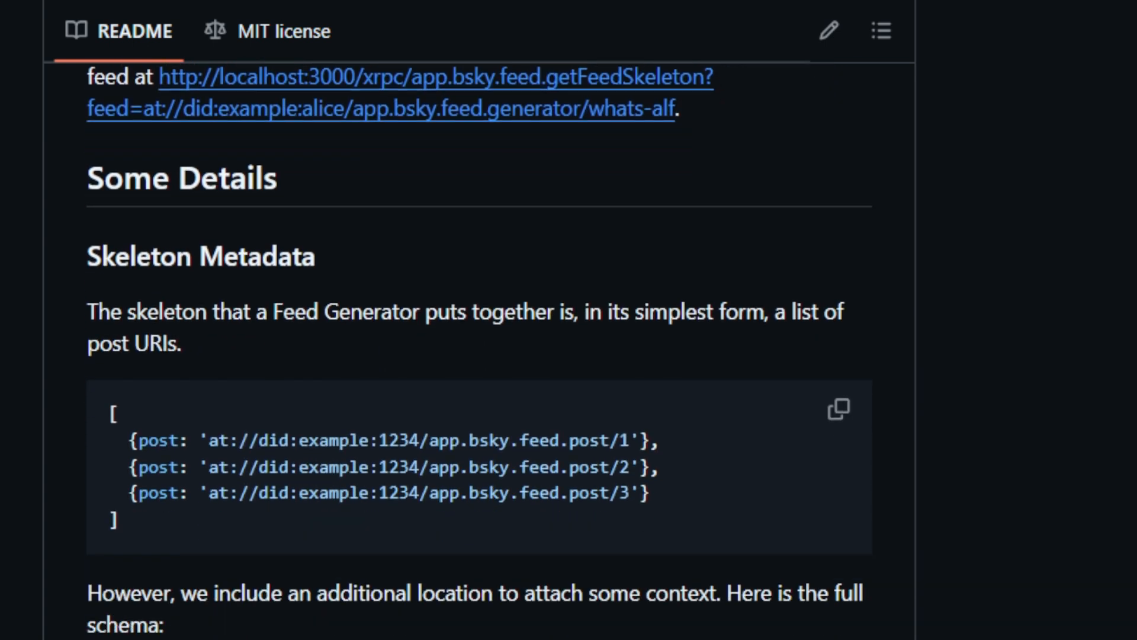
scroll("down", 3)
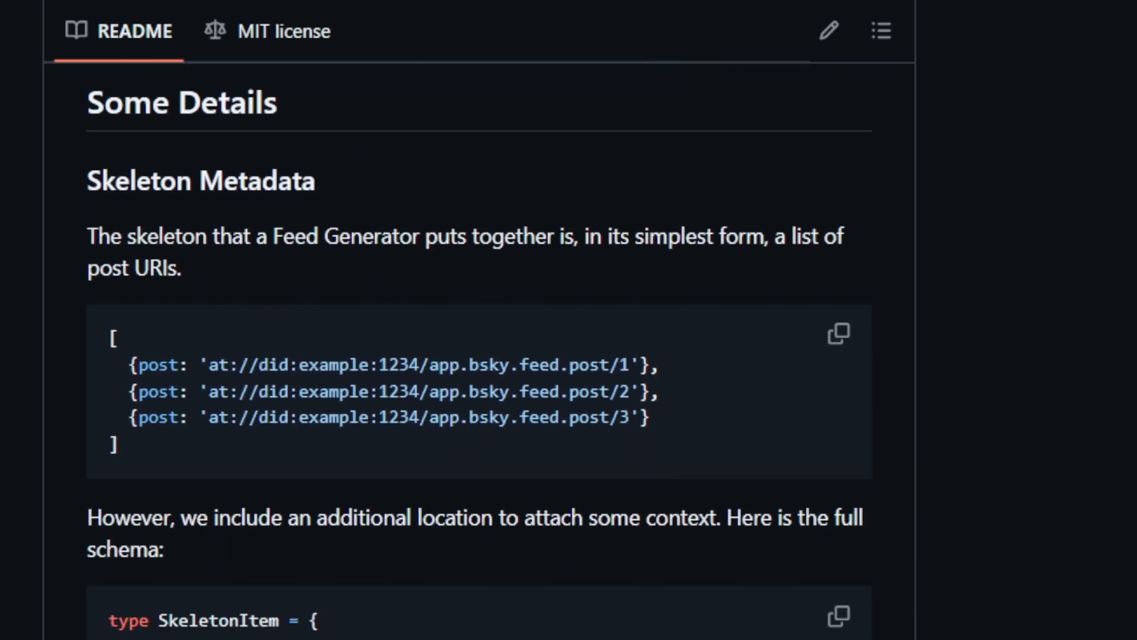
scroll("down", 3)
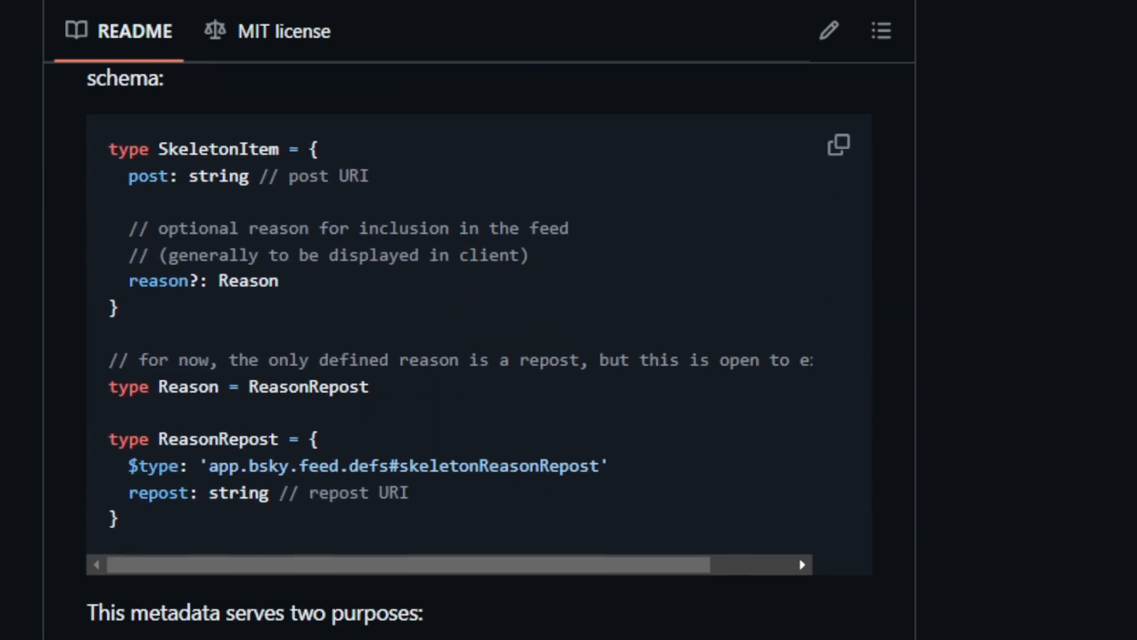
scroll("down", 3)
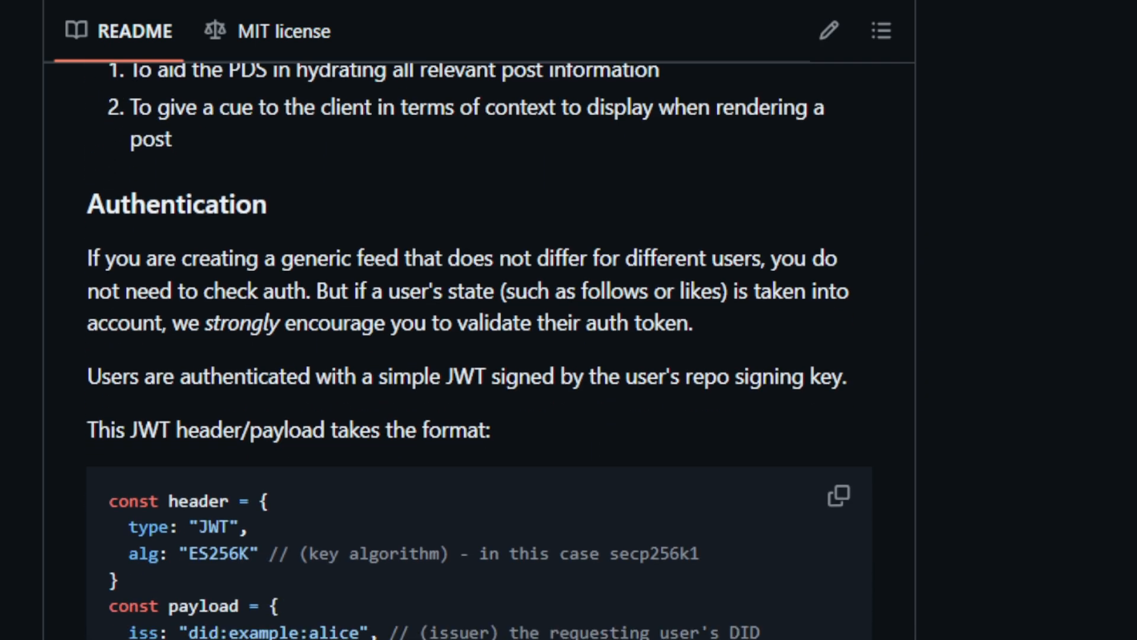
- Continue through Suggestions for Implementation down to A Topical Feed example
scroll("down", 3)
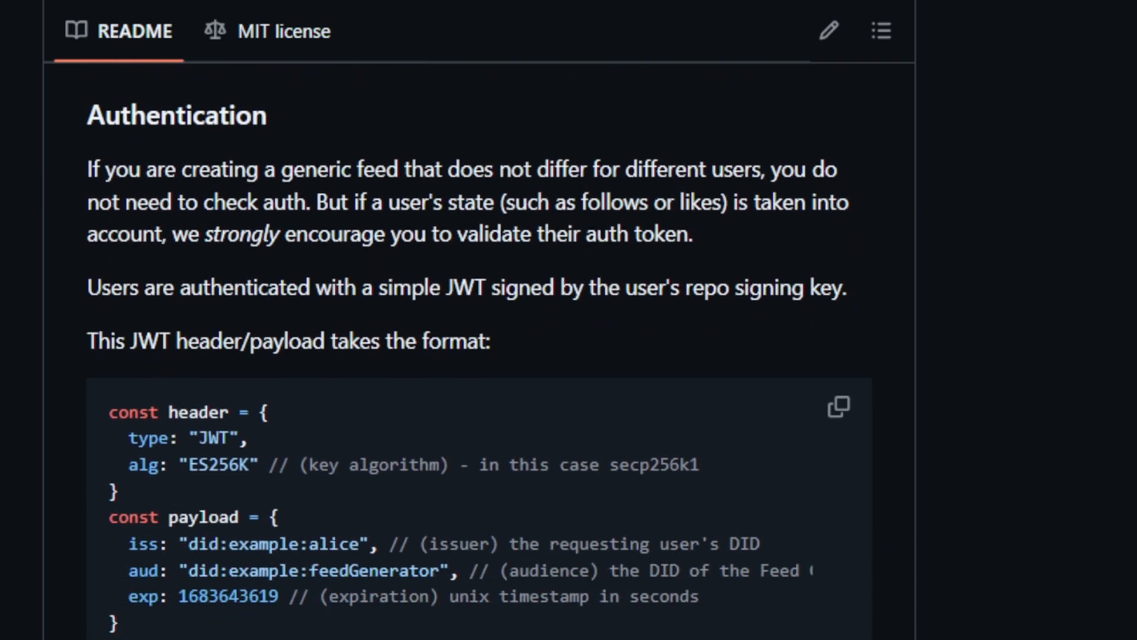
scroll("down", 3)
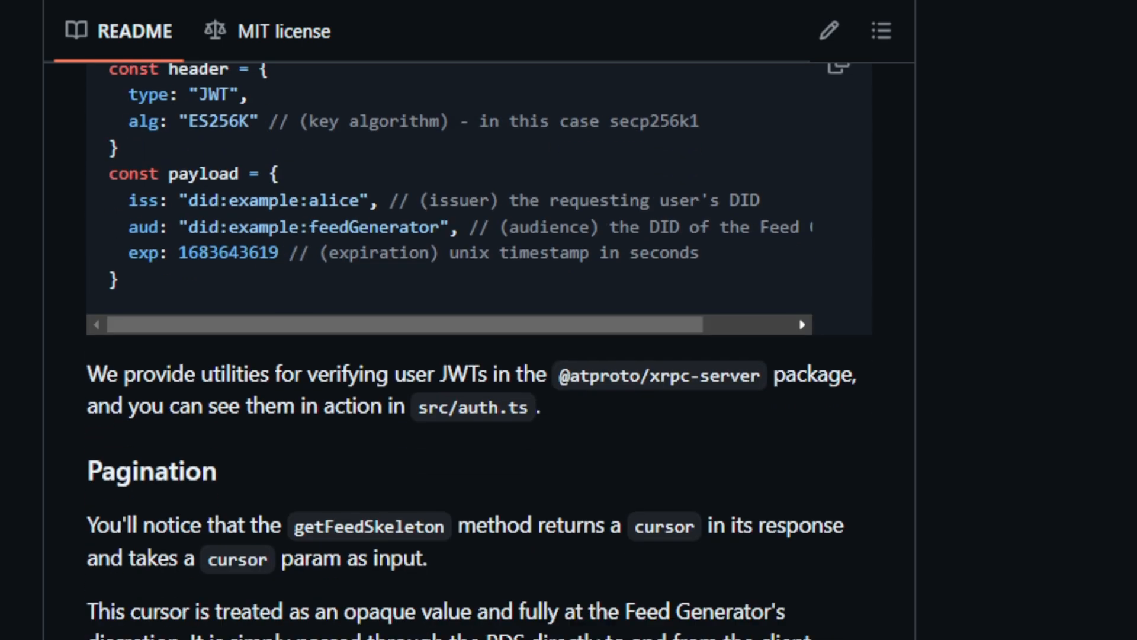
scroll("down", 3)
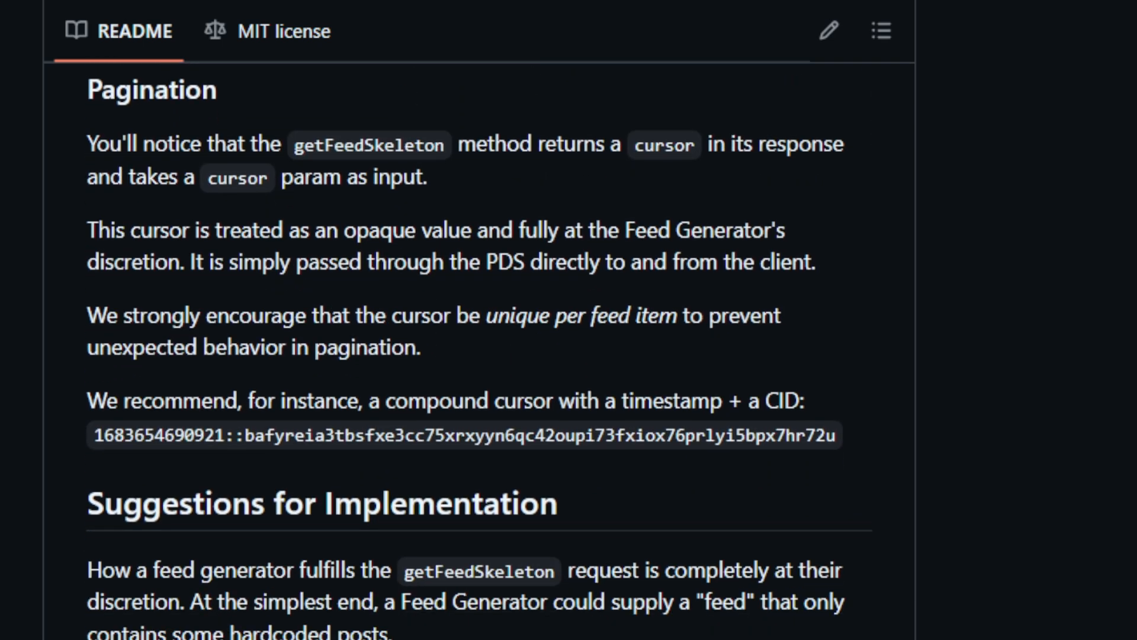
scroll("down", 3)
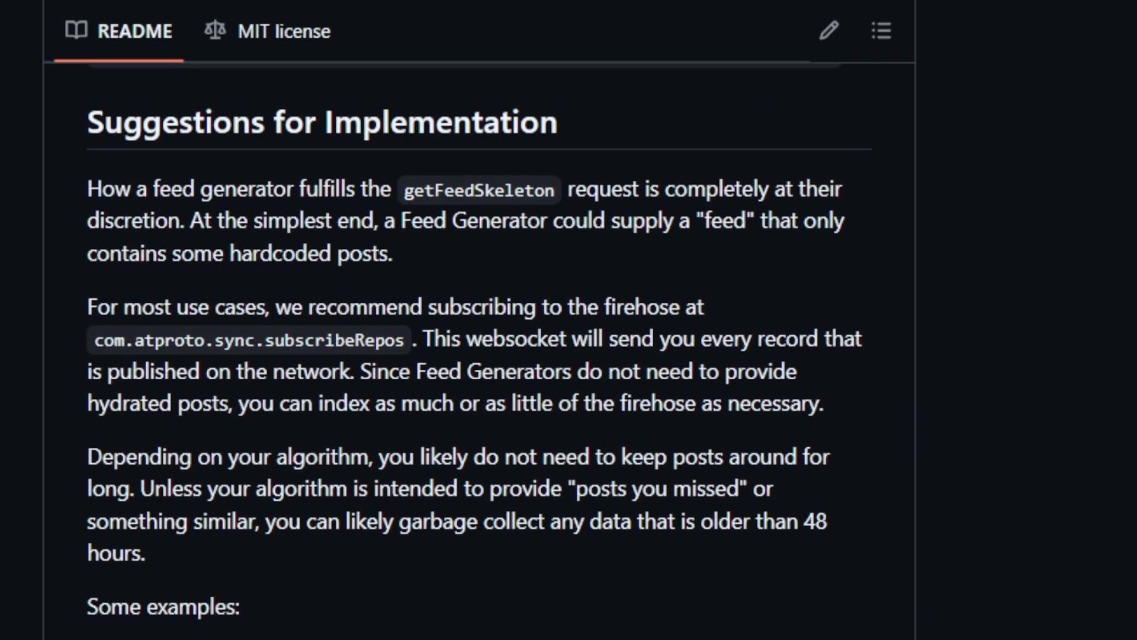
scroll("down", 3)
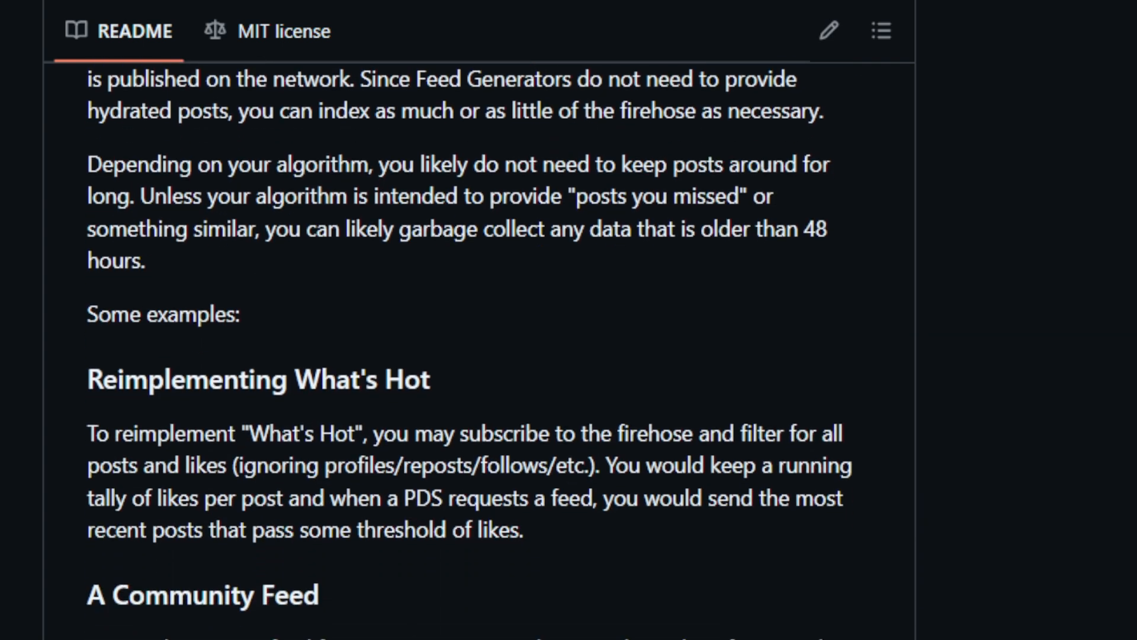
scroll("down", 3)
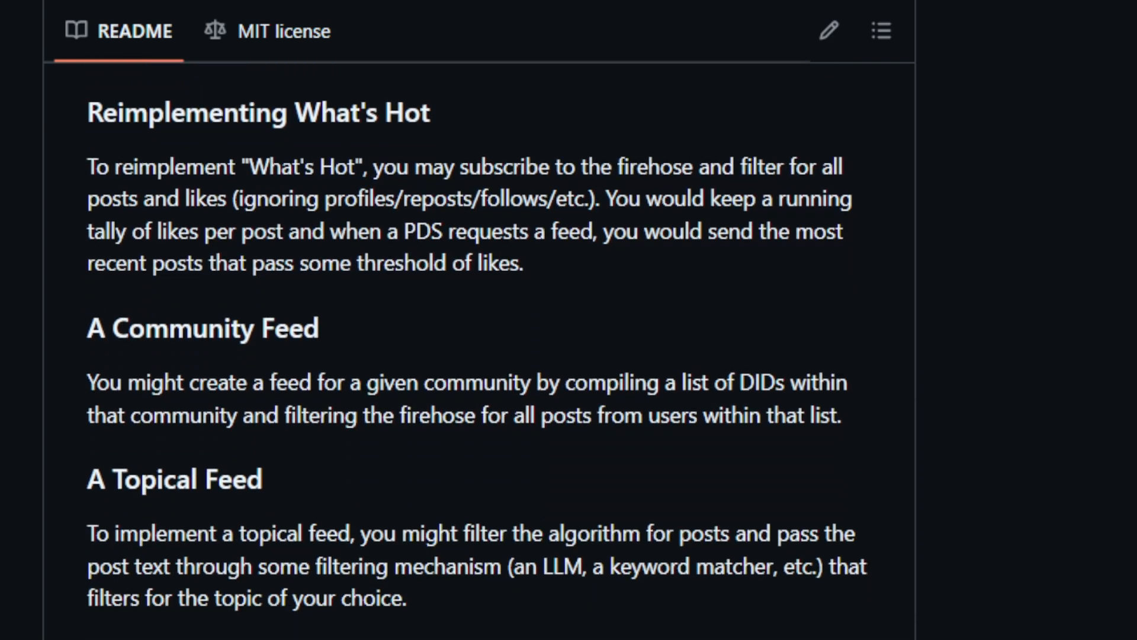
scroll("down", 3)
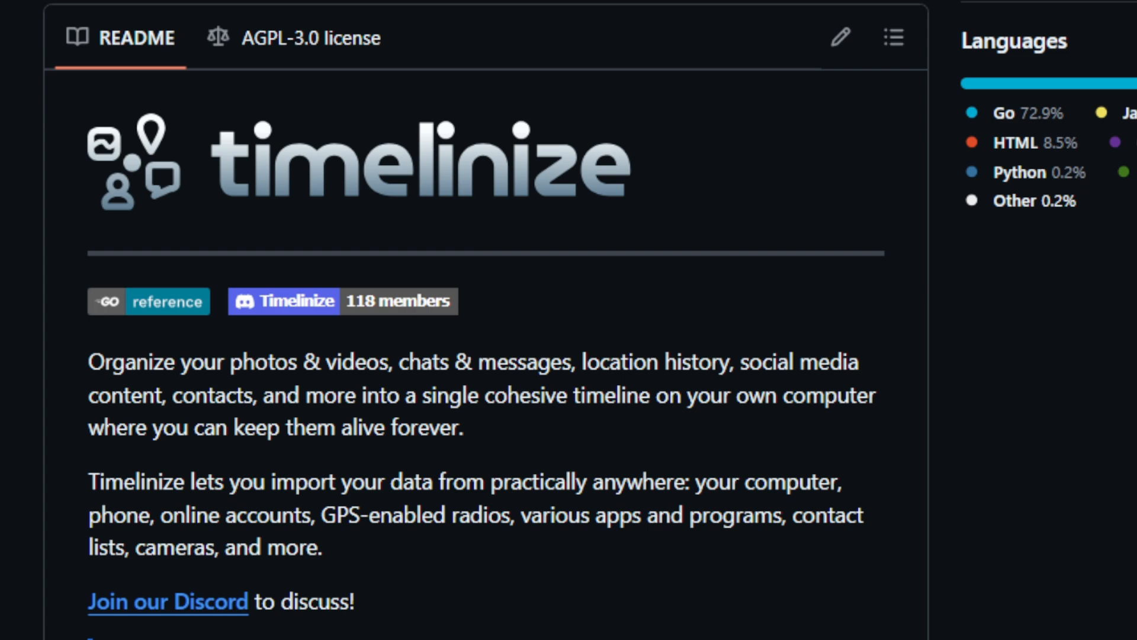
- Read the Timelinize README's Note and scroll into its Screenshots gallery
scroll("down", 3)
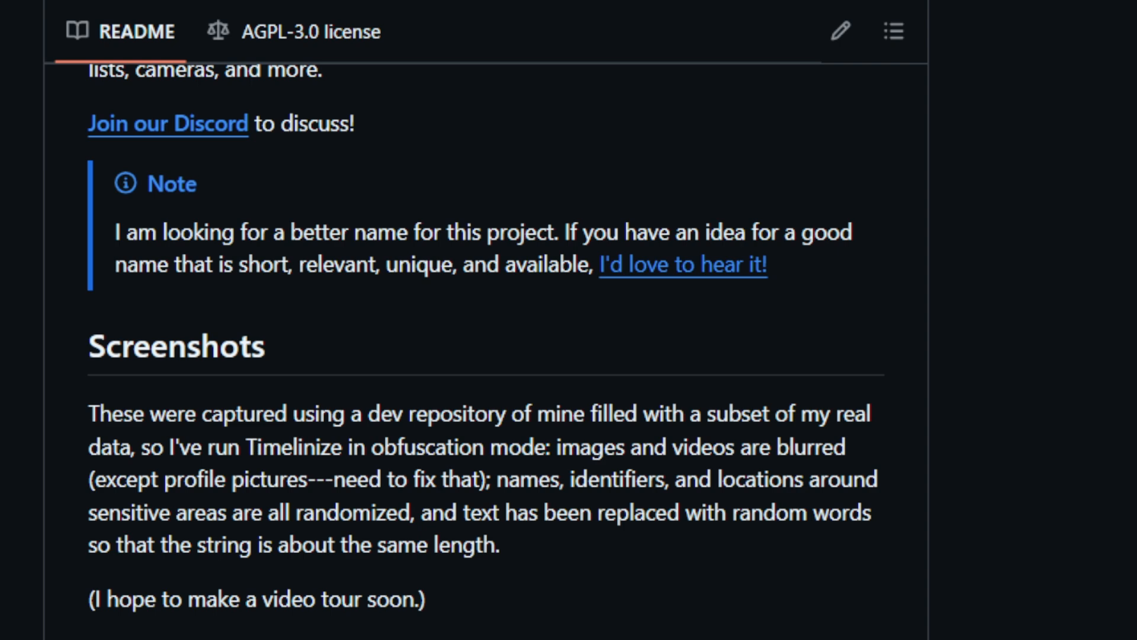
scroll("down", 3)
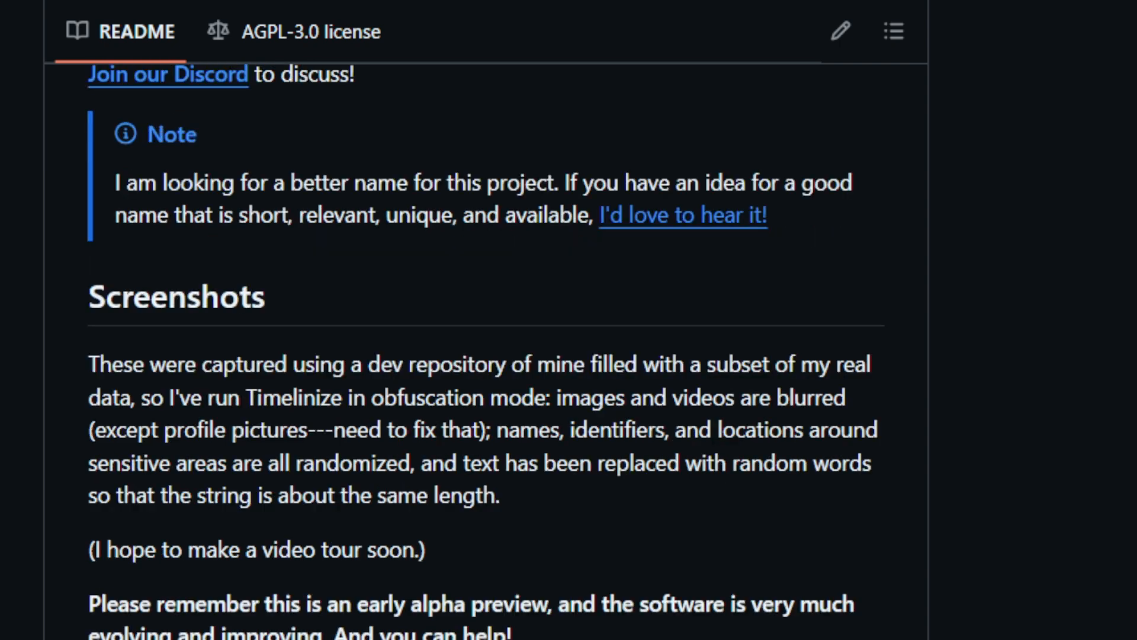
scroll("down", 3)
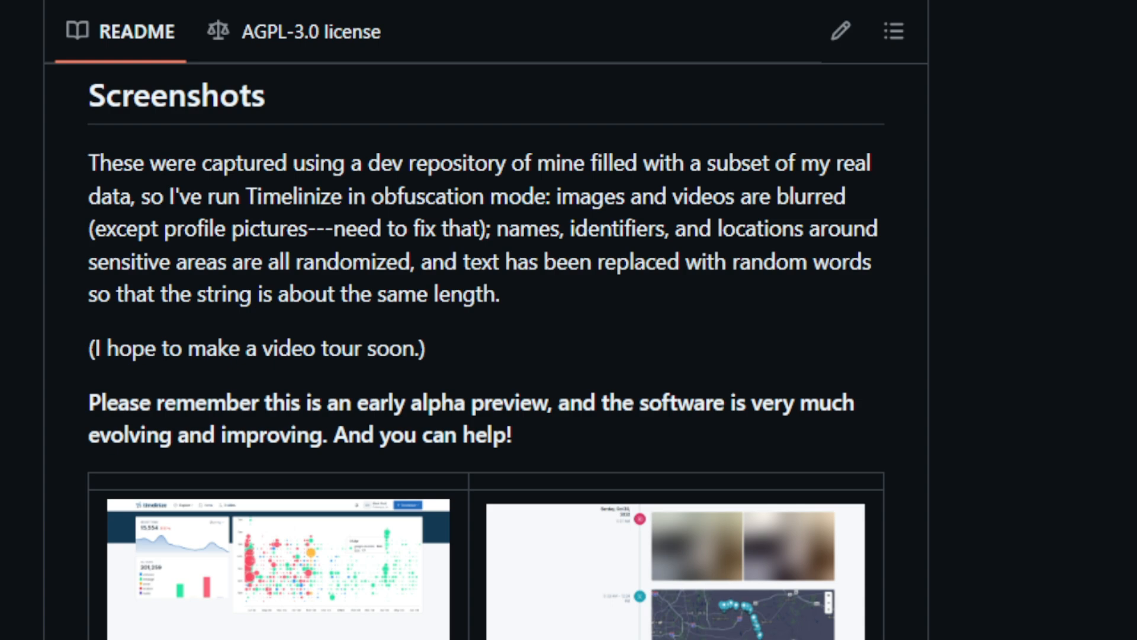
scroll("down", 3)
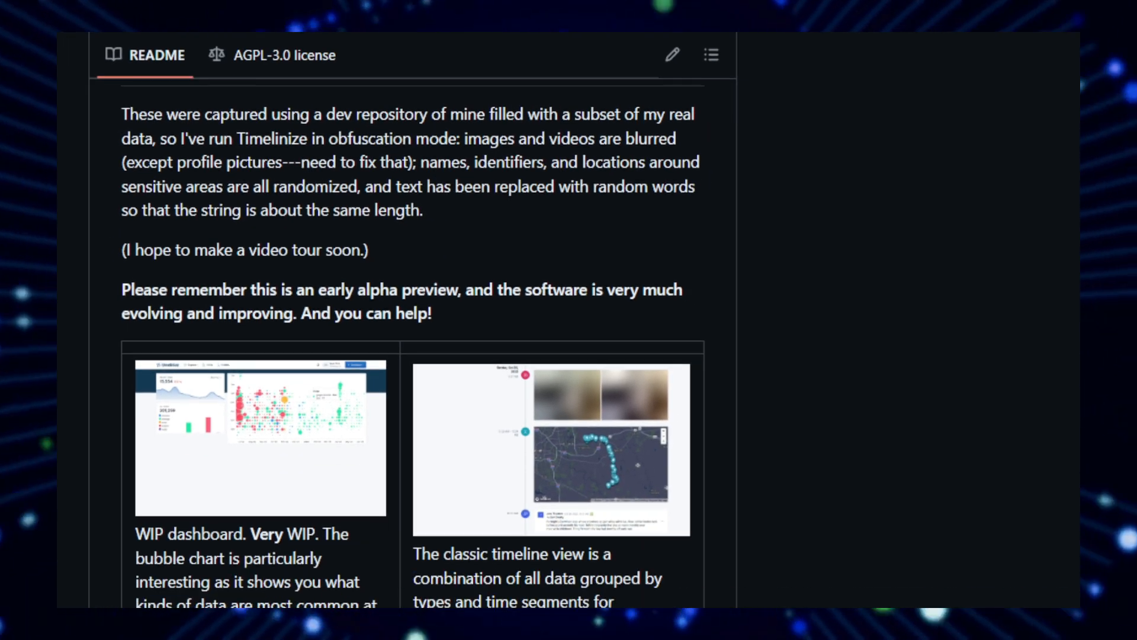
- Continue past the remaining screenshots down to the How it works steps
scroll("down", 3)
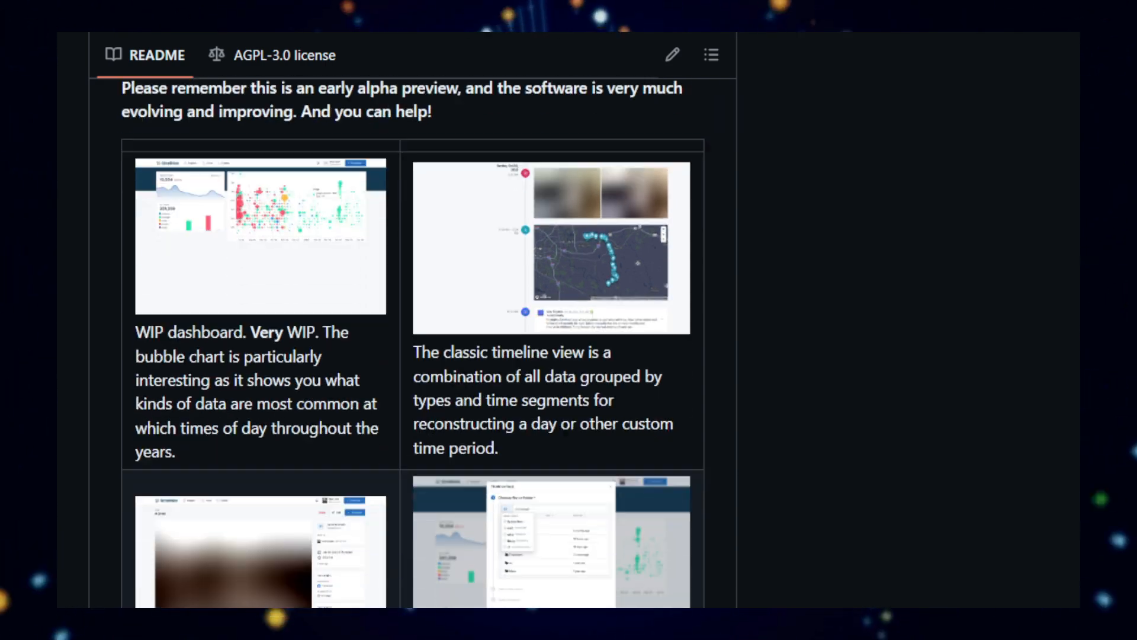
scroll("down", 3)
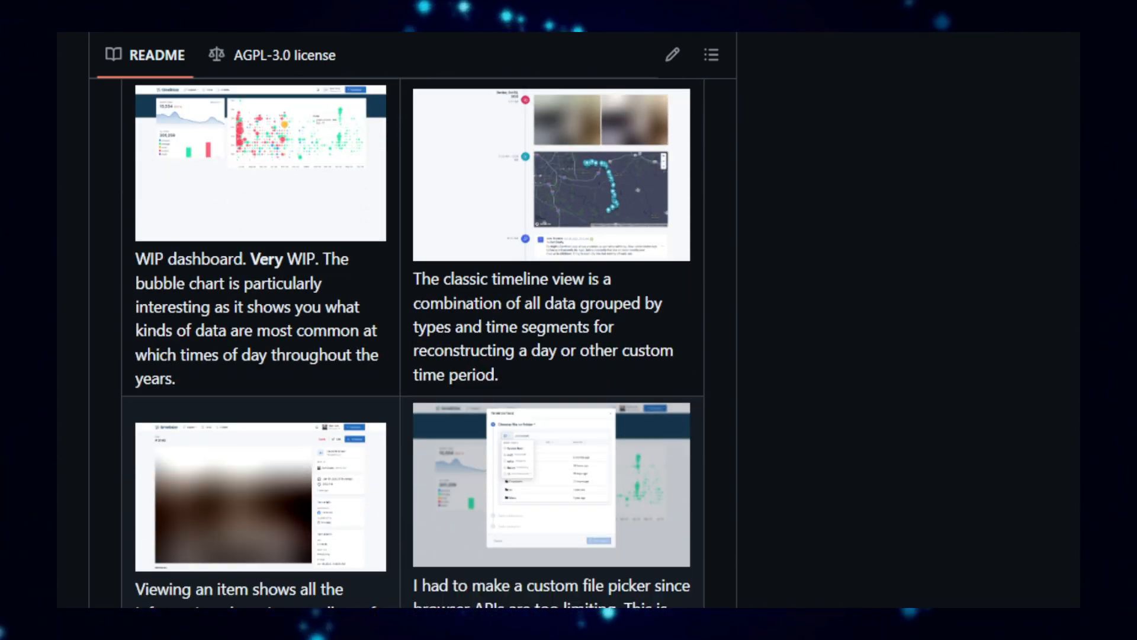
scroll("down", 3)
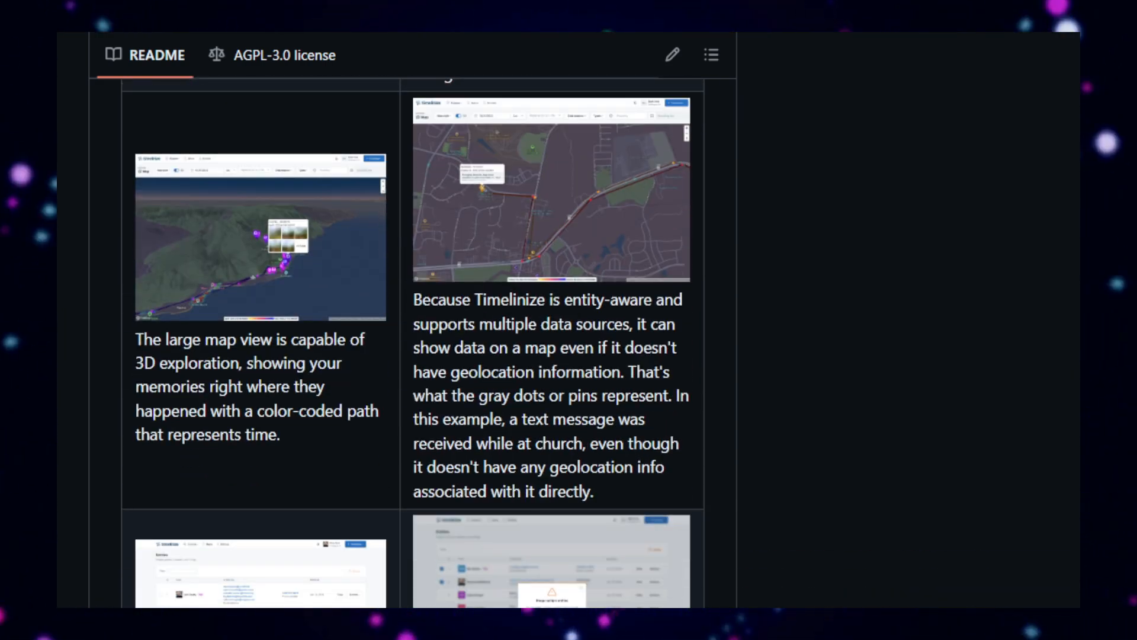
scroll("down", 3)
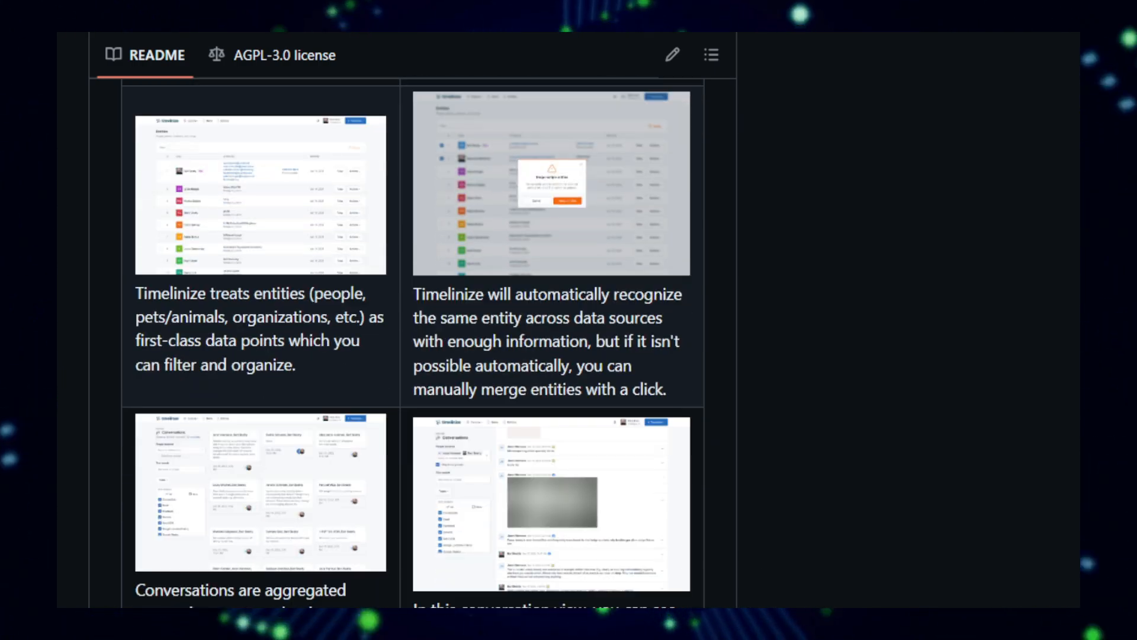
scroll("down", 3)
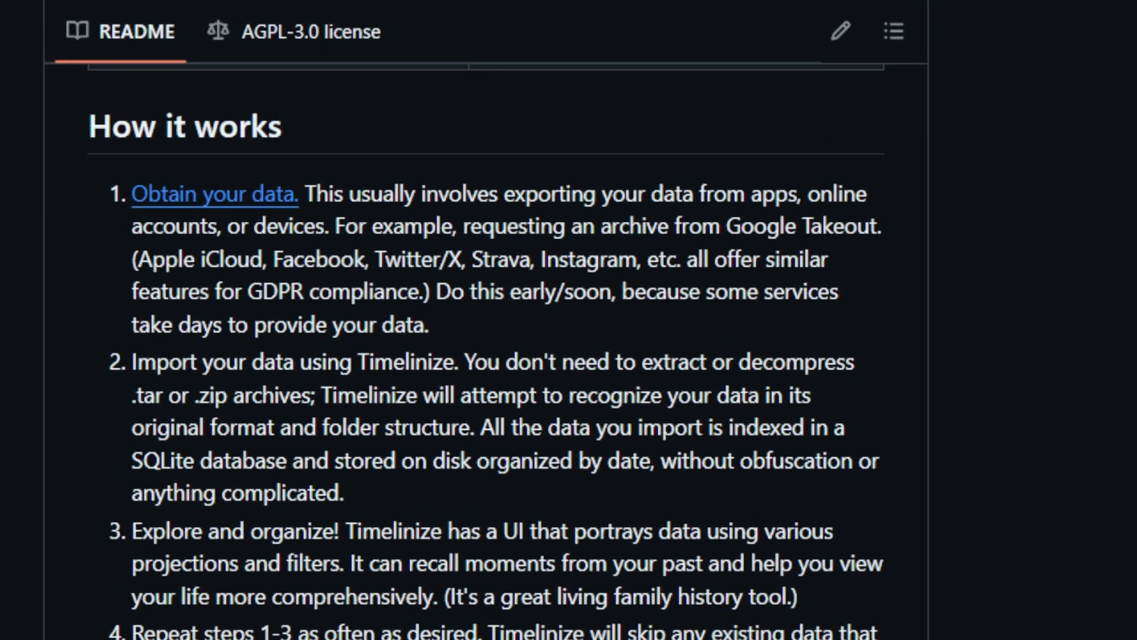
scroll("down", 3)
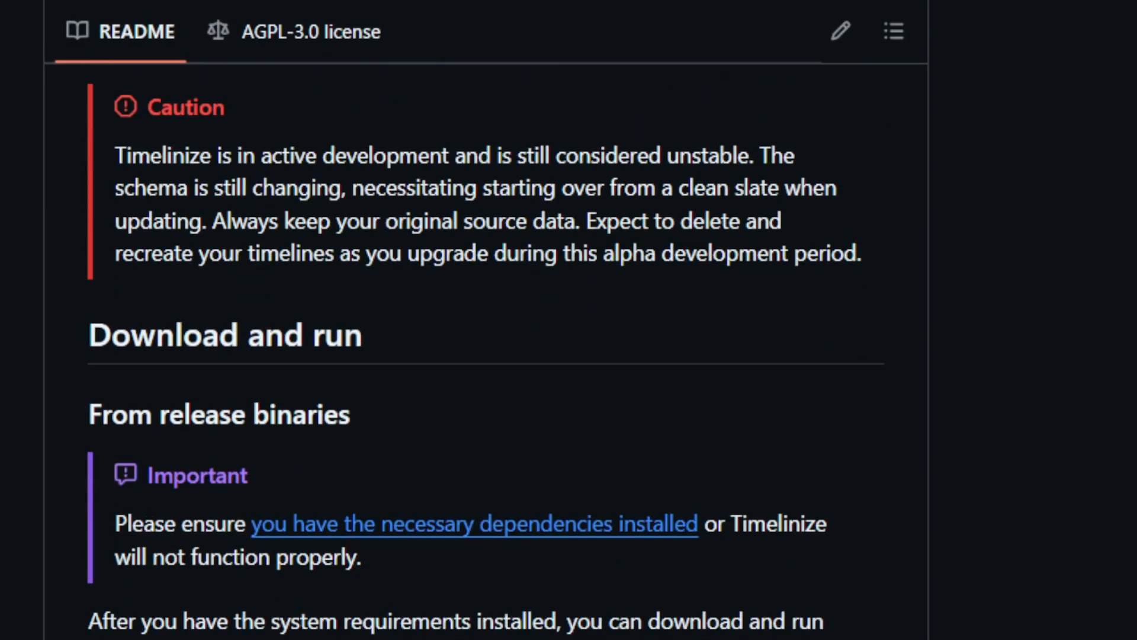
scroll("down", 3)
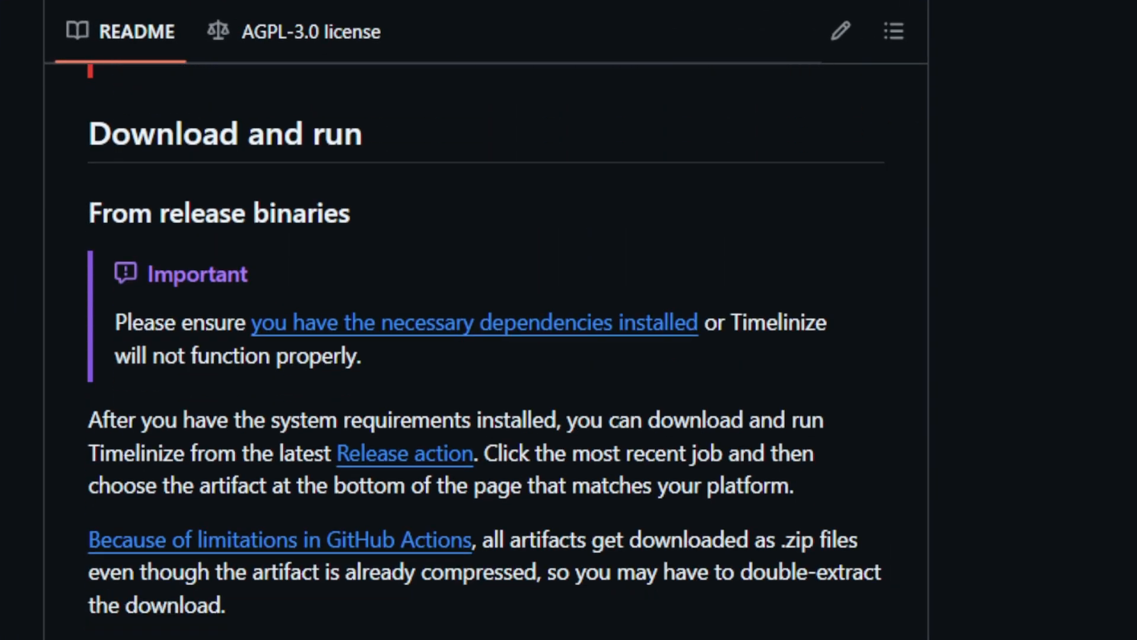
scroll("down", 3)
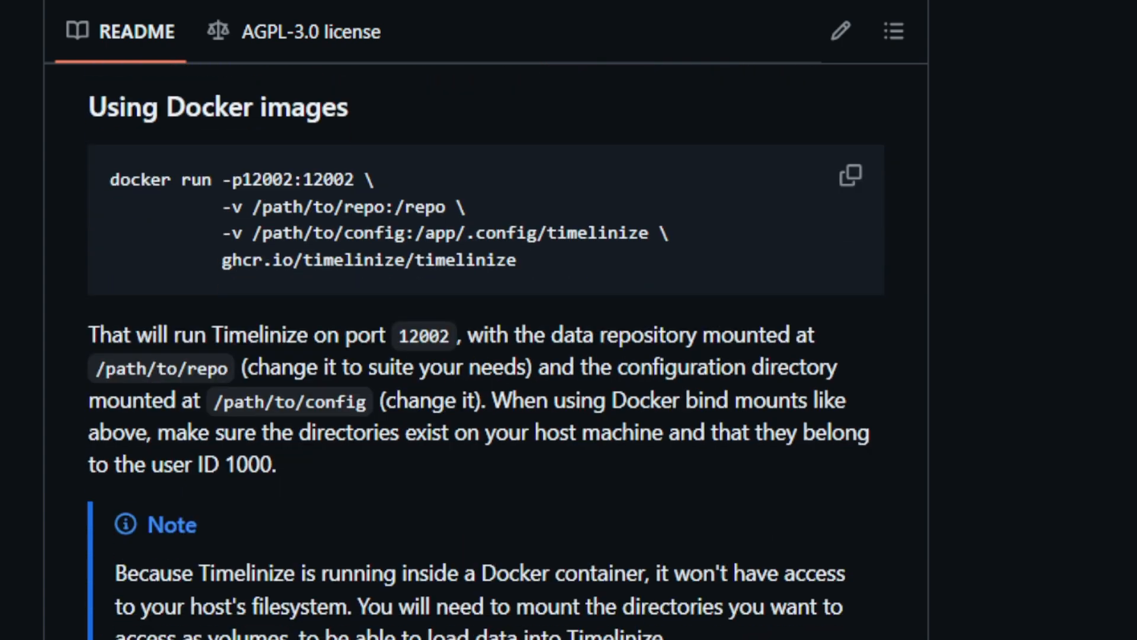
scroll("down", 3)
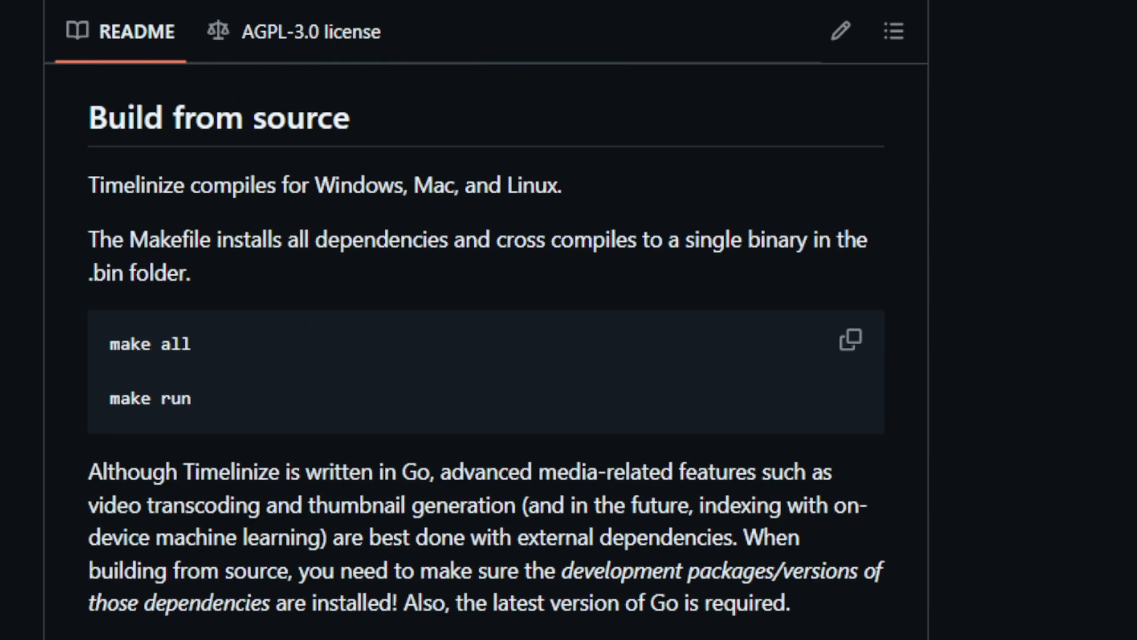
scroll("down", 3)
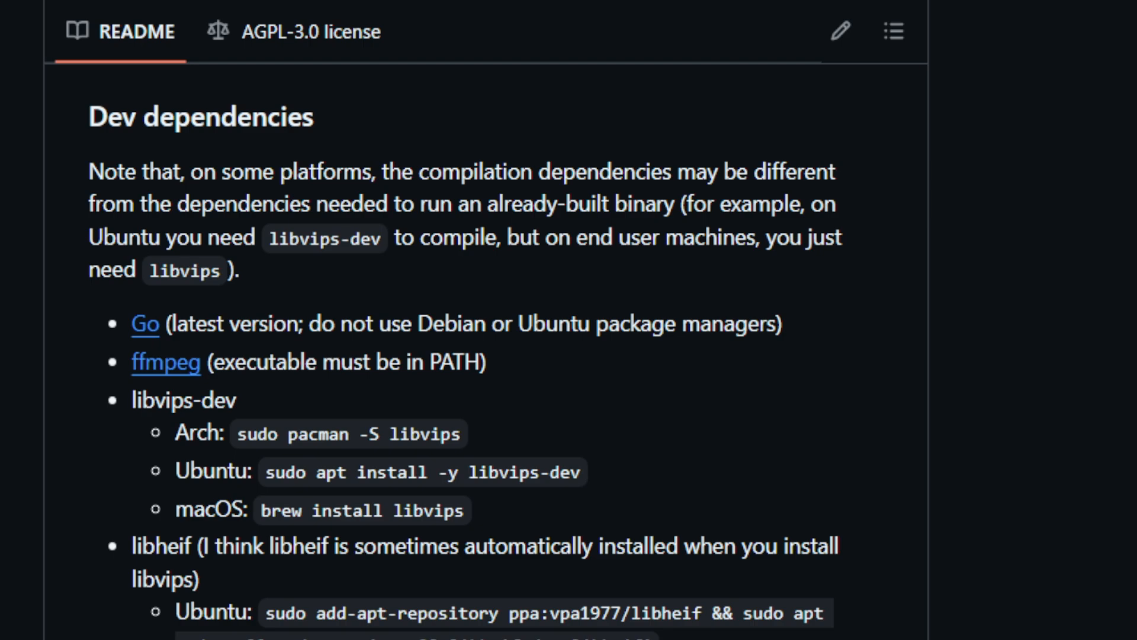
scroll("down", 3)
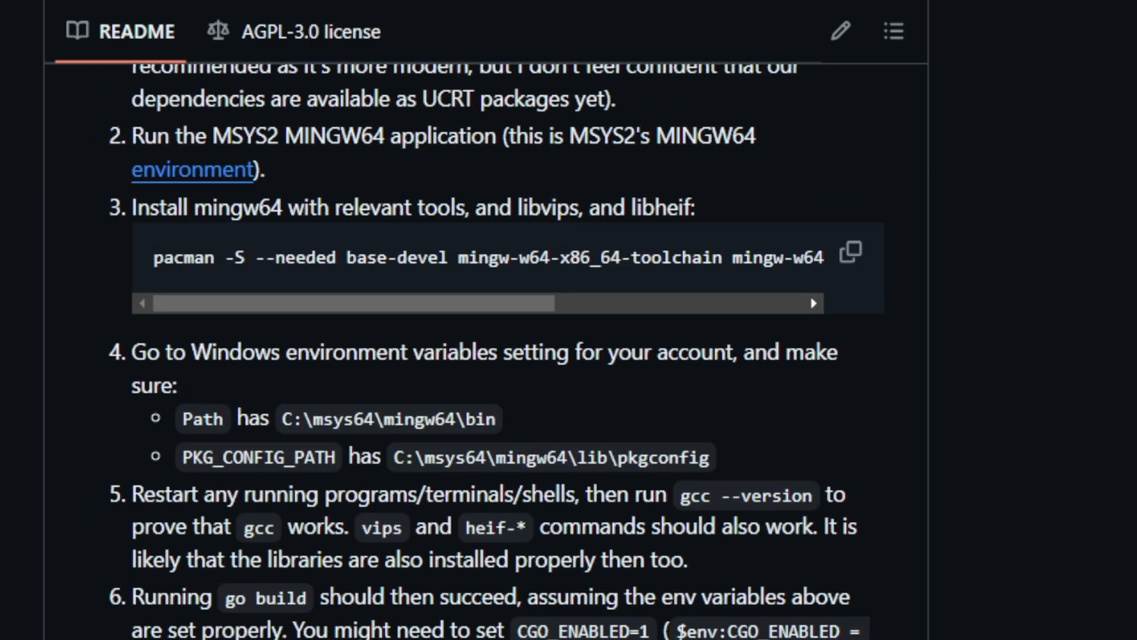
scroll("down", 3)
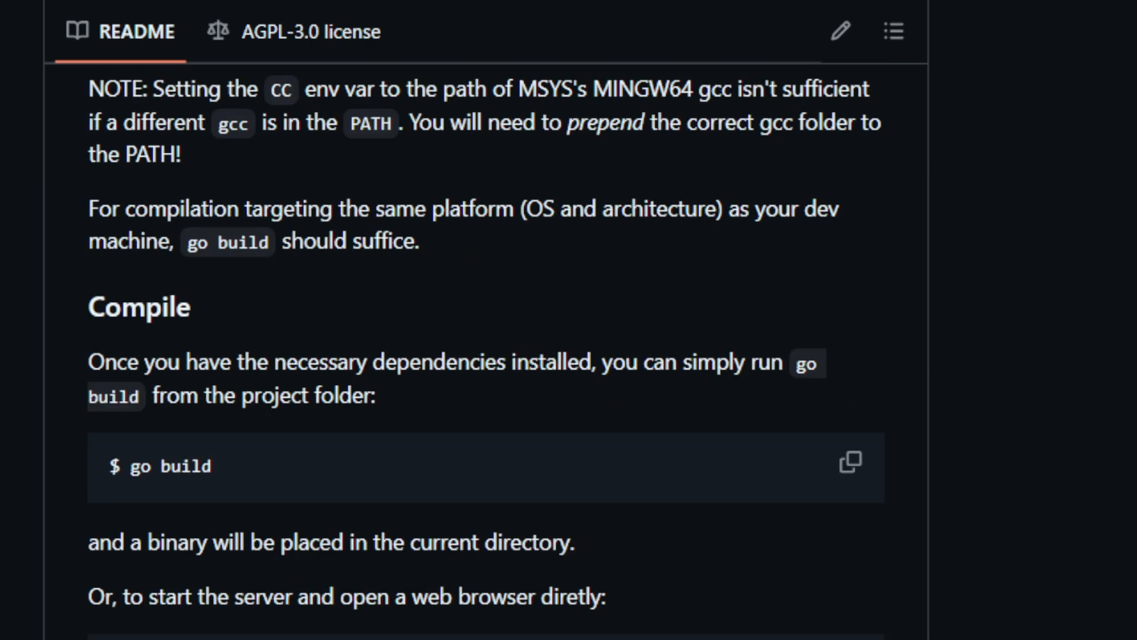
scroll("down", 3)
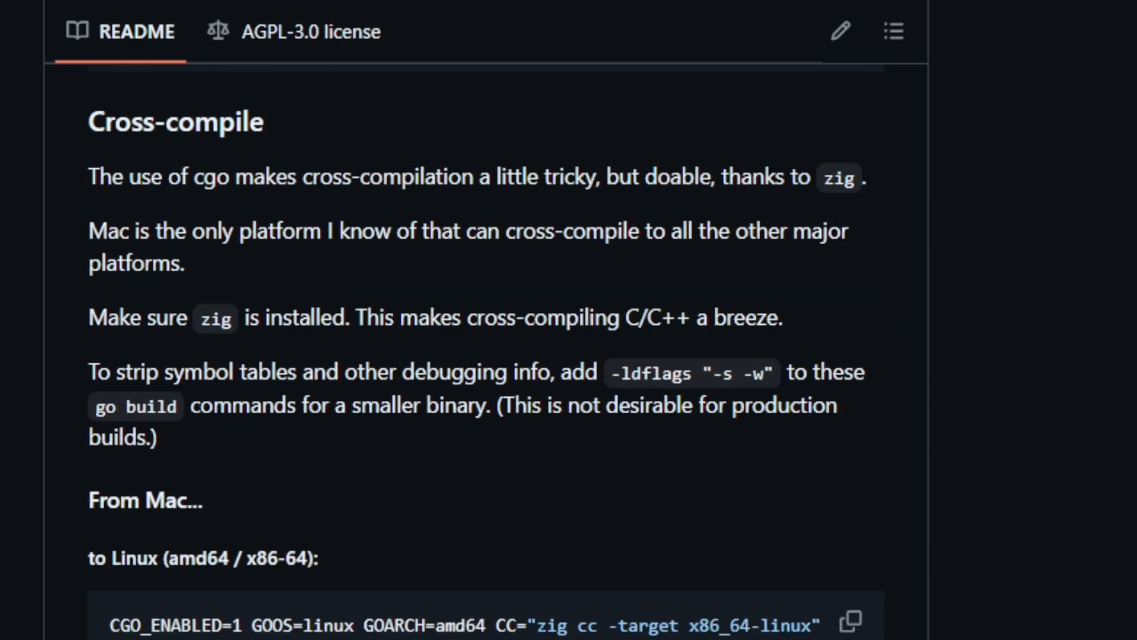
scroll("down", 3)
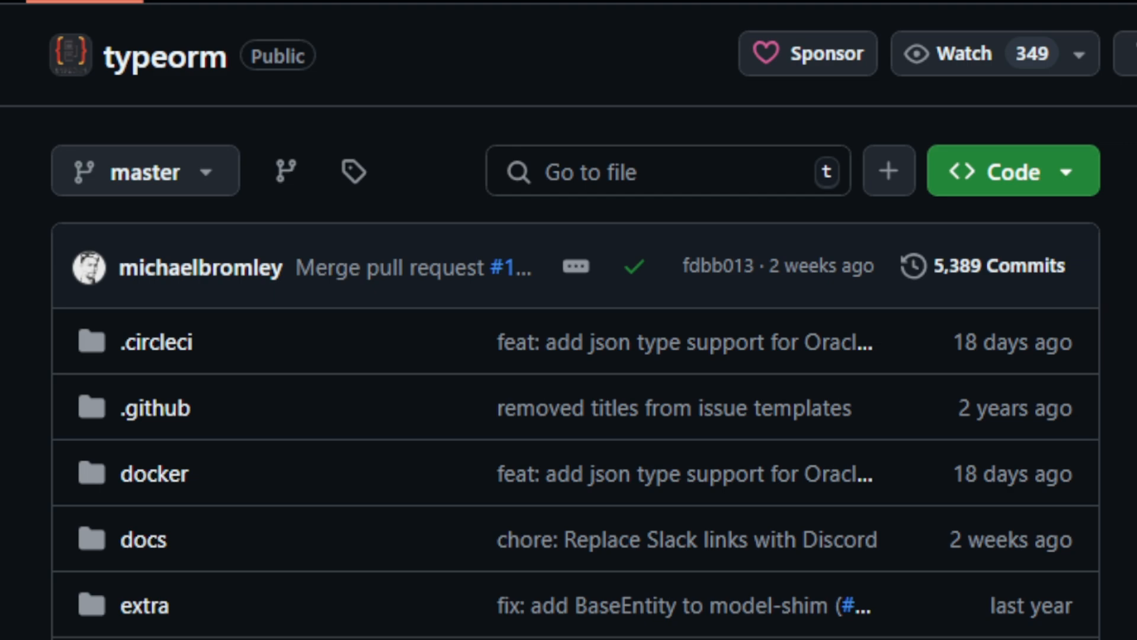
- Read the TypeORM README's intro and Features list
scroll("down", 3)
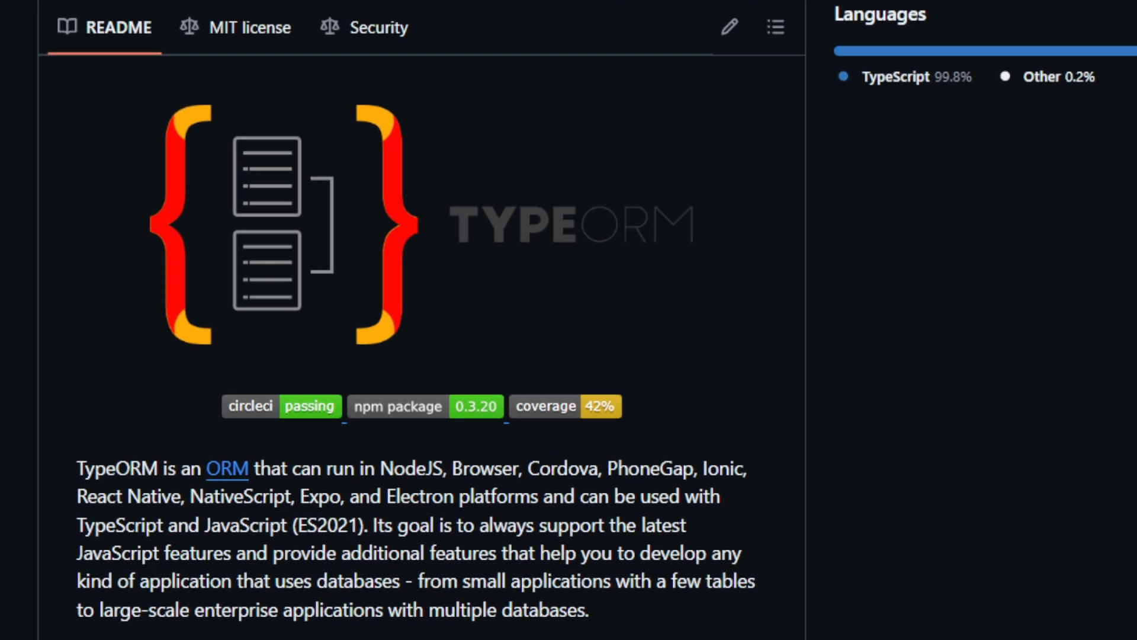
scroll("down", 3)
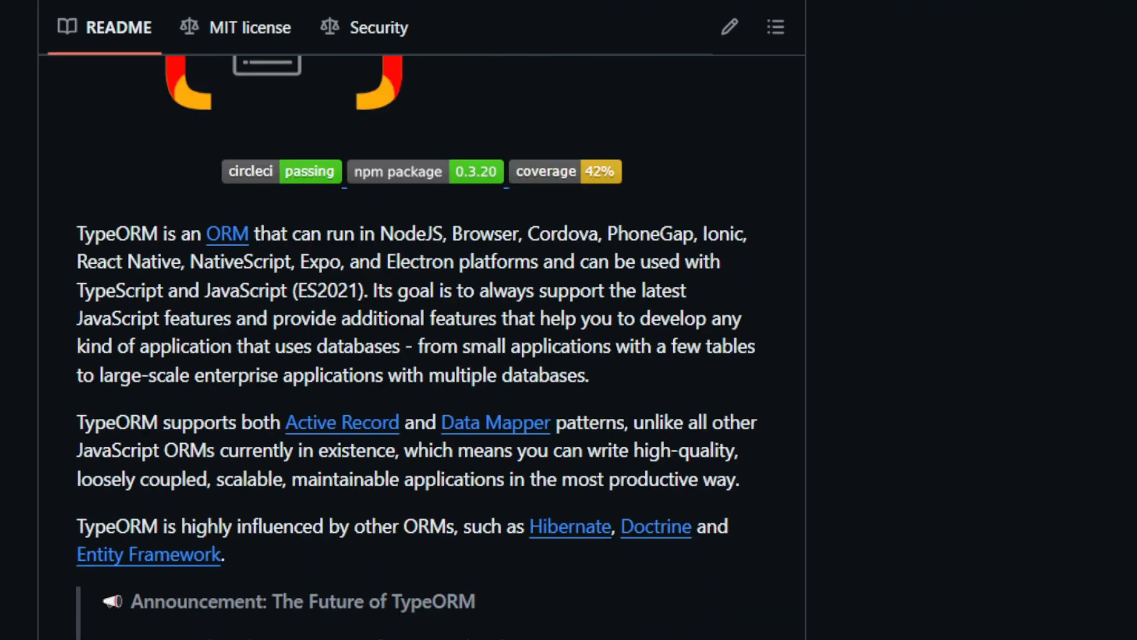
scroll("down", 3)
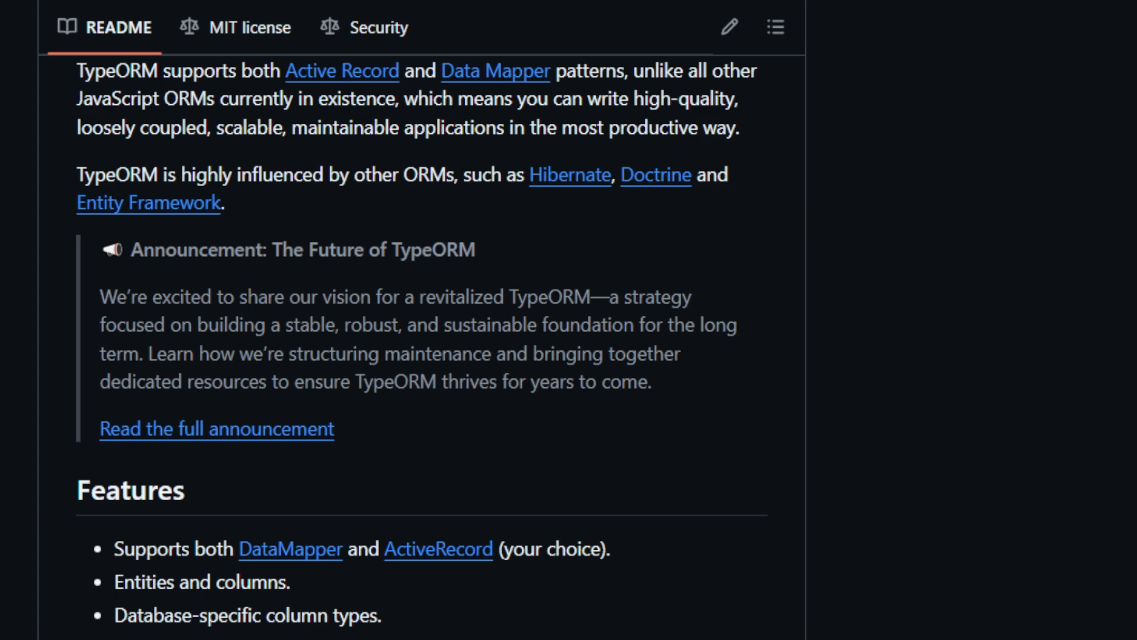
scroll("down", 3)
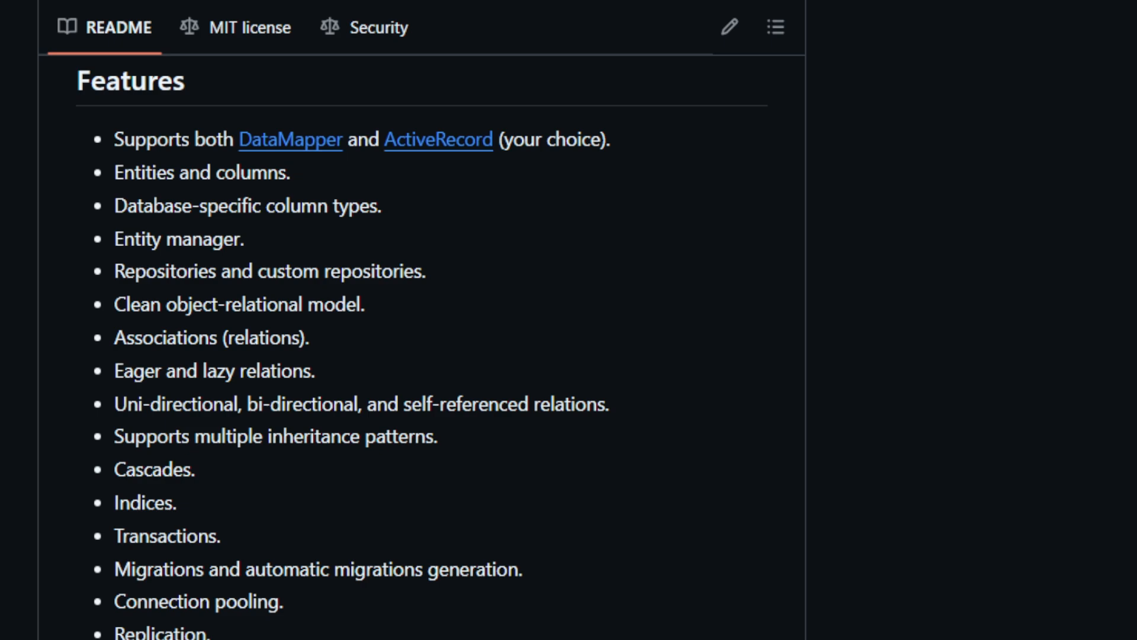
- Continue through the example code samples down to the Installation section
scroll("down", 3)
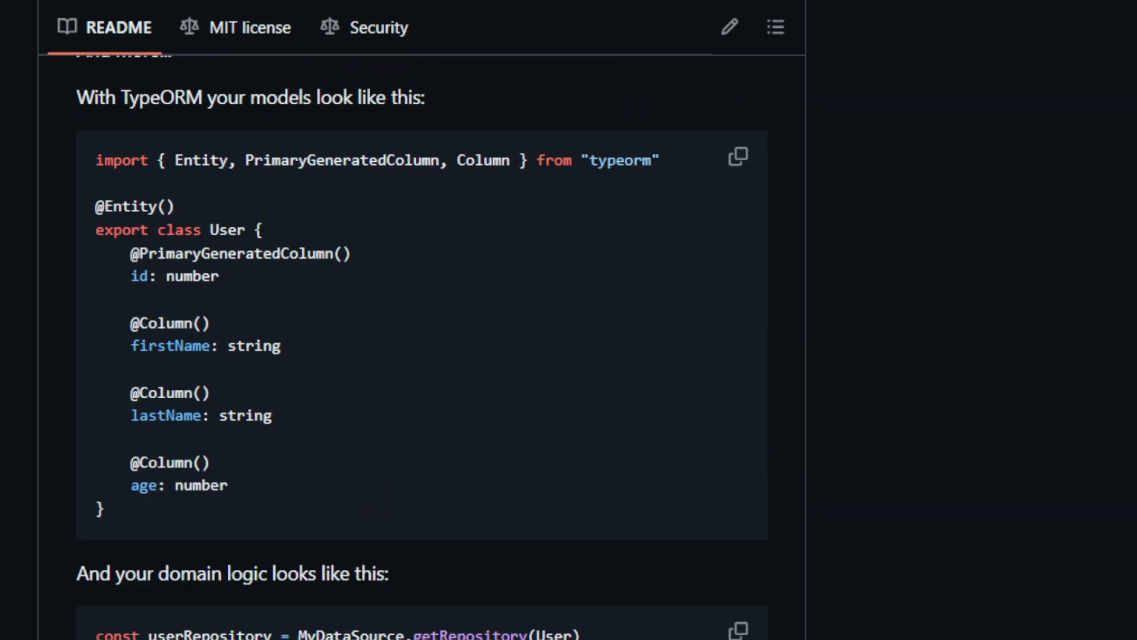
scroll("down", 3)
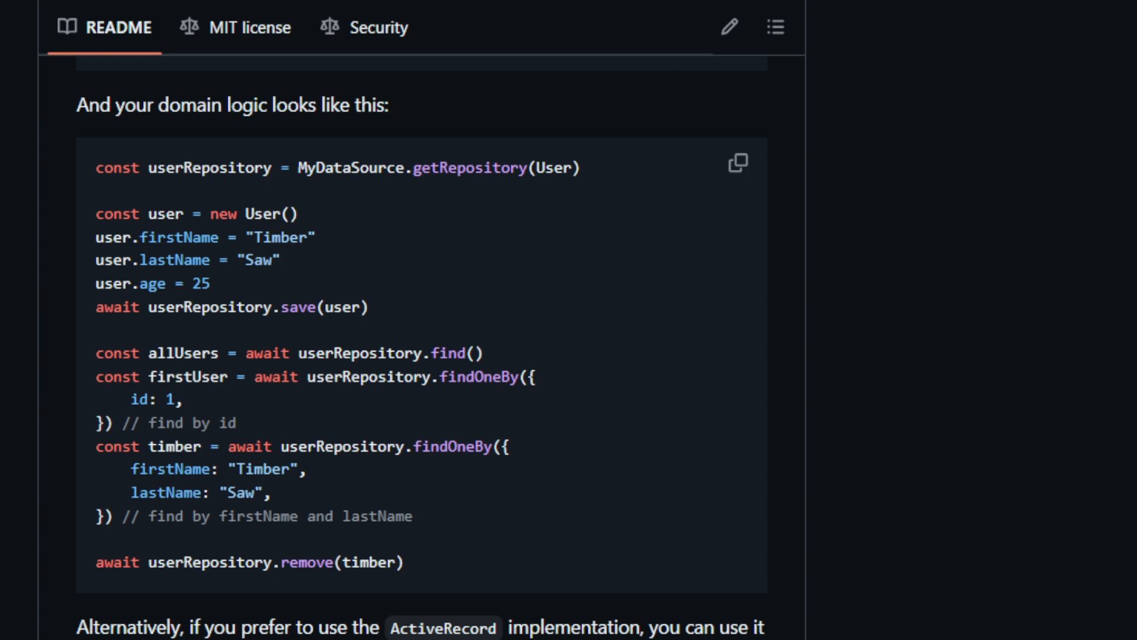
scroll("up", 3)
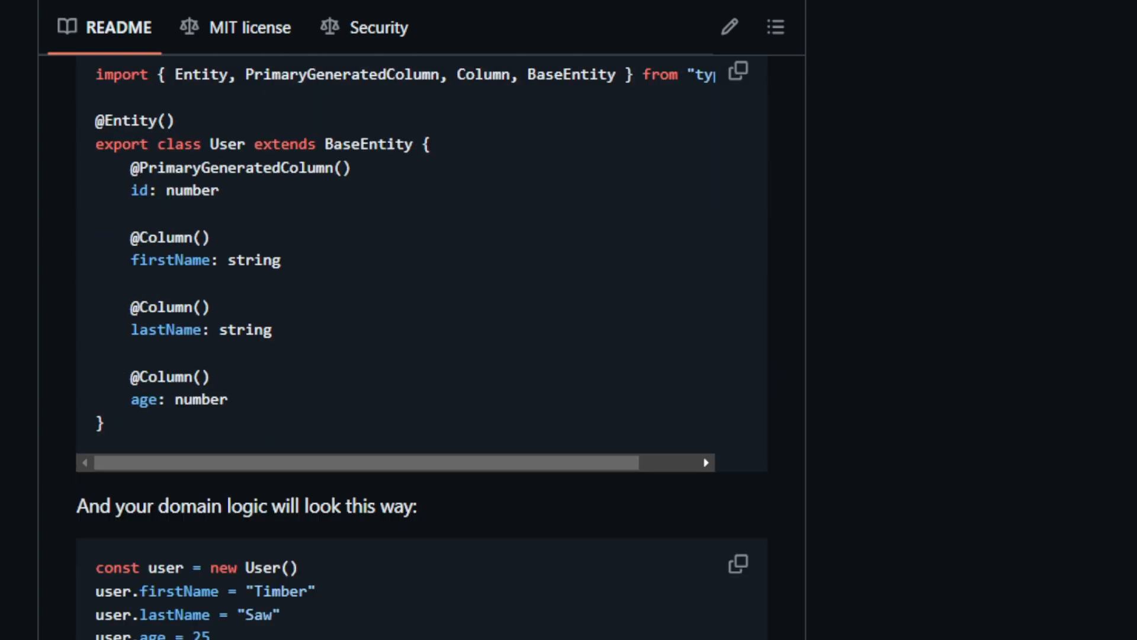
scroll("down", 3)
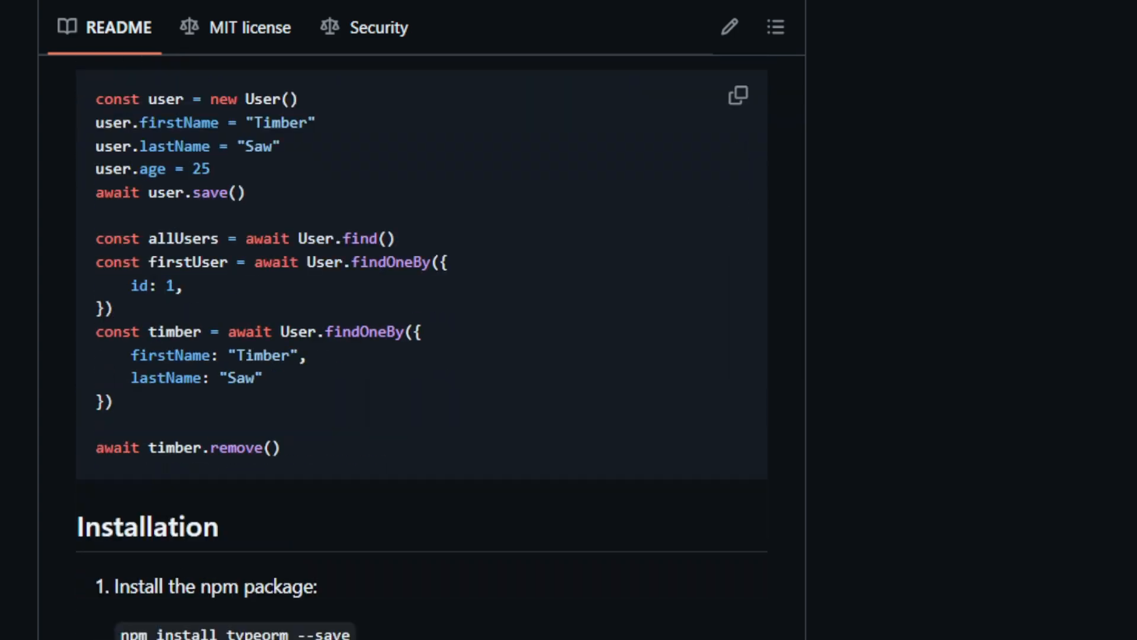
scroll("down", 3)
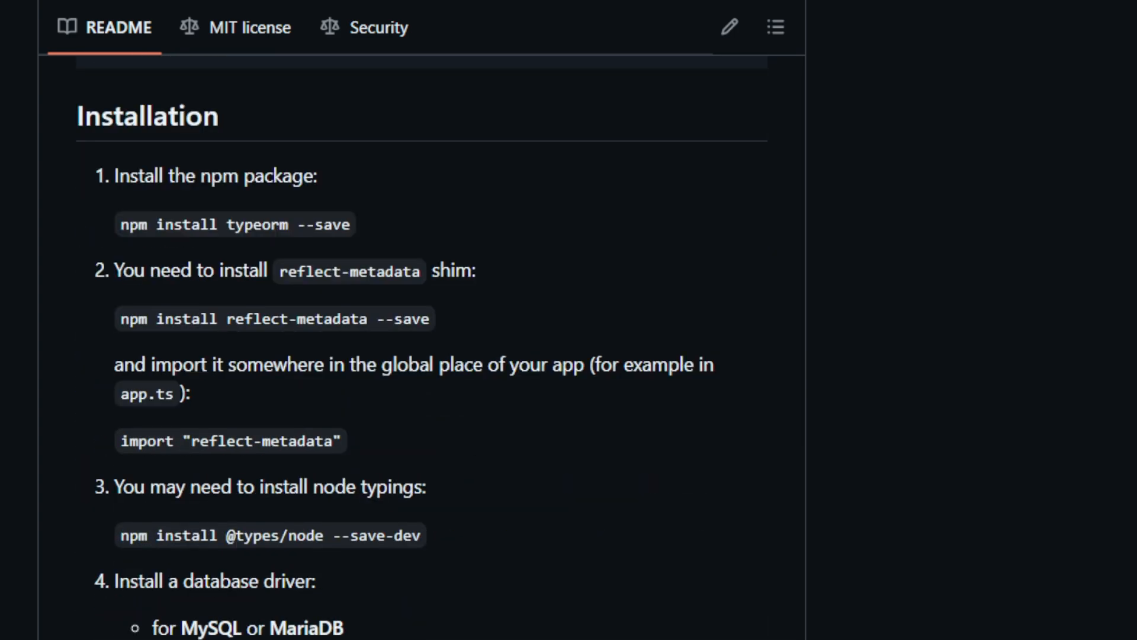
- Read the TypeORM README's entity manager, repositories and updating sections
scroll("down", 3)
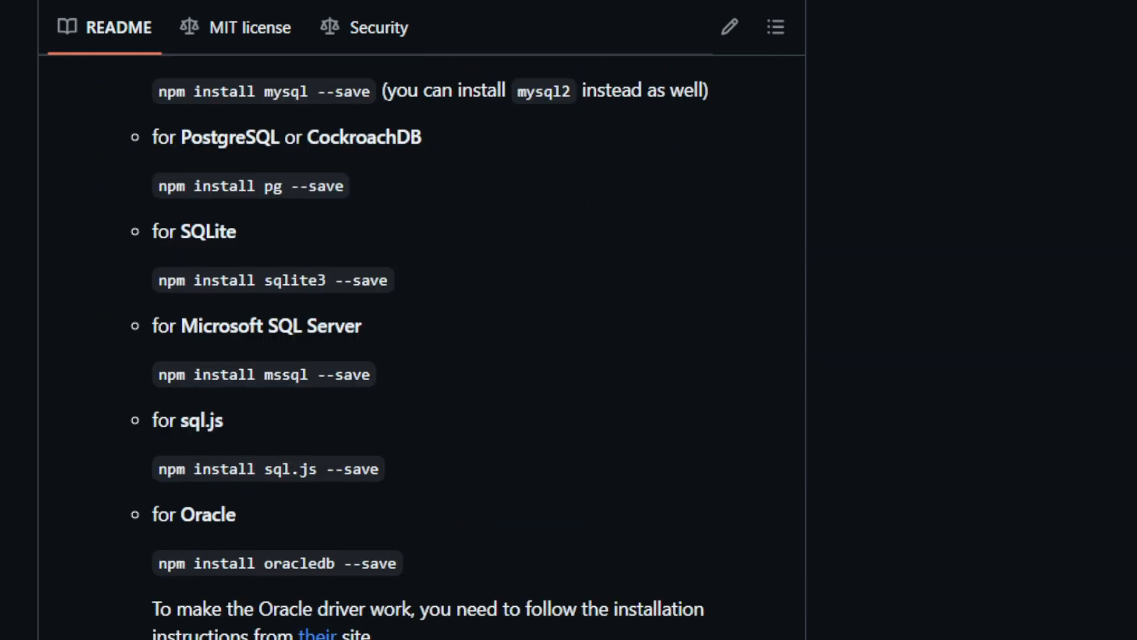
scroll("down", 3)
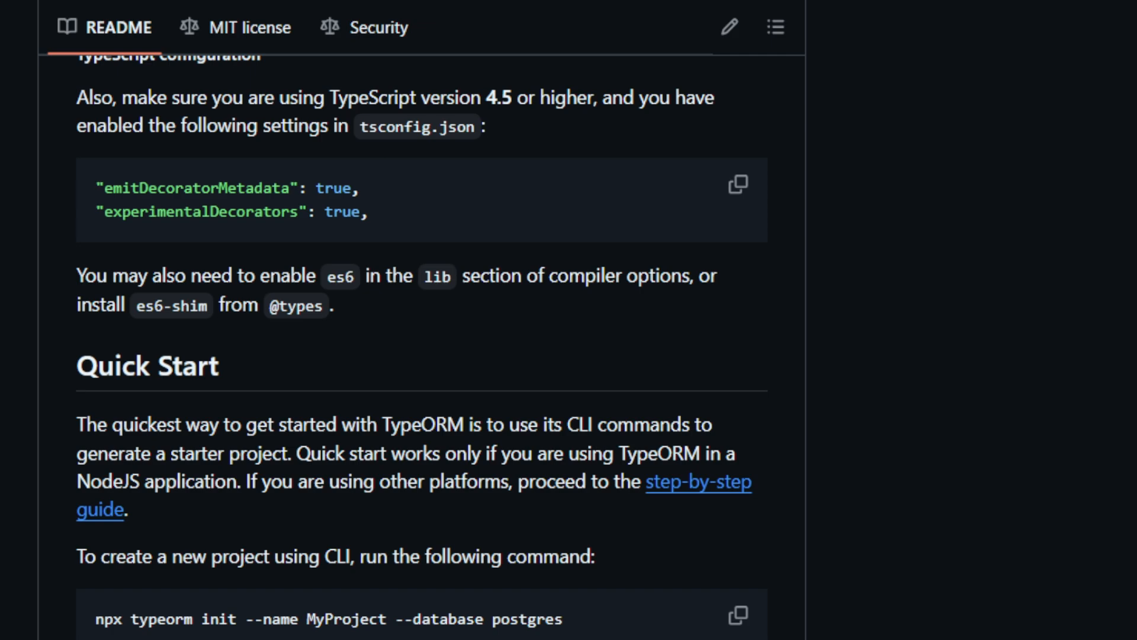
scroll("down", 3)
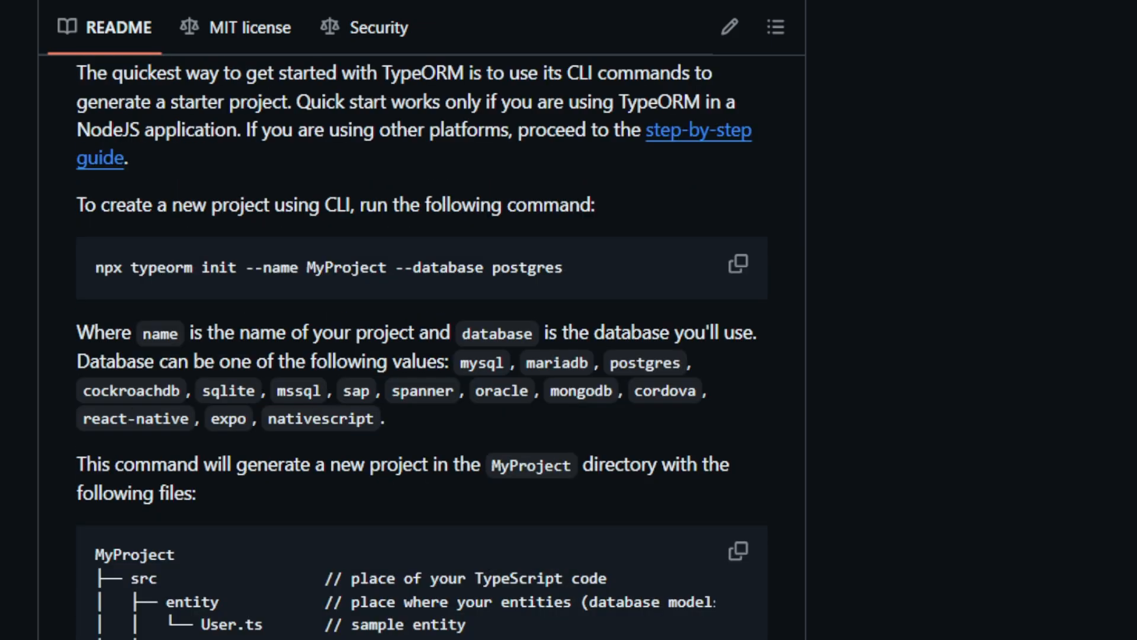
scroll("down", 3)
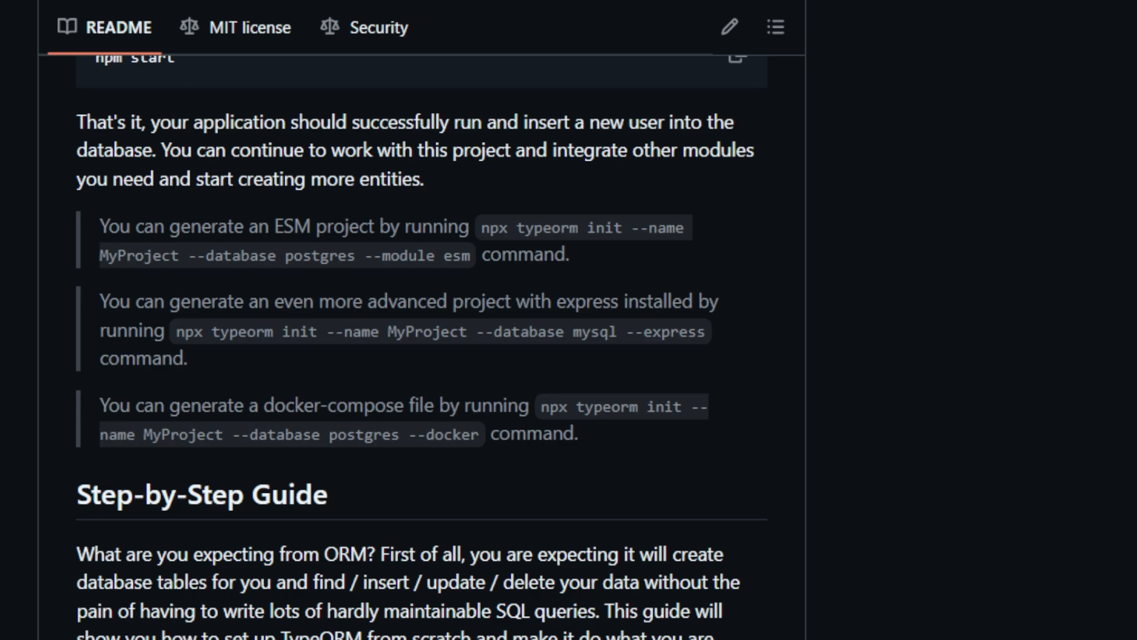
scroll("down", 3)
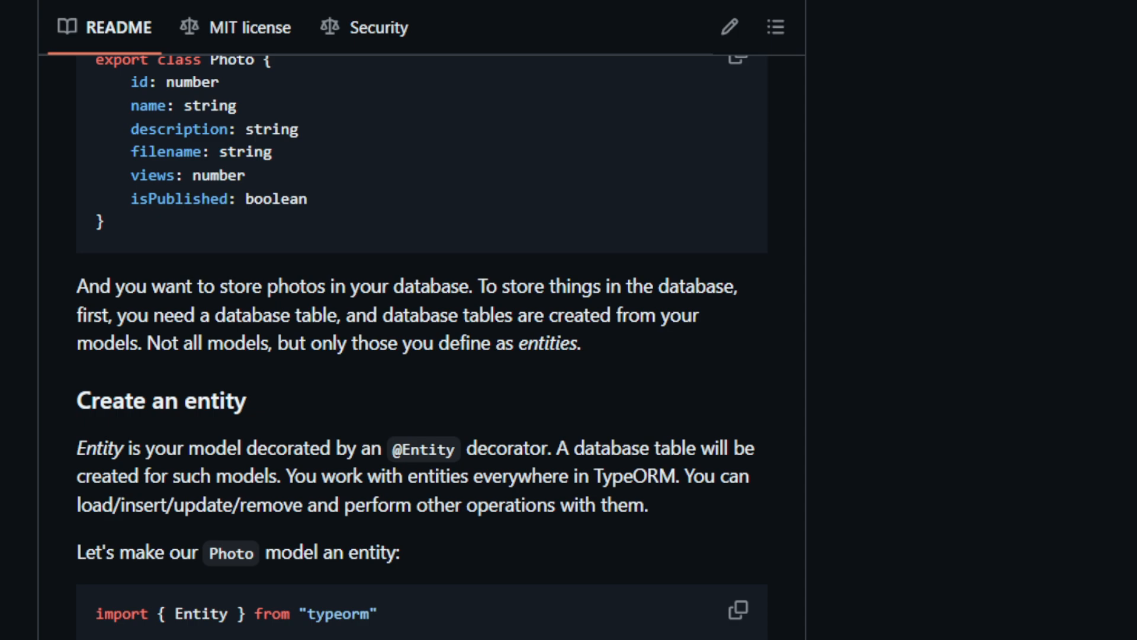
scroll("down", 3)
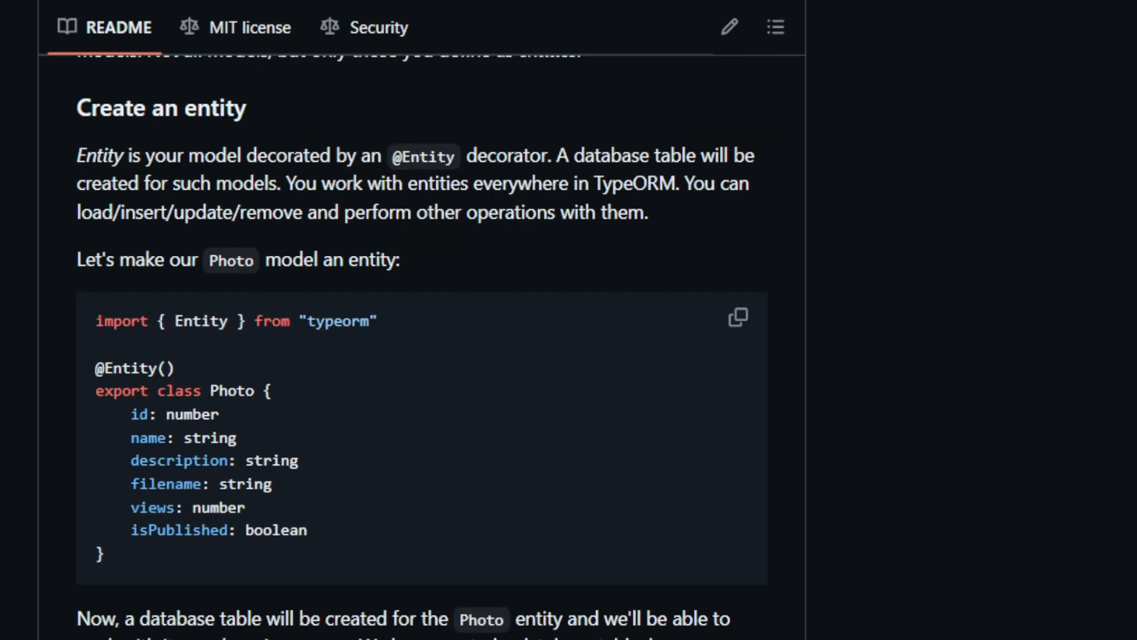
scroll("down", 3)
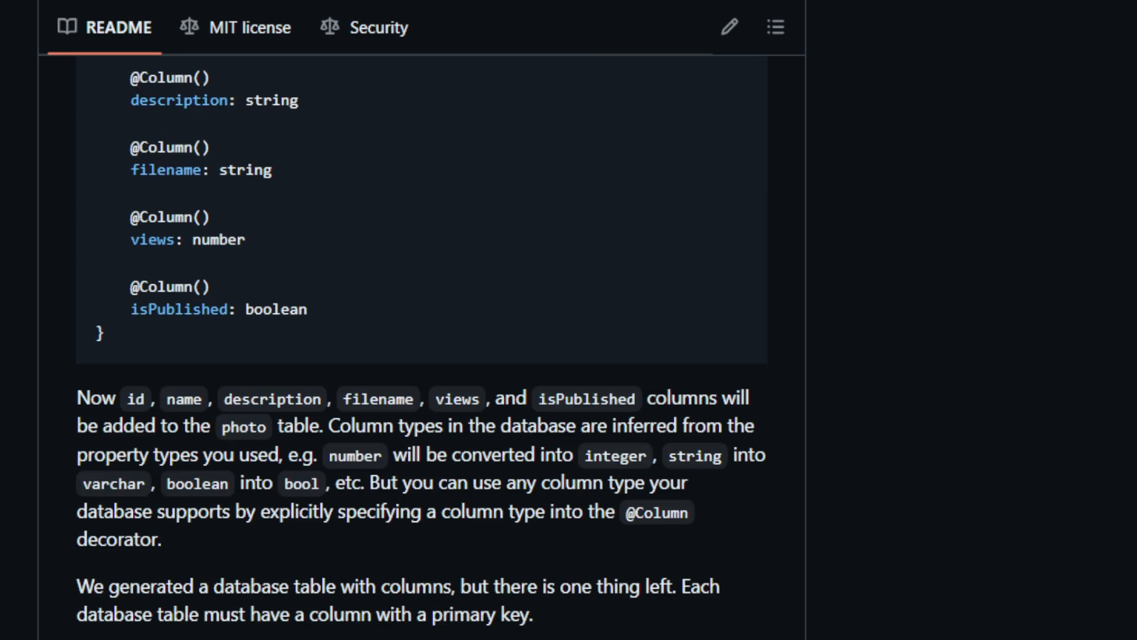
scroll("down", 3)
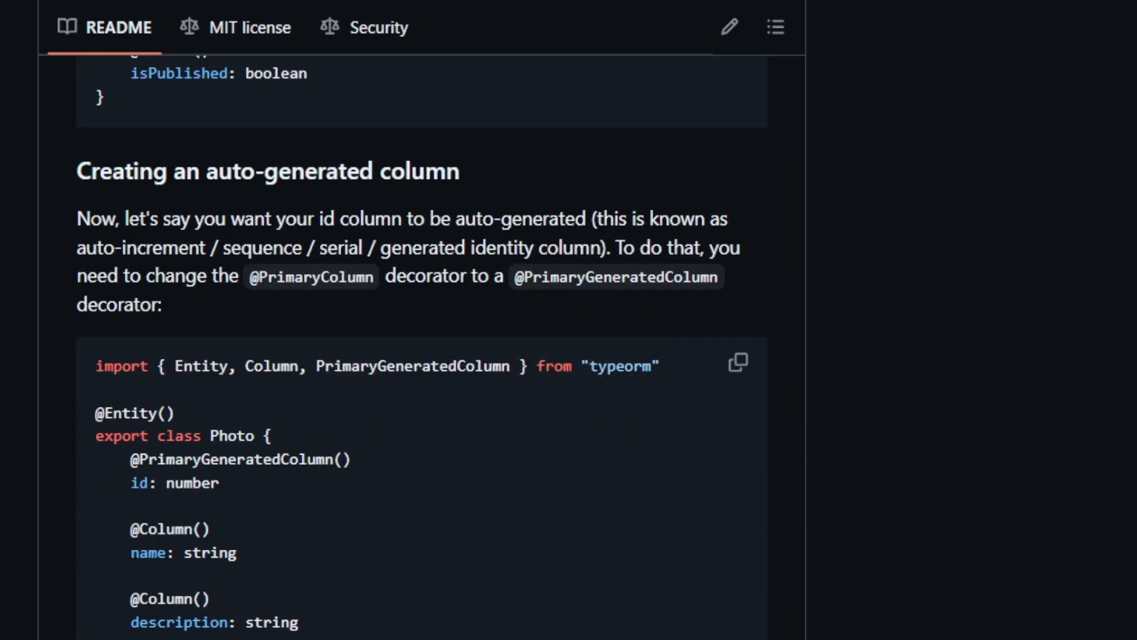
scroll("down", 3)
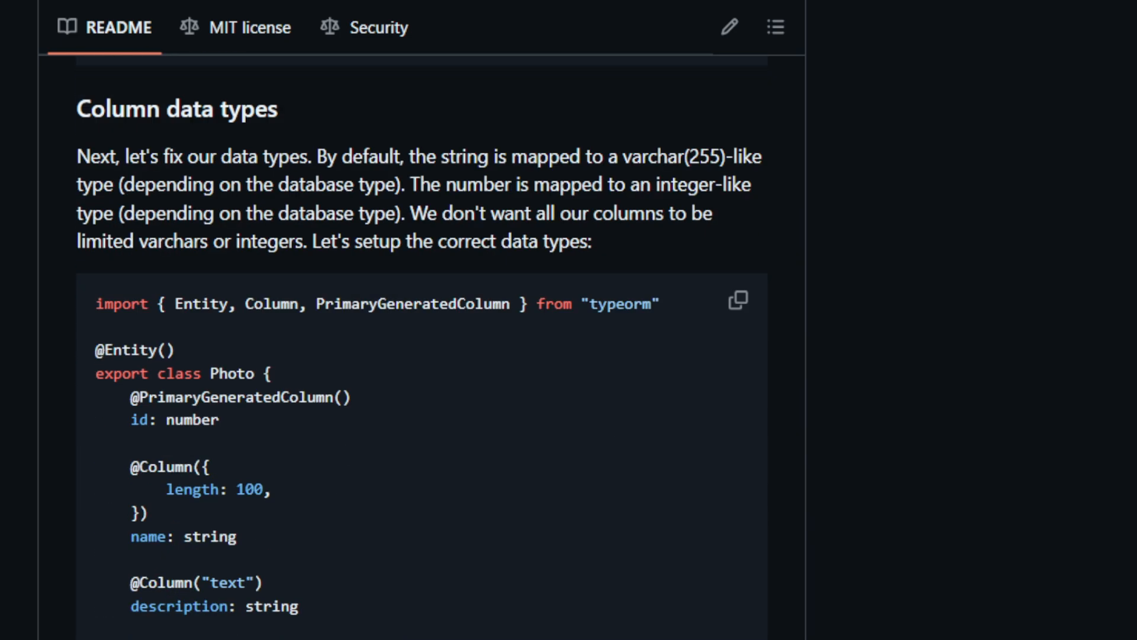
- Continue to Removing from the database and Creating a one-to-one relation, ending at the terraform repository
scroll("down", 3)
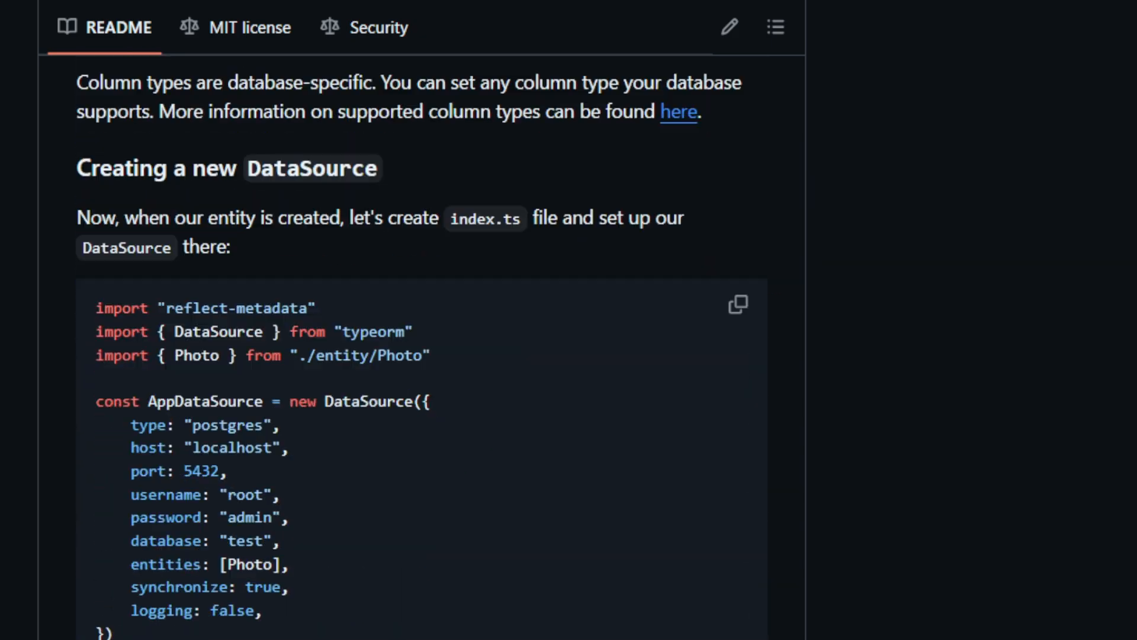
scroll("down", 3)
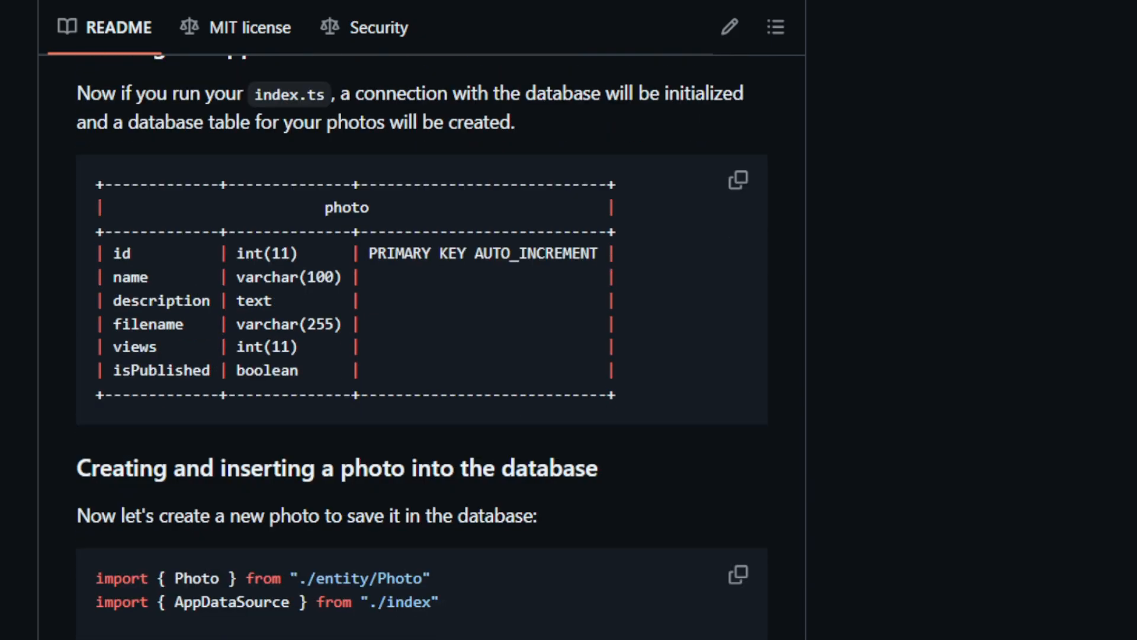
scroll("down", 3)
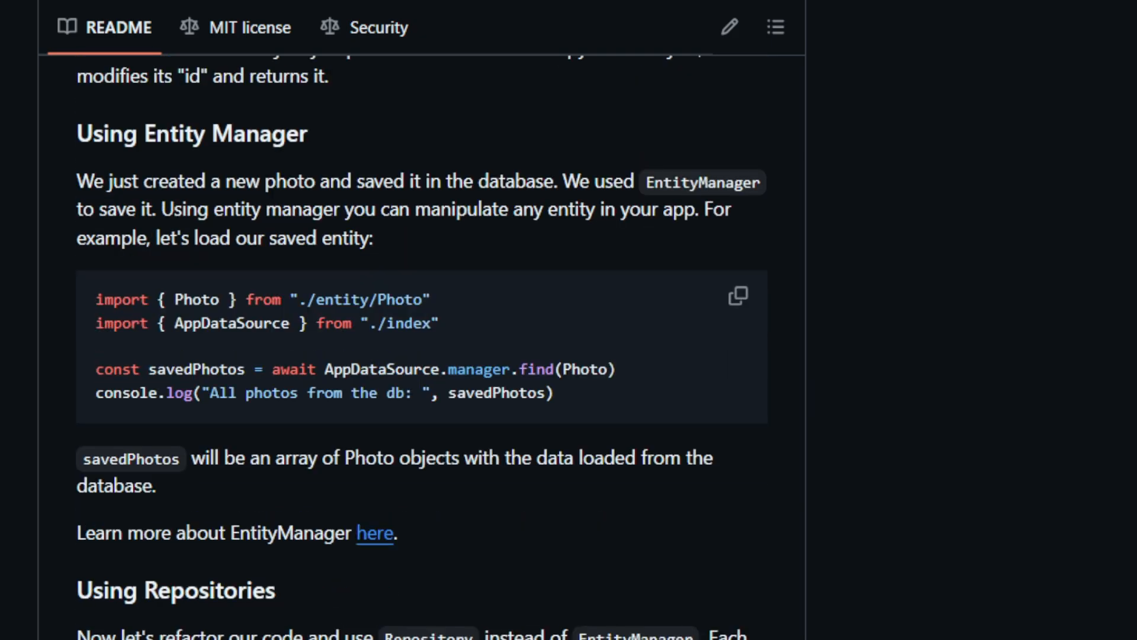
scroll("down", 3)
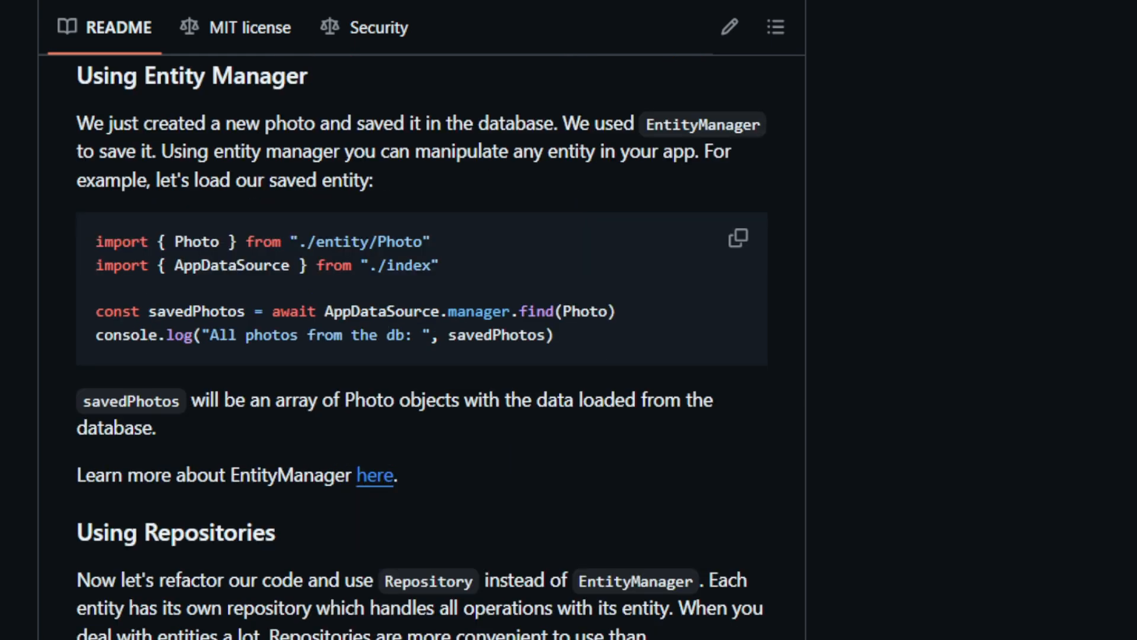
scroll("down", 3)
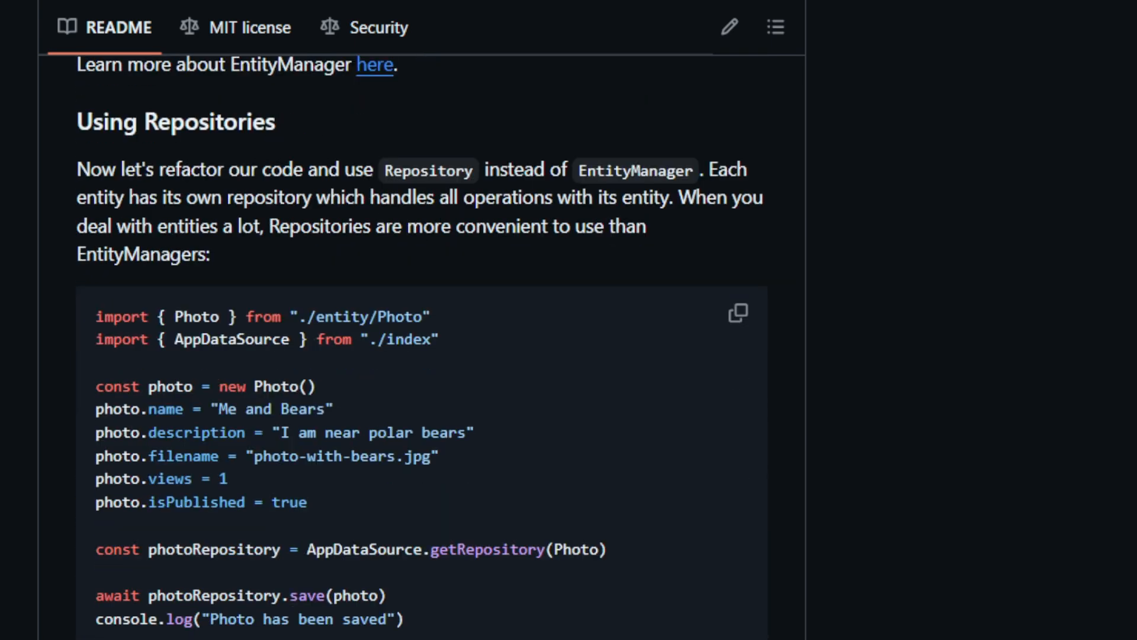
scroll("down", 3)
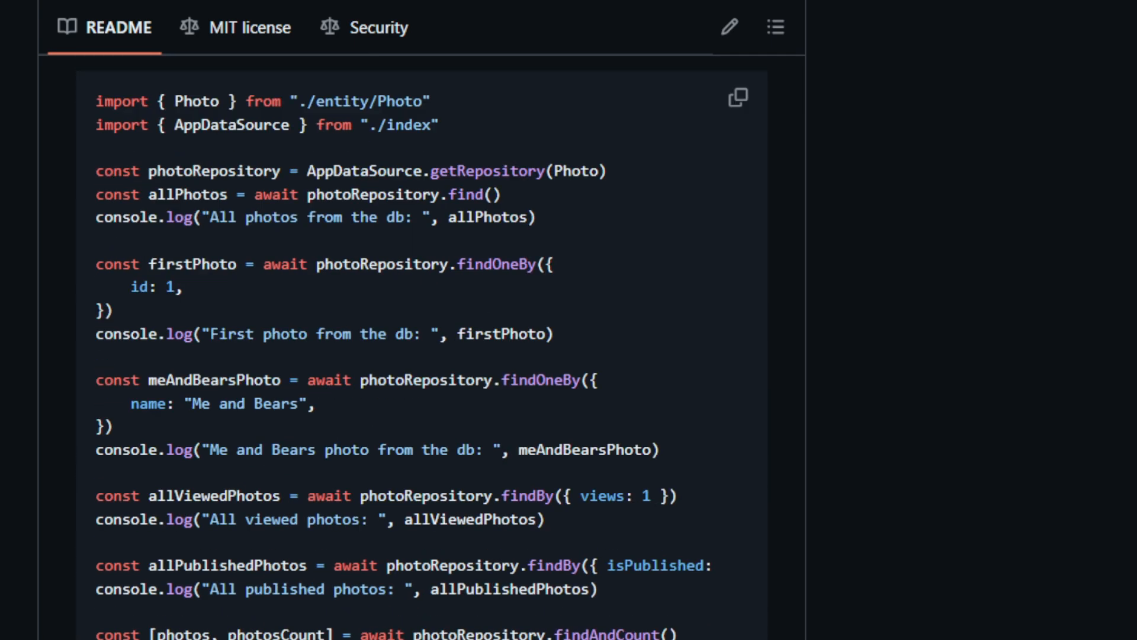
scroll("down", 3)
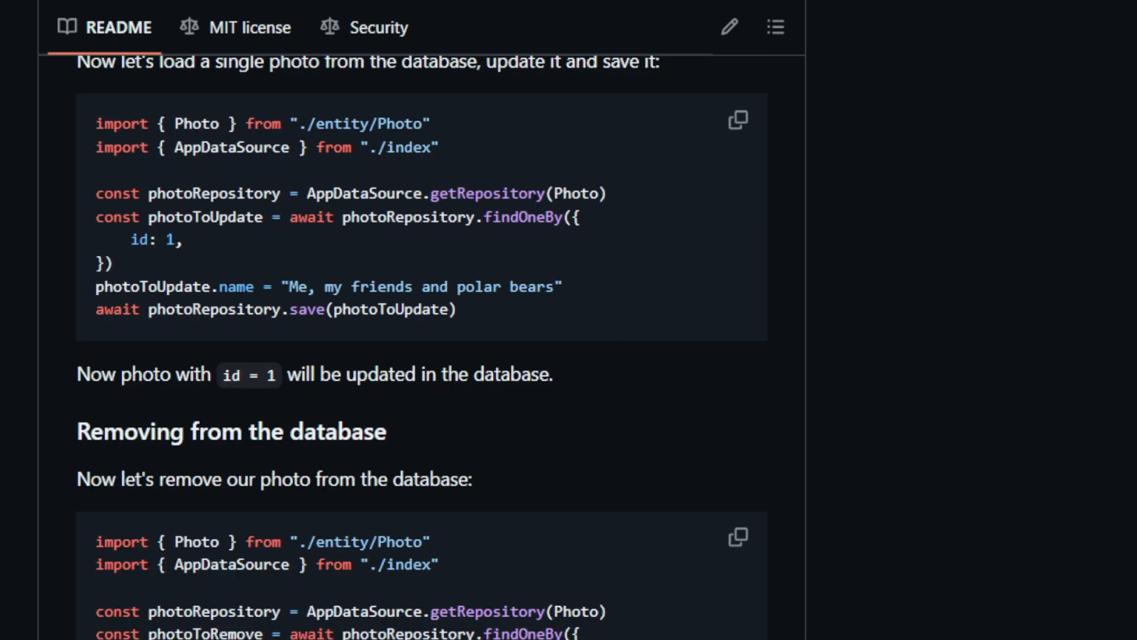
scroll("down", 3)
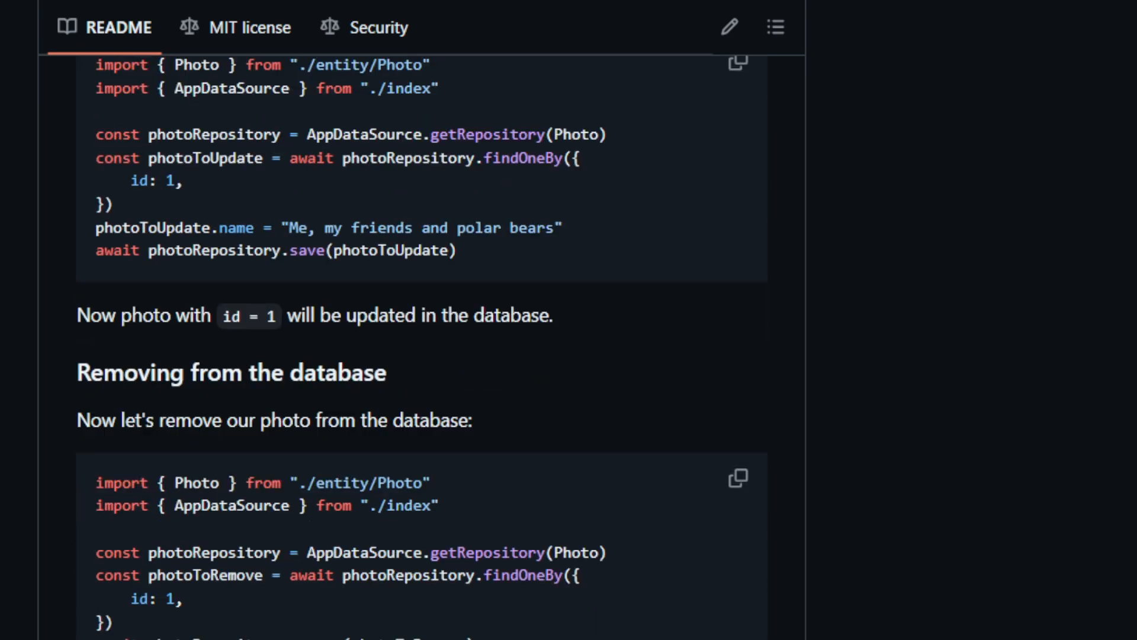
scroll("down", 3)
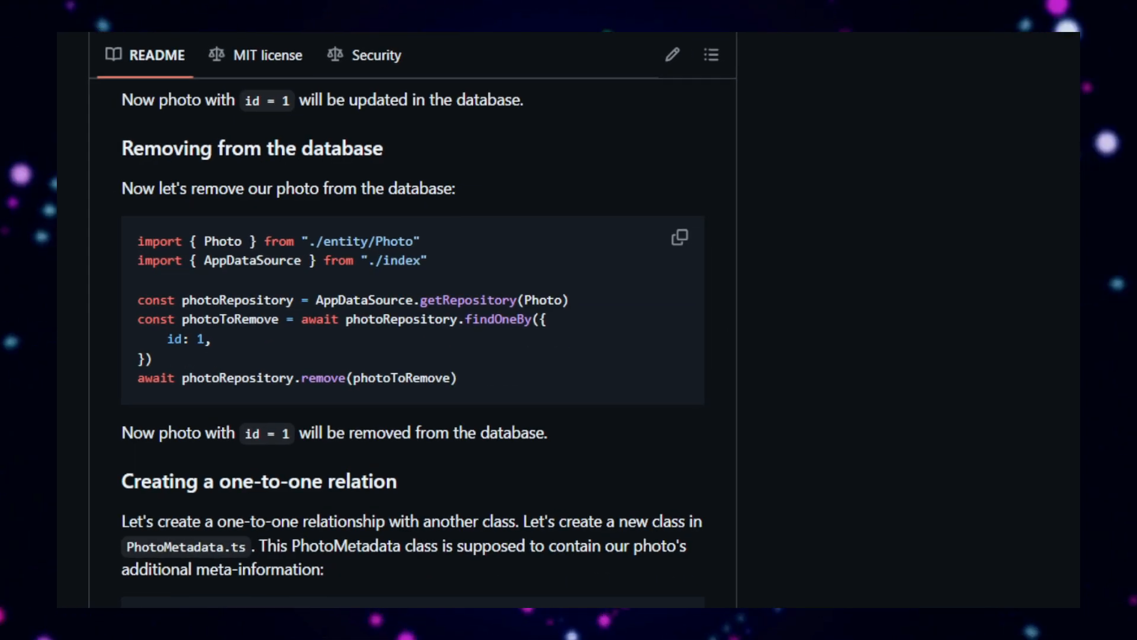
scroll("down", 3)
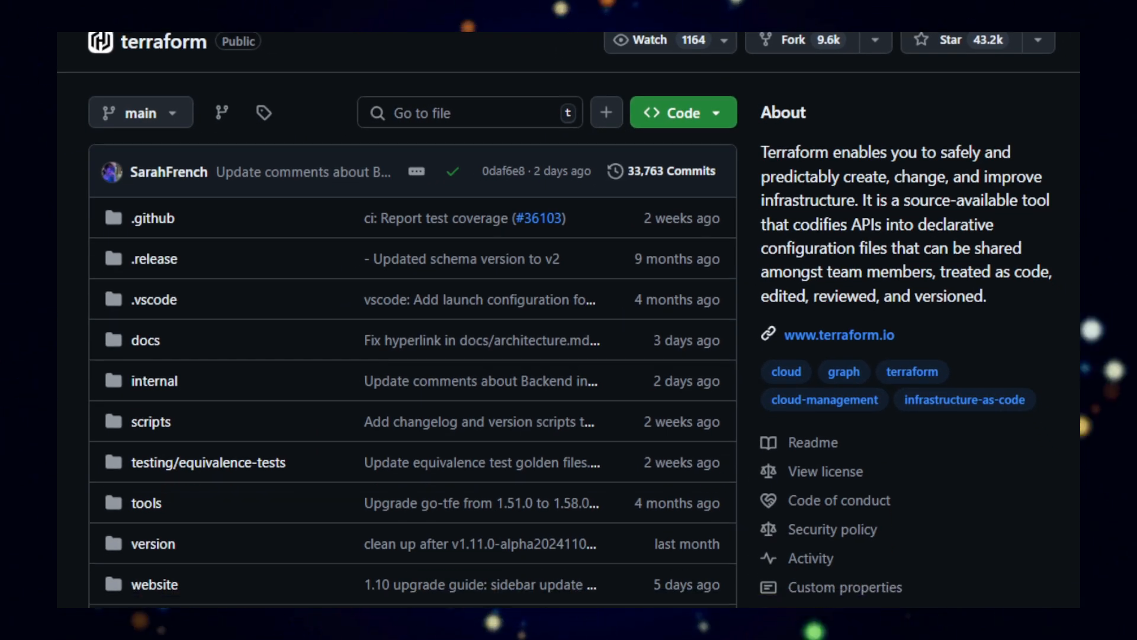
- Scroll past Terraform's file list, contributors and languages to its README intro and project links
scroll("down", 3)
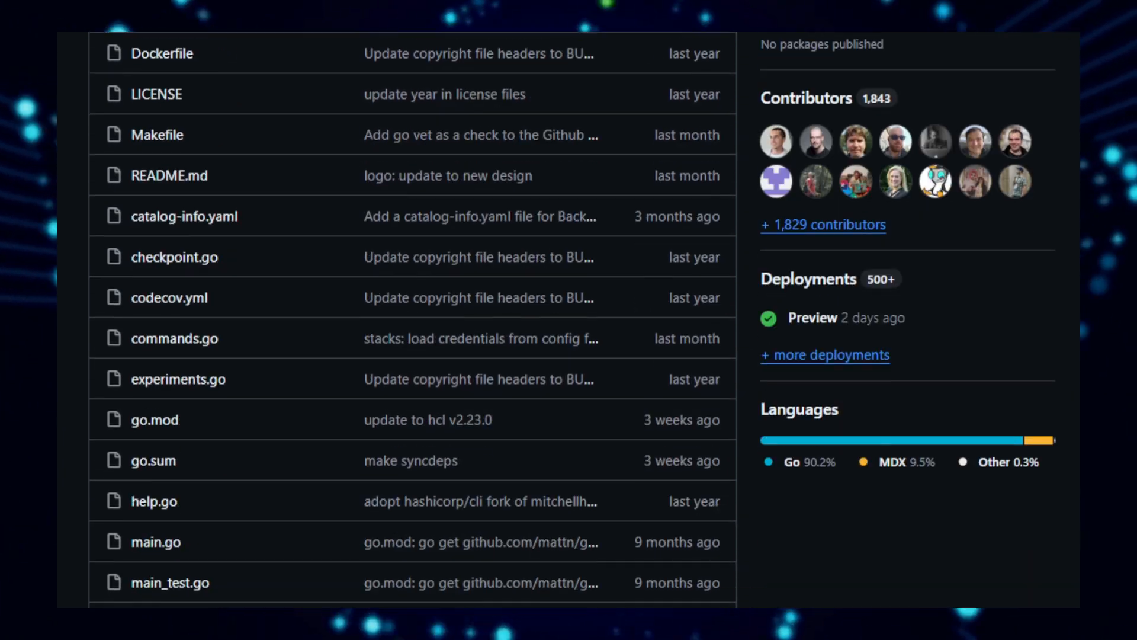
scroll("down", 3)
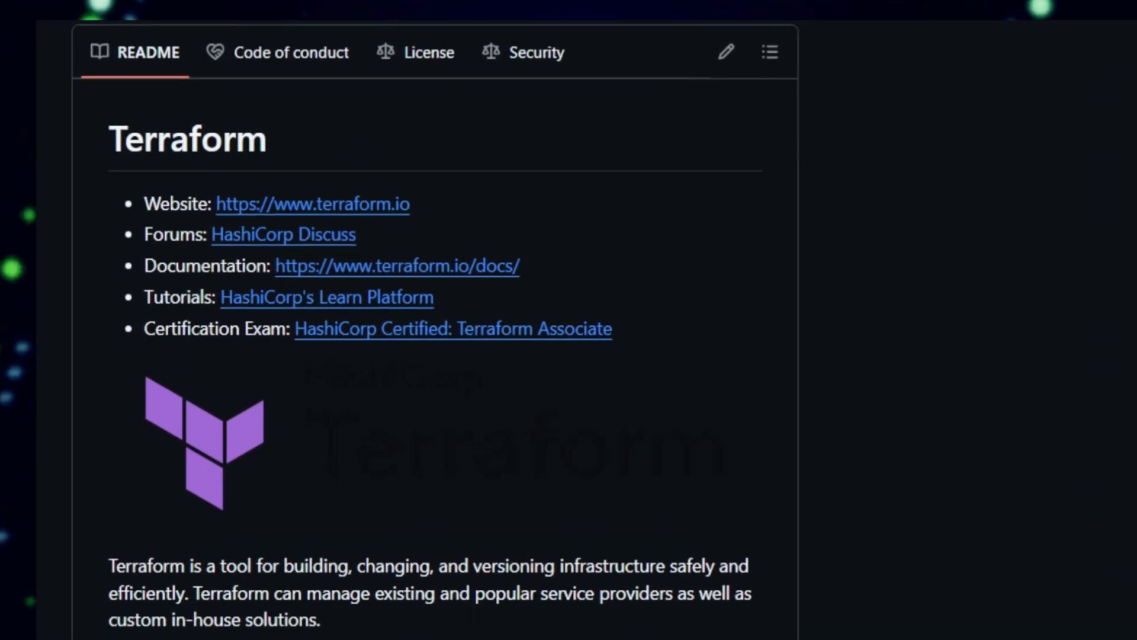
- Read the Terraform README's Key Features and Getting Started & Documentation sections
scroll("down", 3)
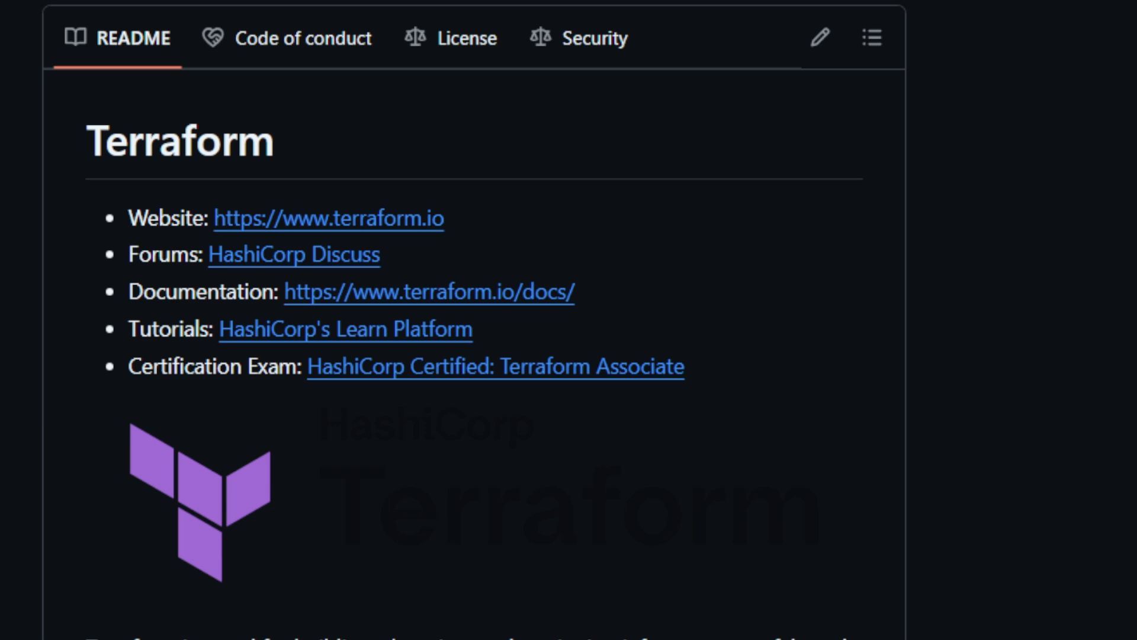
scroll("down", 3)
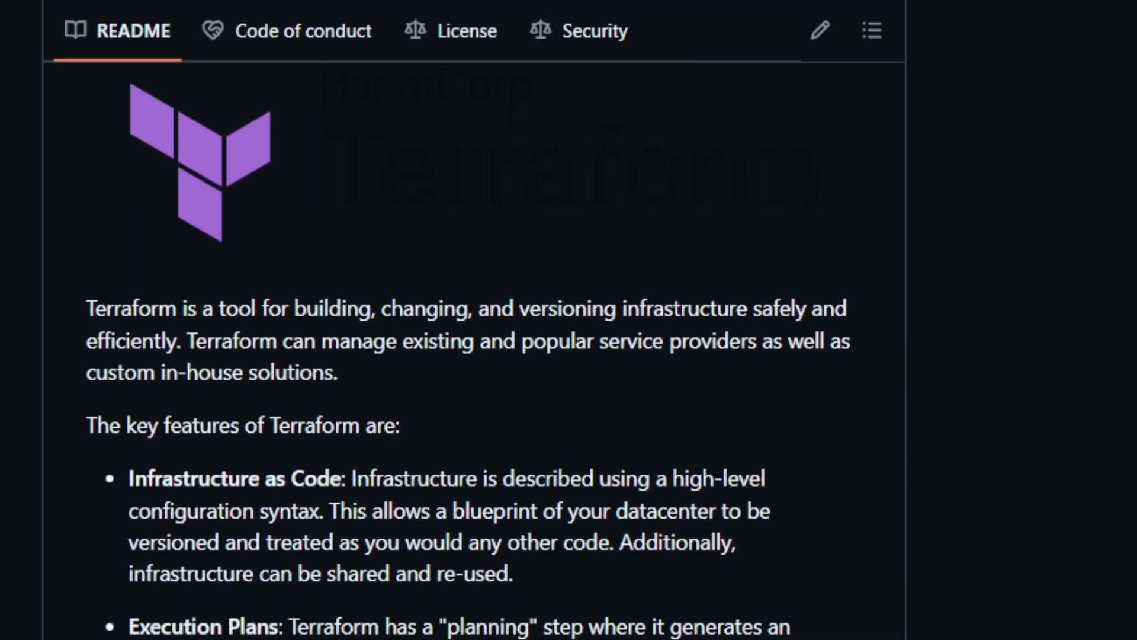
scroll("down", 3)
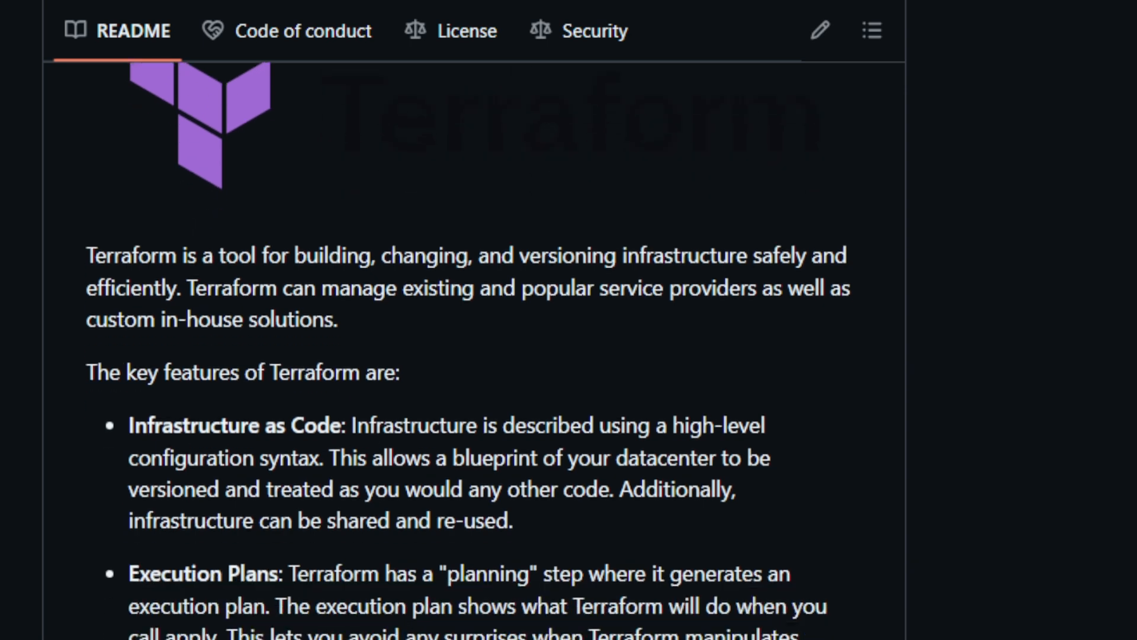
scroll("down", 3)
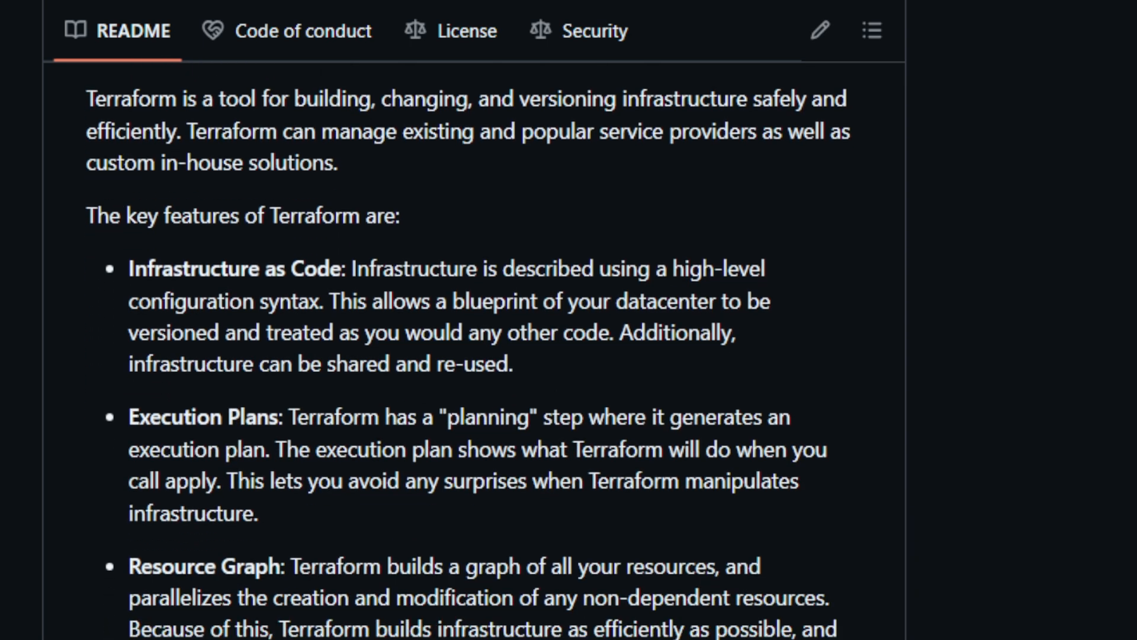
scroll("down", 3)
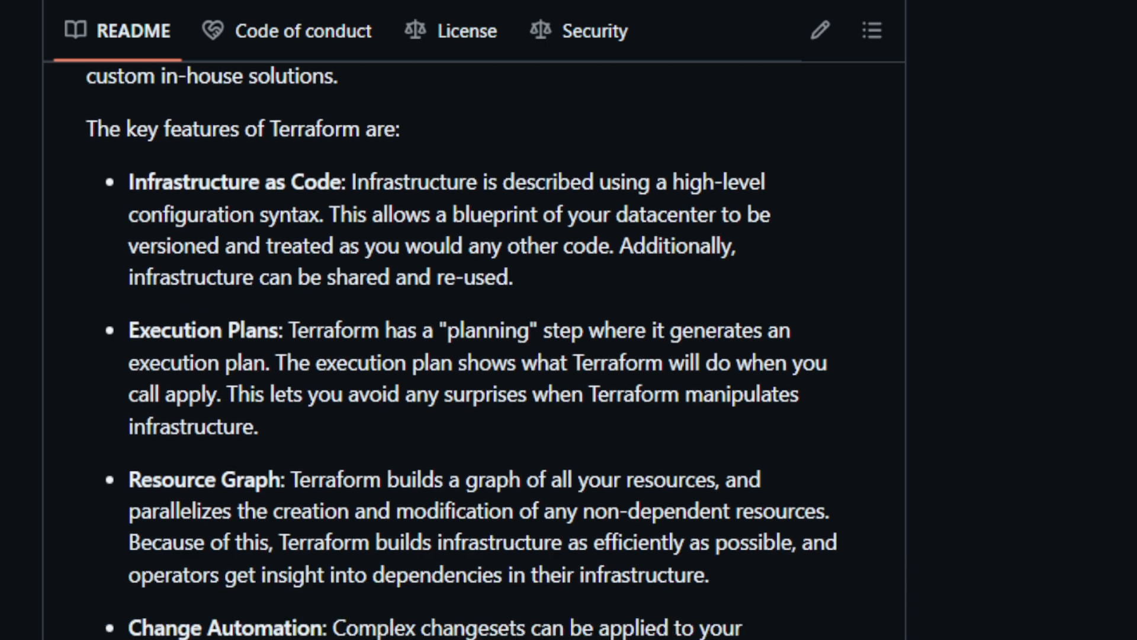
- Continue down to Developing Terraform, ending at the AT Protocol reference implementation README
scroll("down", 3)
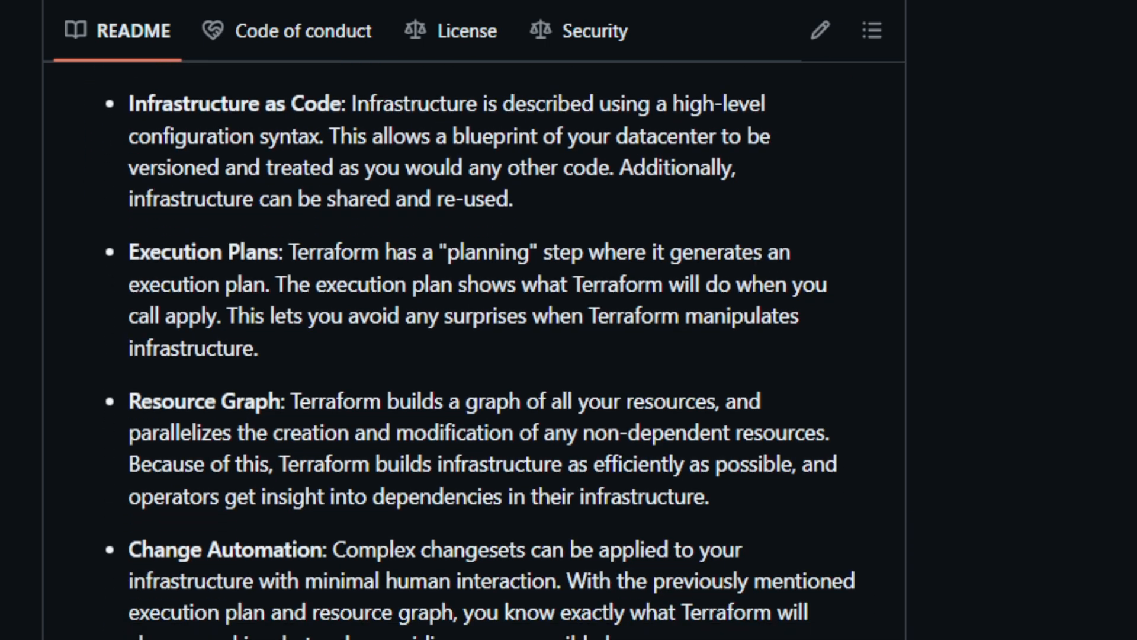
scroll("down", 3)
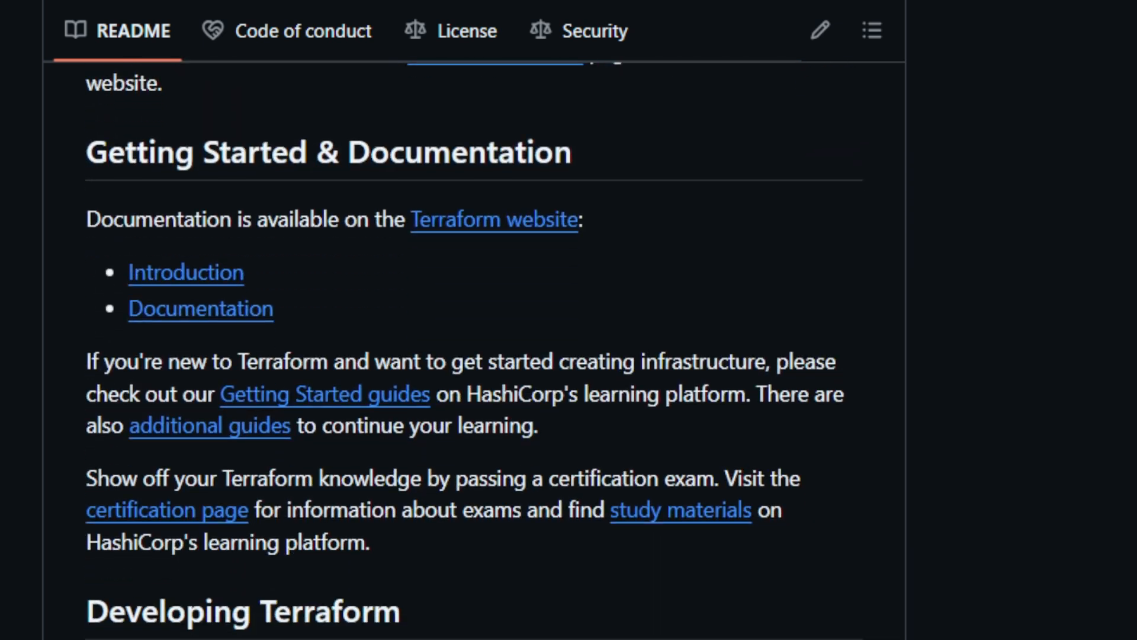
scroll("down", 3)
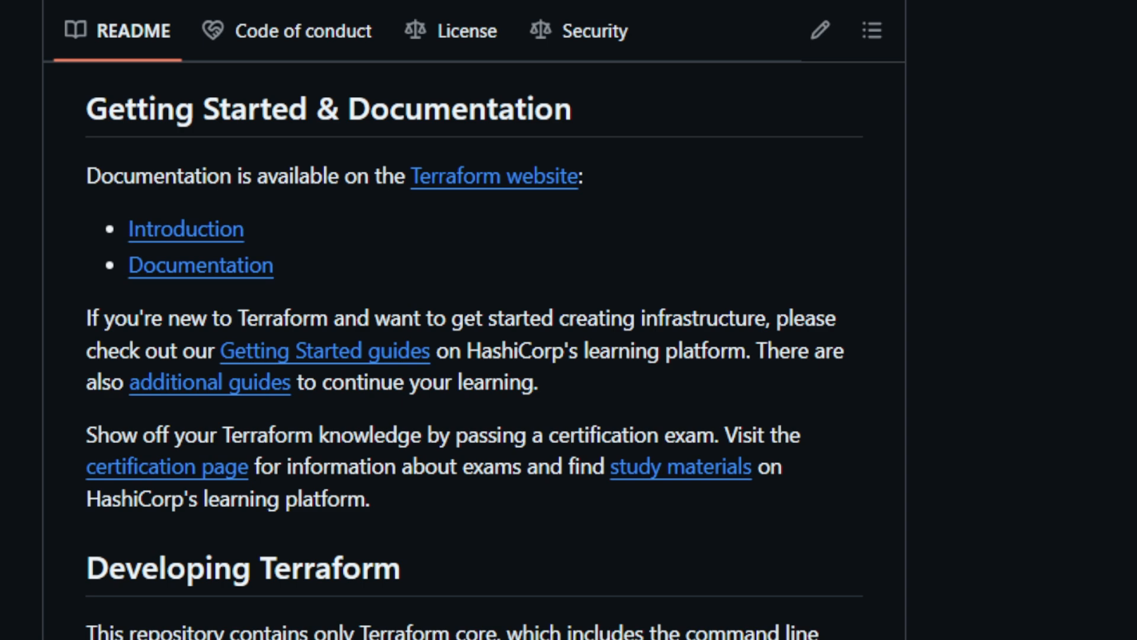
scroll("down", 3)
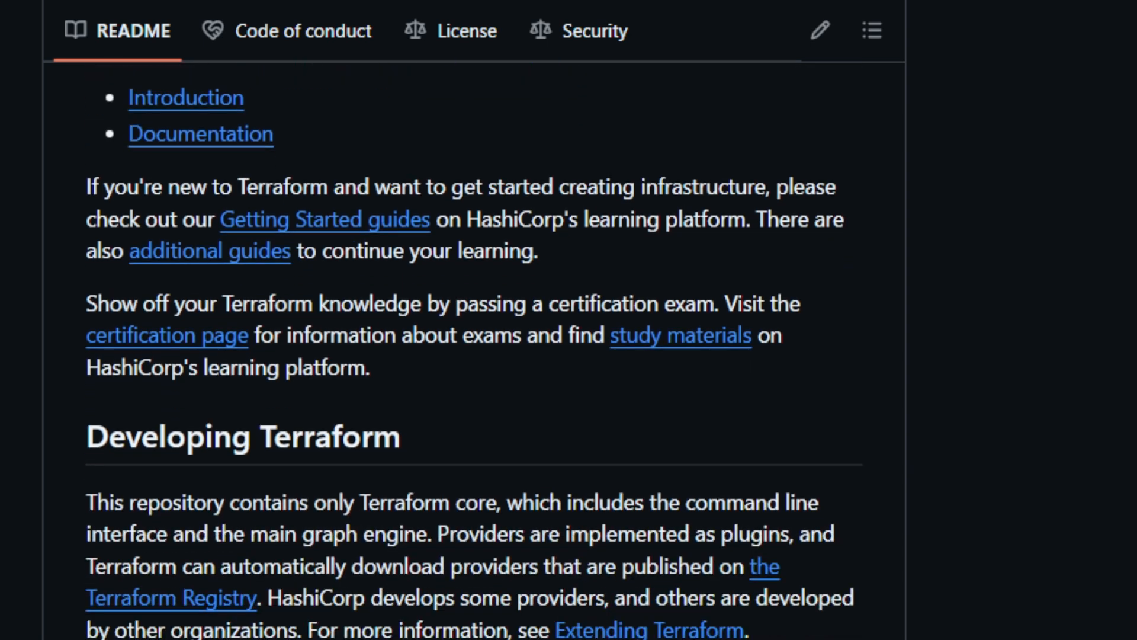
scroll("down", 3)
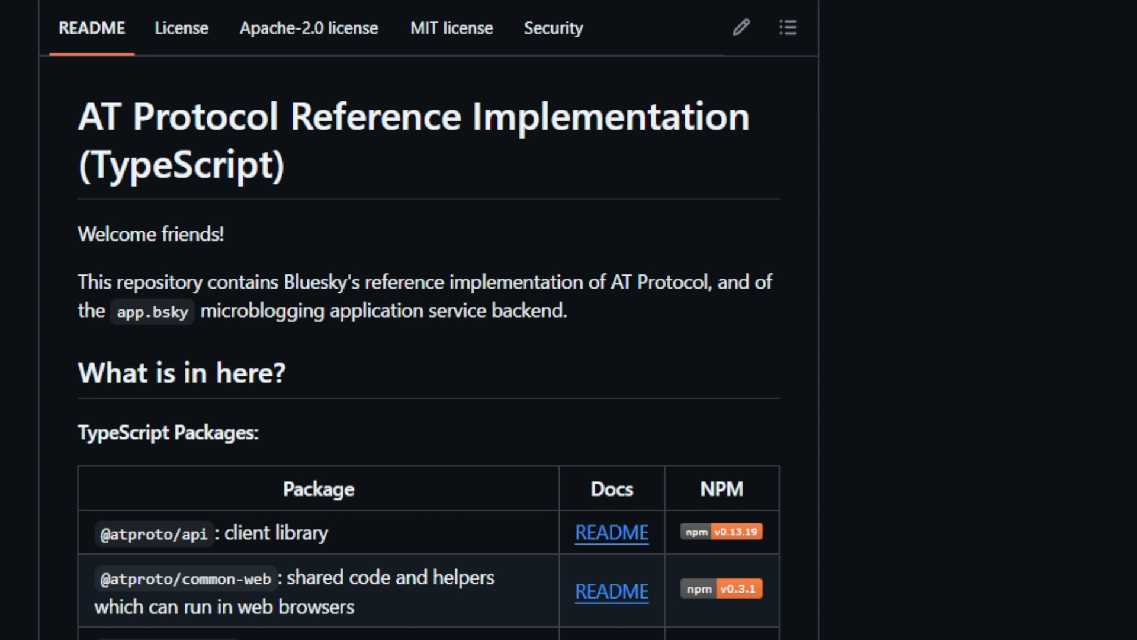
- Read the AT Protocol README's packages and services tables
scroll("down", 3)
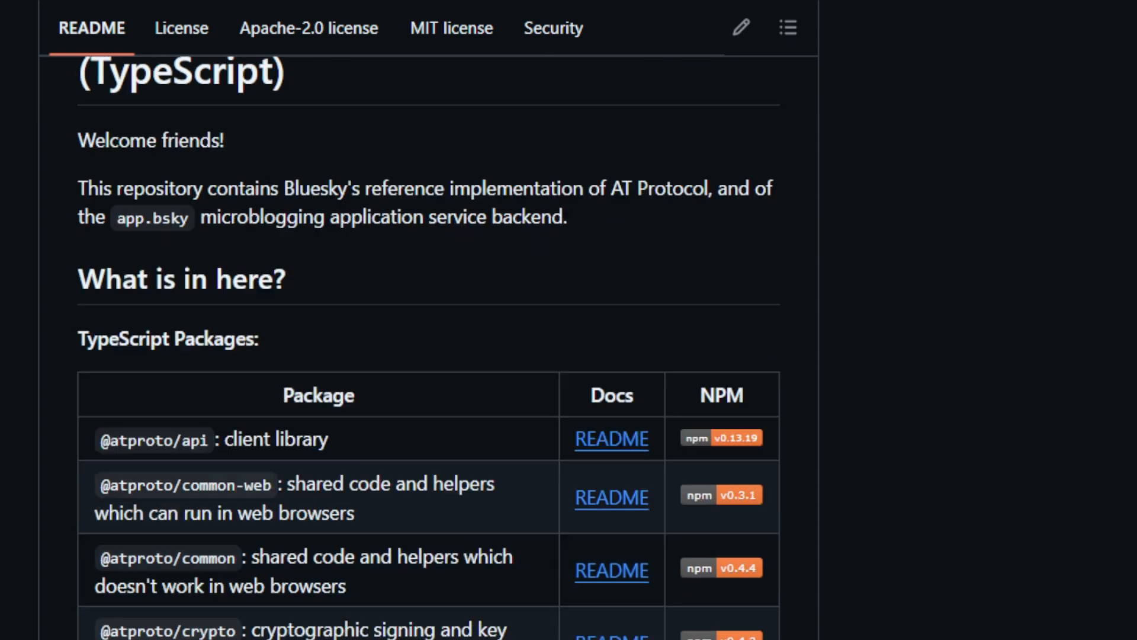
scroll("down", 3)
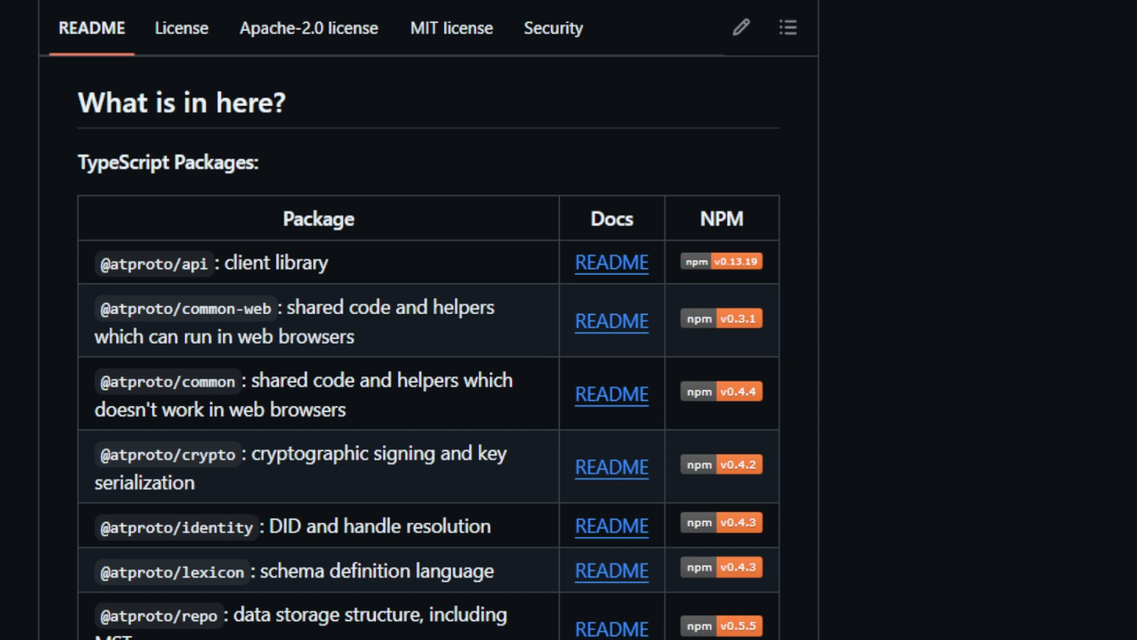
scroll("down", 3)
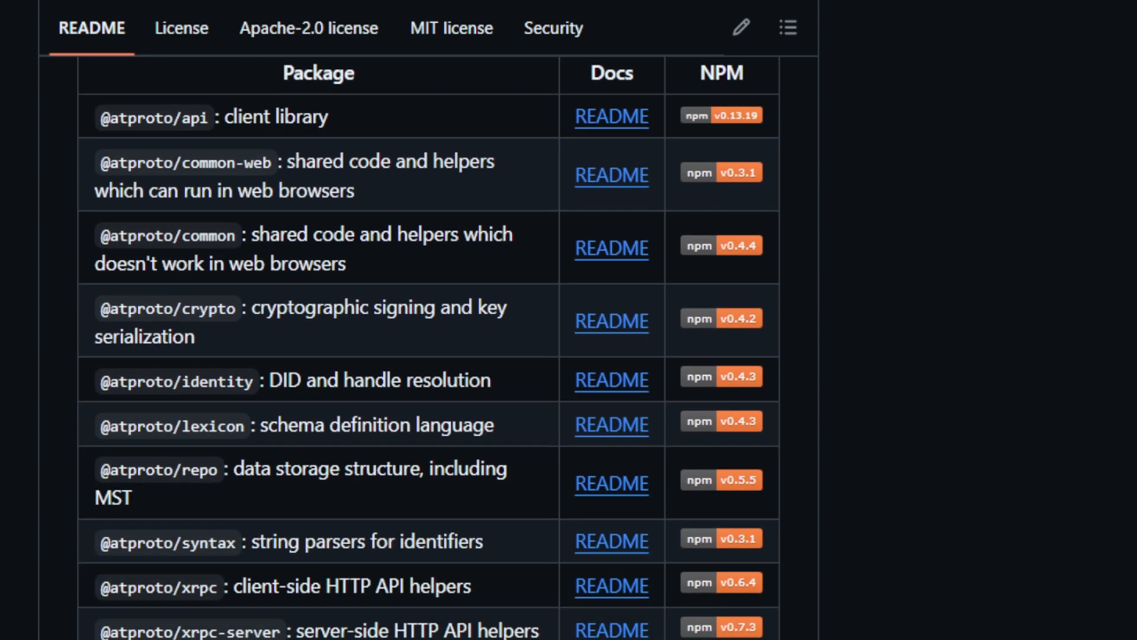
scroll("down", 3)
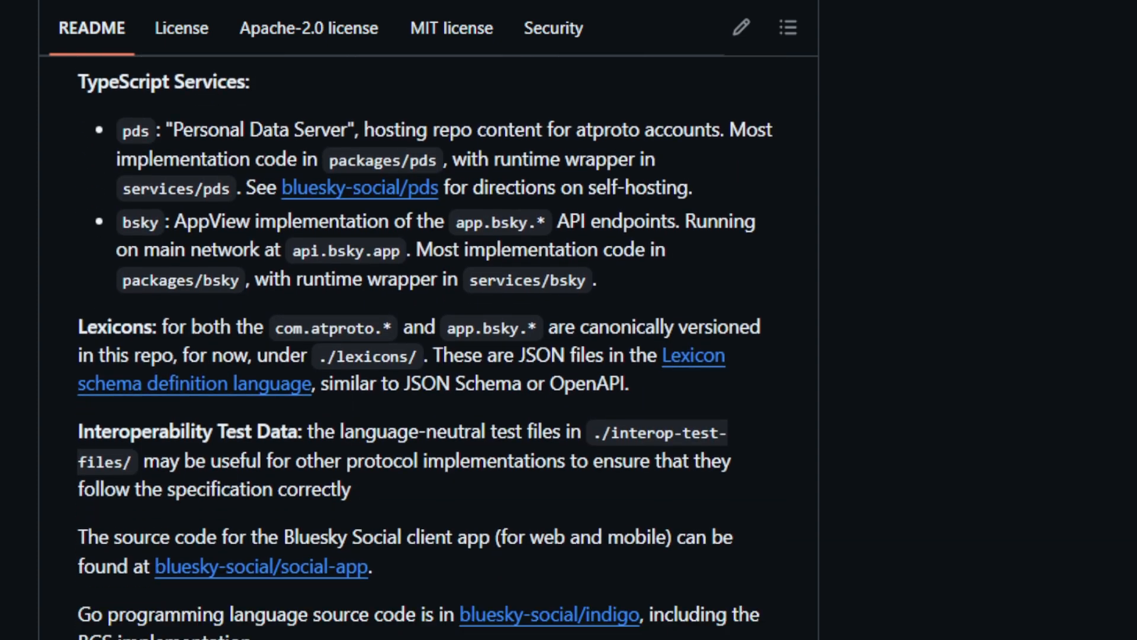
- Continue to the Developer Quickstart build commands and About AT Protocol section
scroll("down", 3)
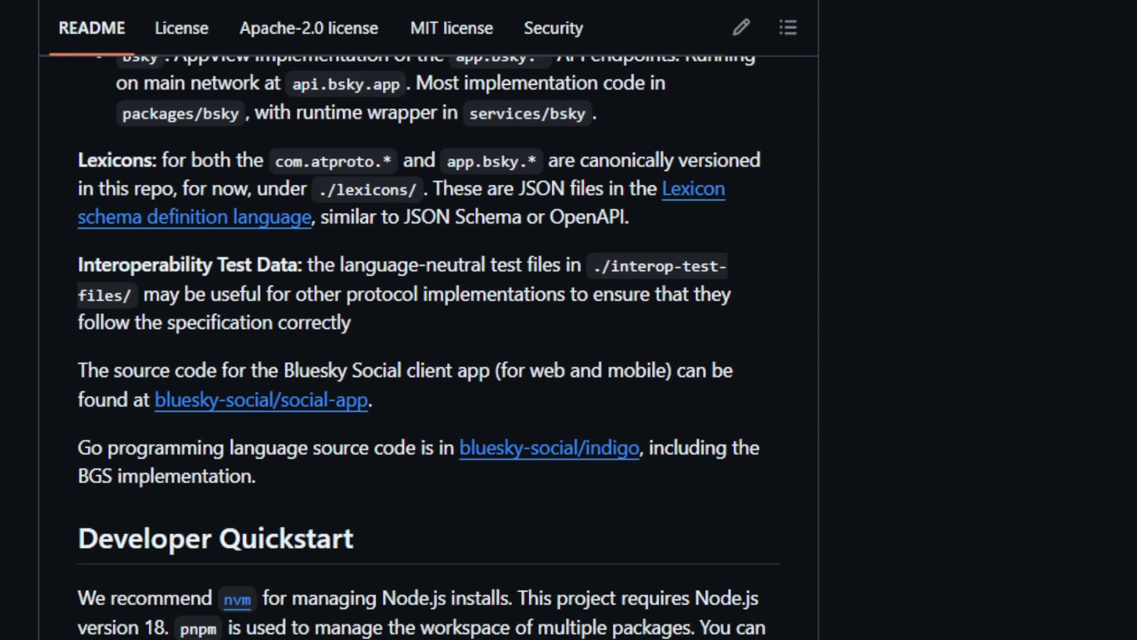
scroll("down", 3)
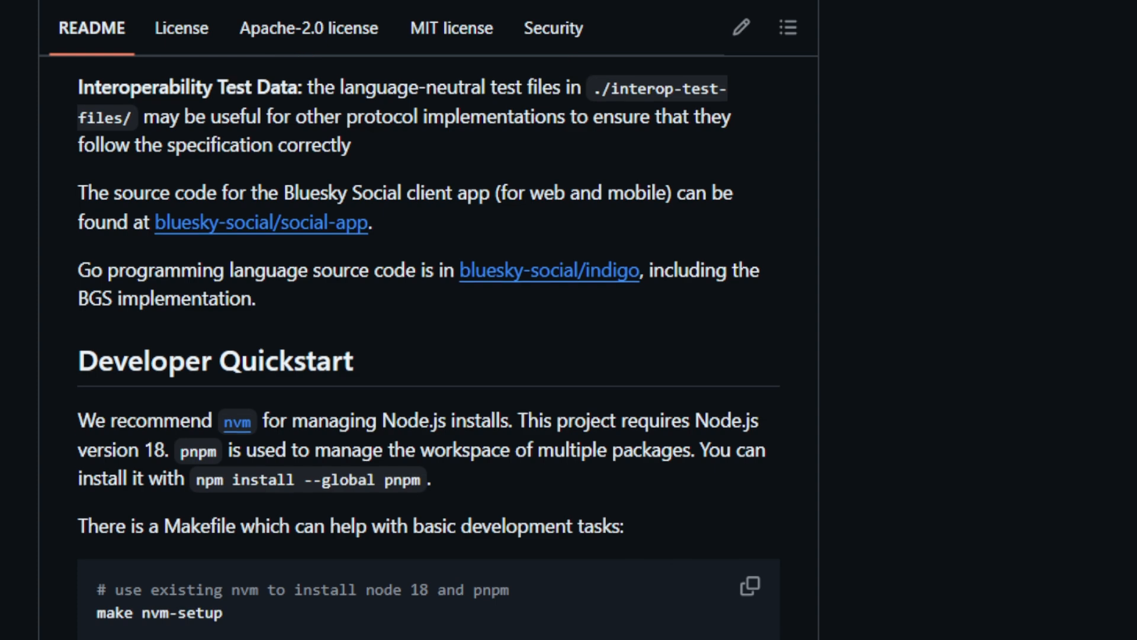
scroll("down", 3)
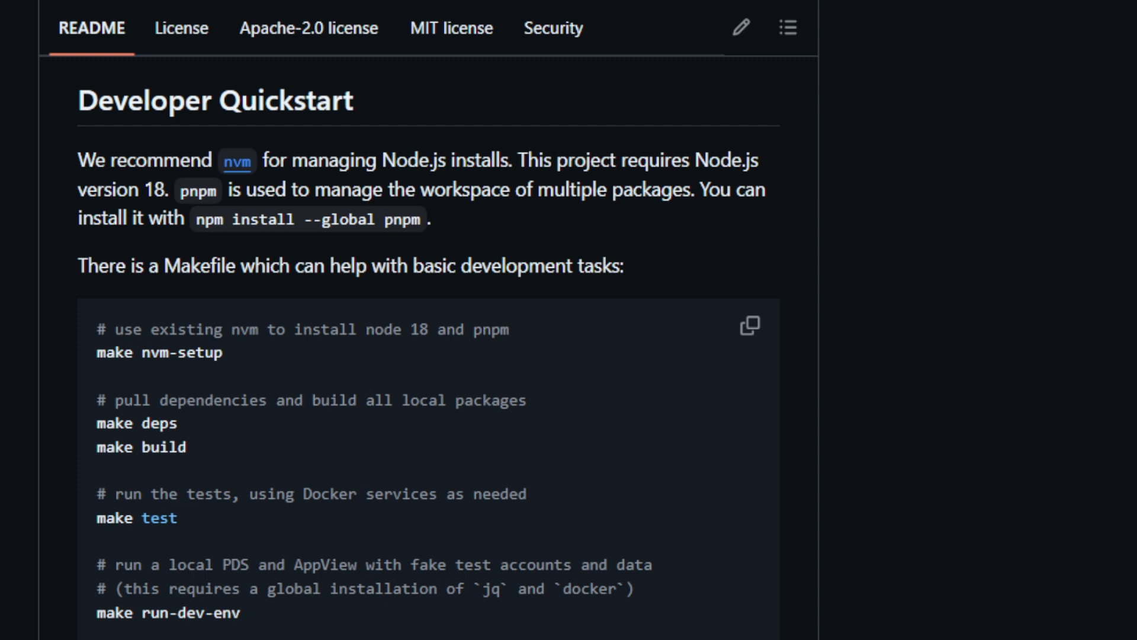
scroll("down", 3)
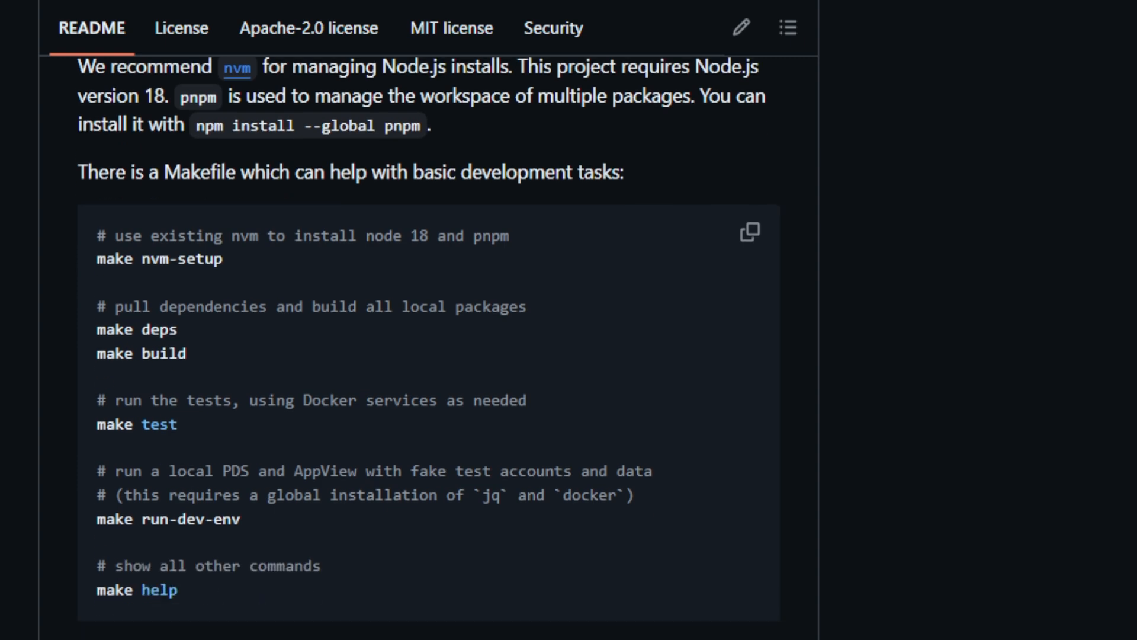
scroll("up", 3)
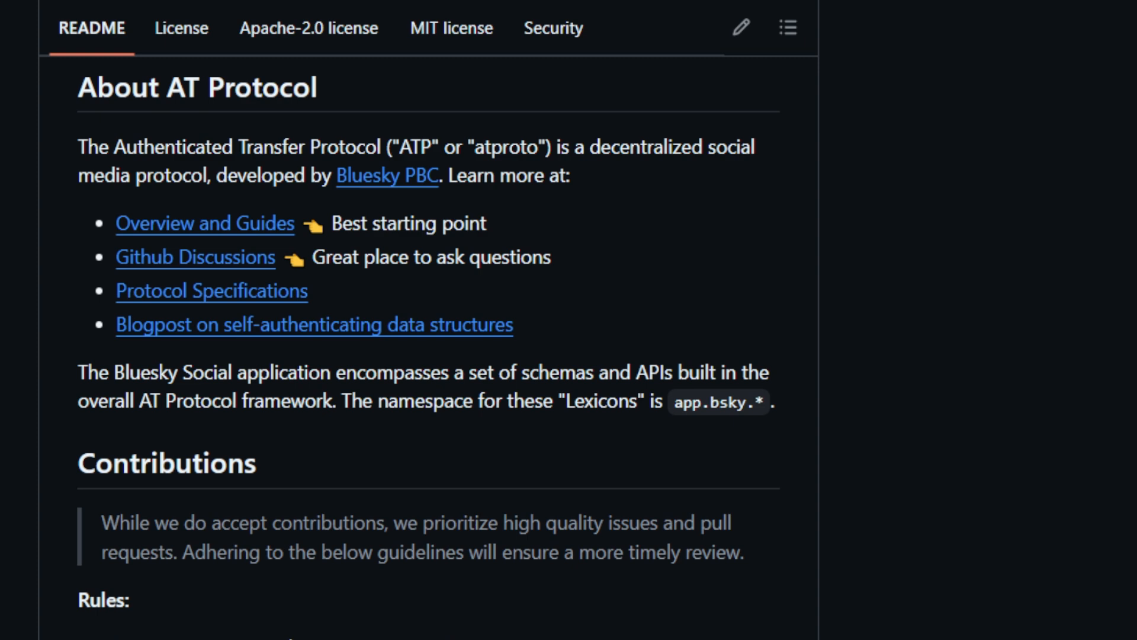
- Read the contributions, developer note, Security disclosures and dual MIT/Apache 2.0 License, ending at the Alamofire repository
scroll("down", 3)
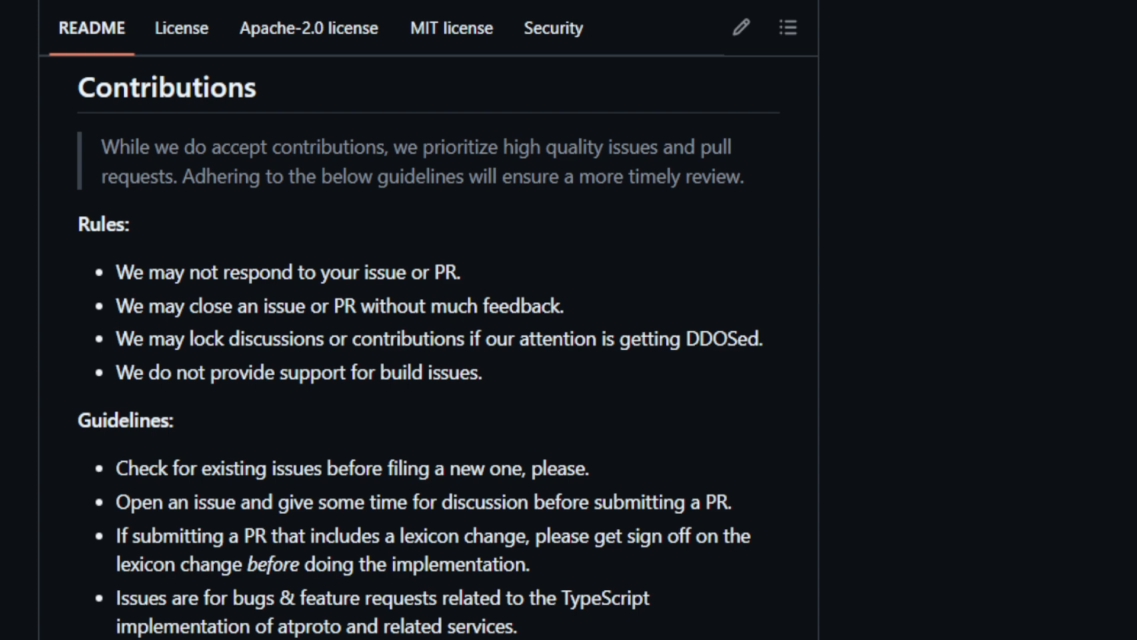
scroll("down", 3)
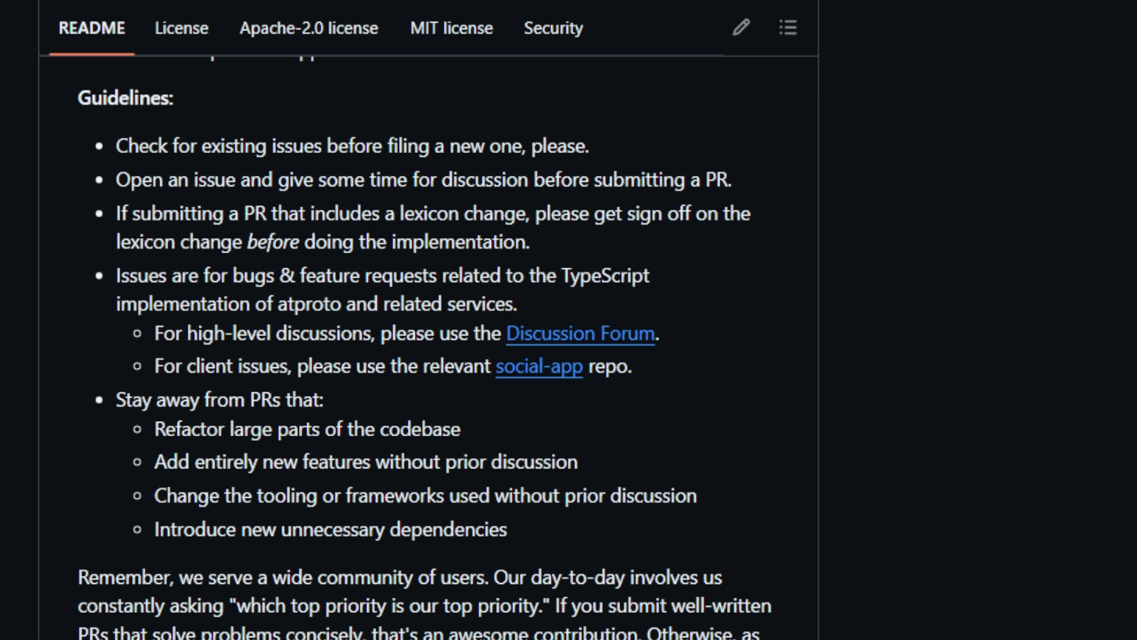
scroll("down", 3)
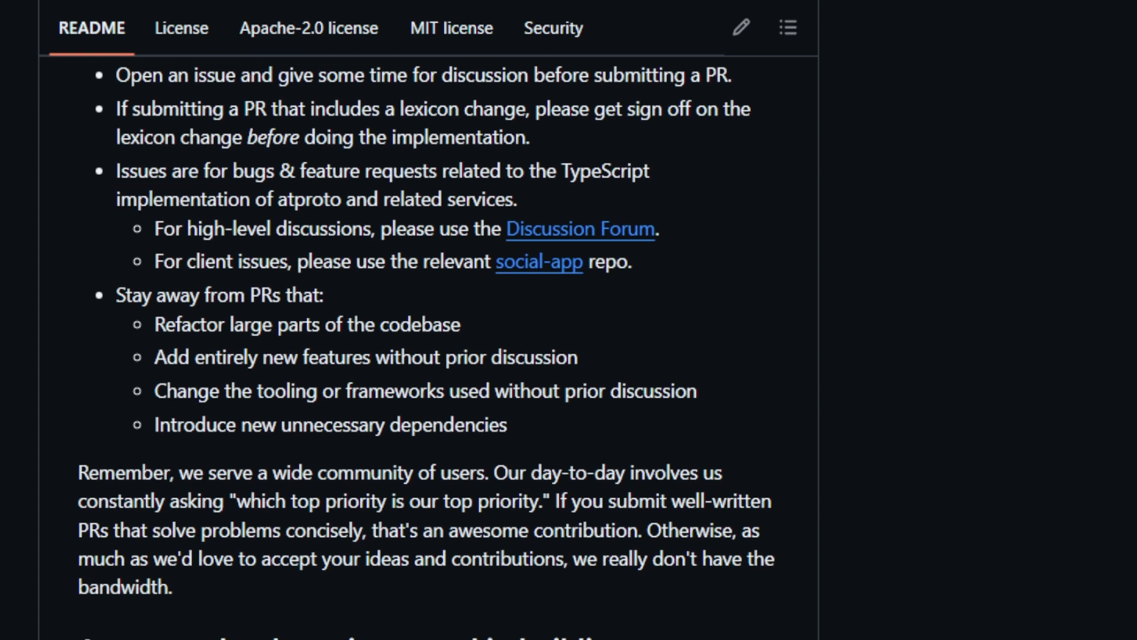
scroll("down", 3)
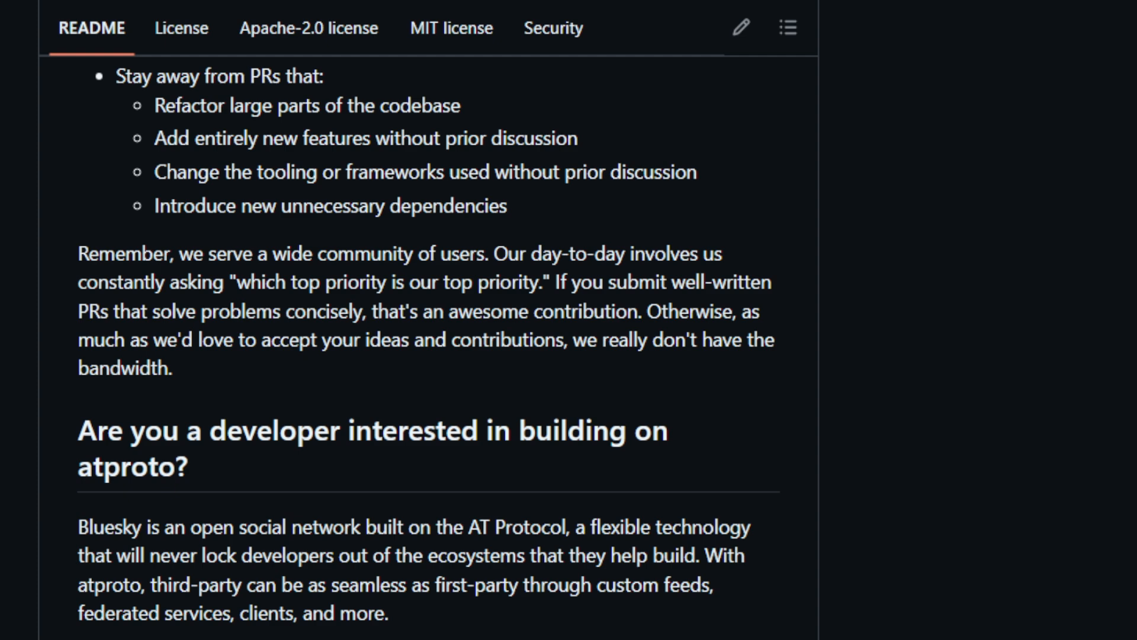
scroll("down", 3)
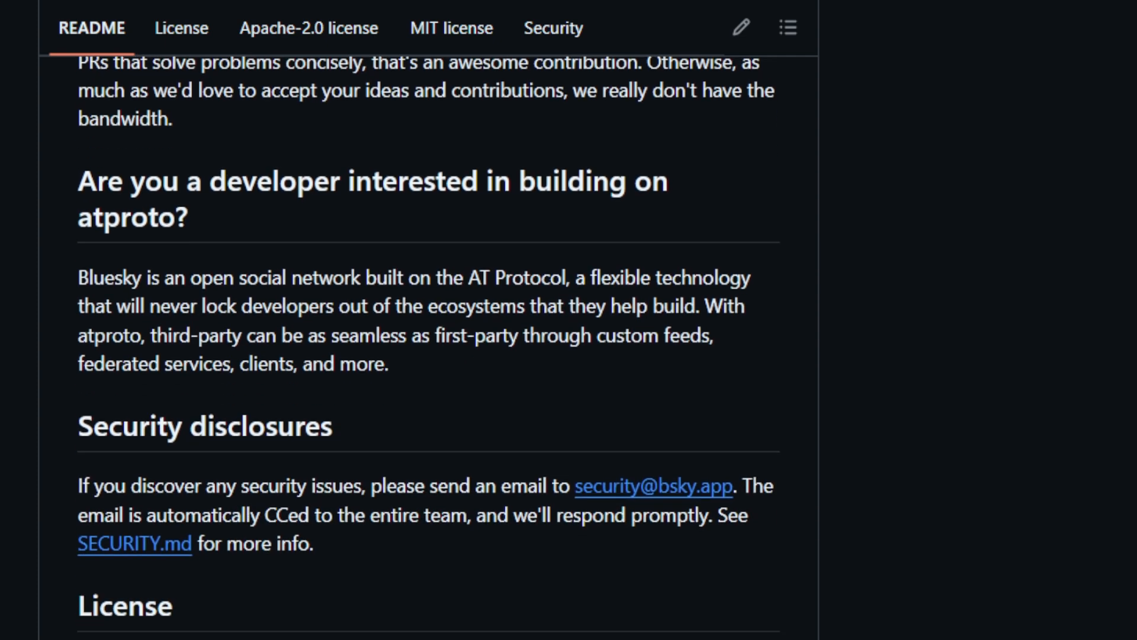
scroll("down", 3)
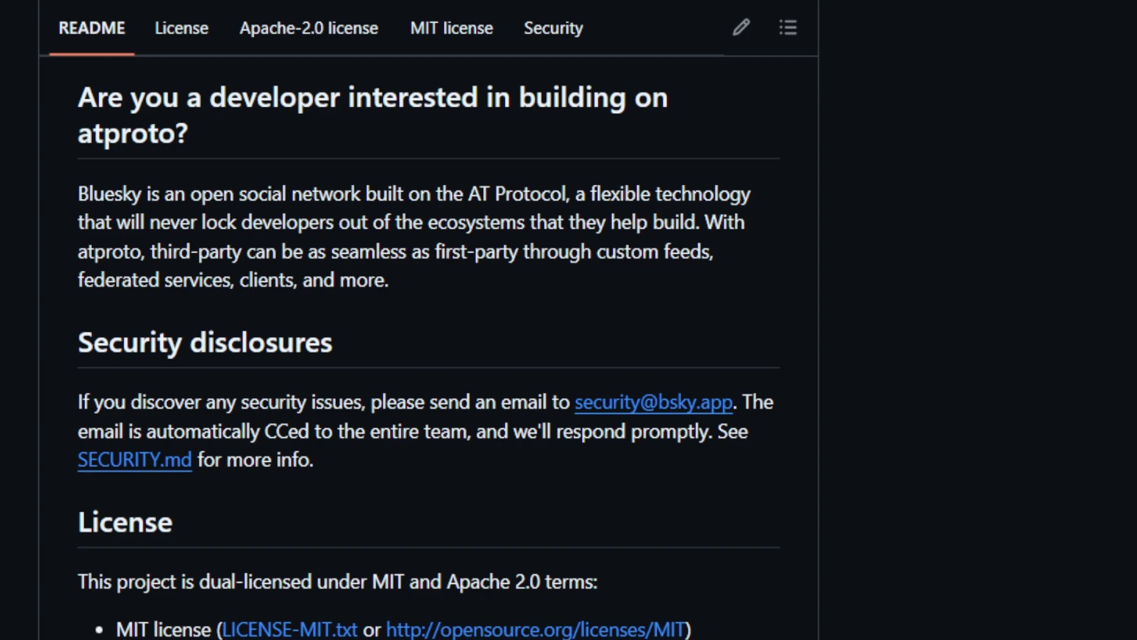
scroll("down", 3)
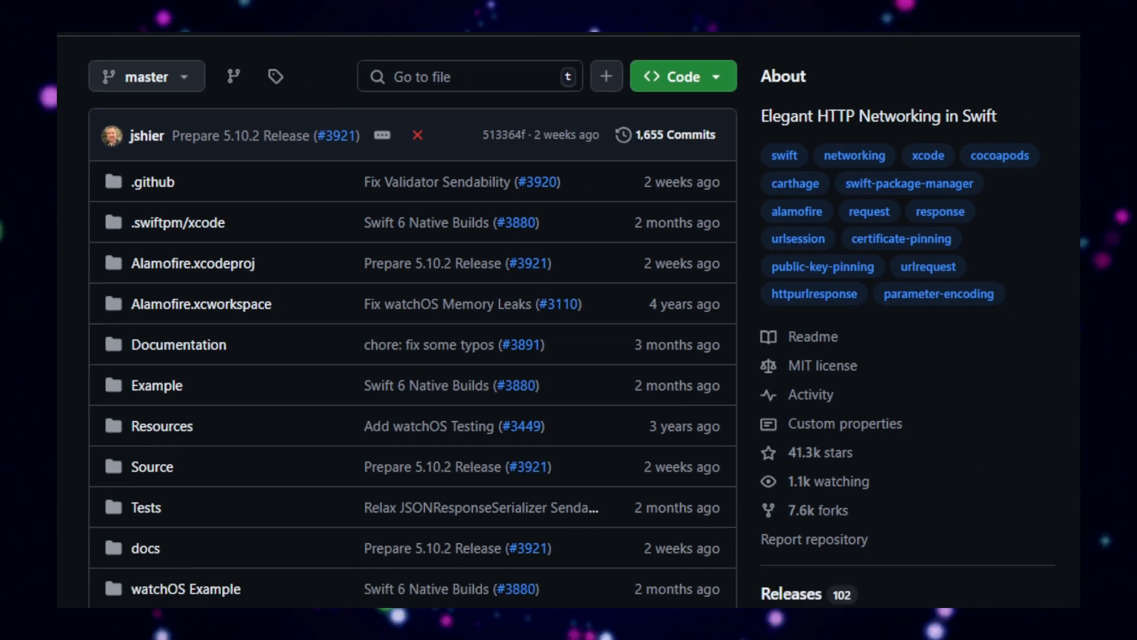
- Scroll the Alamofire README from its logo and badges down to the table of contents entries
scroll("down", 3)
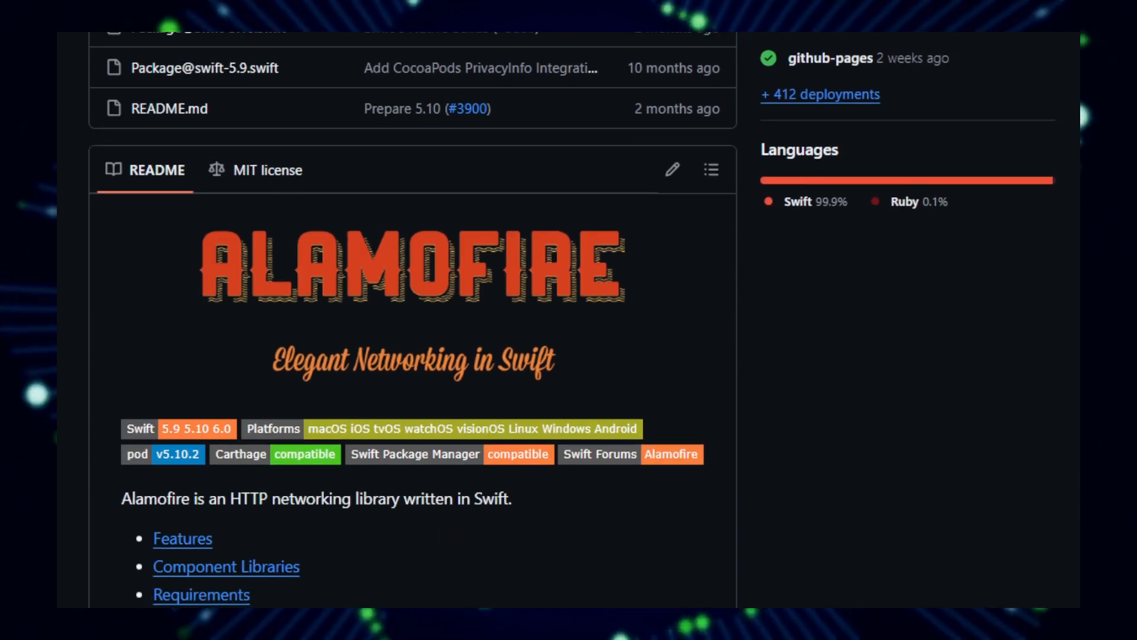
scroll("down", 3)
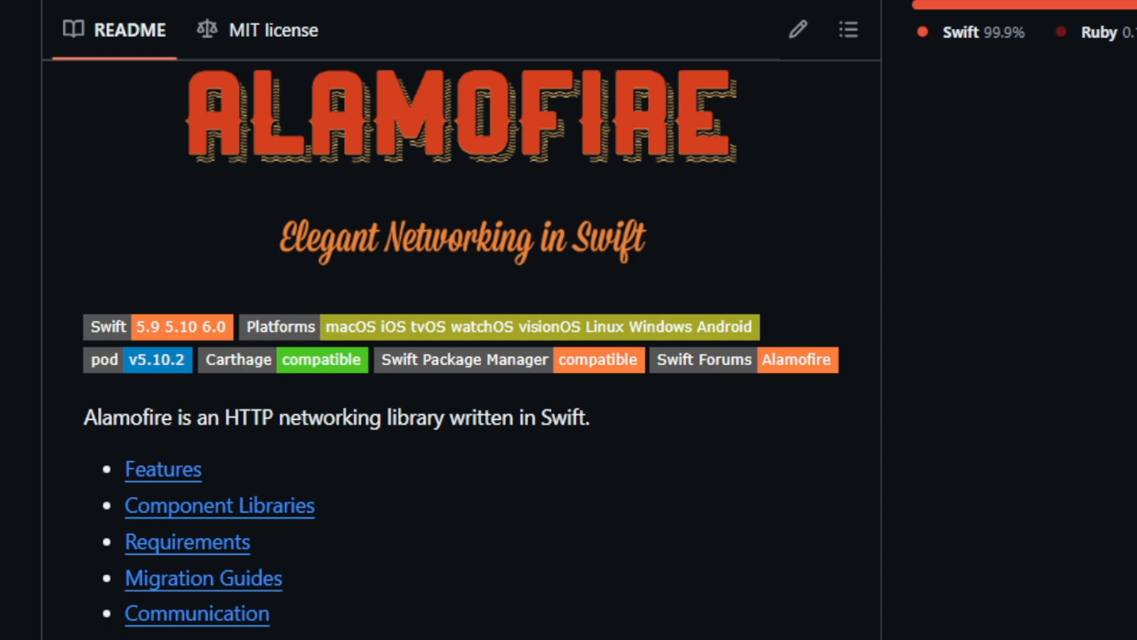
scroll("down", 3)
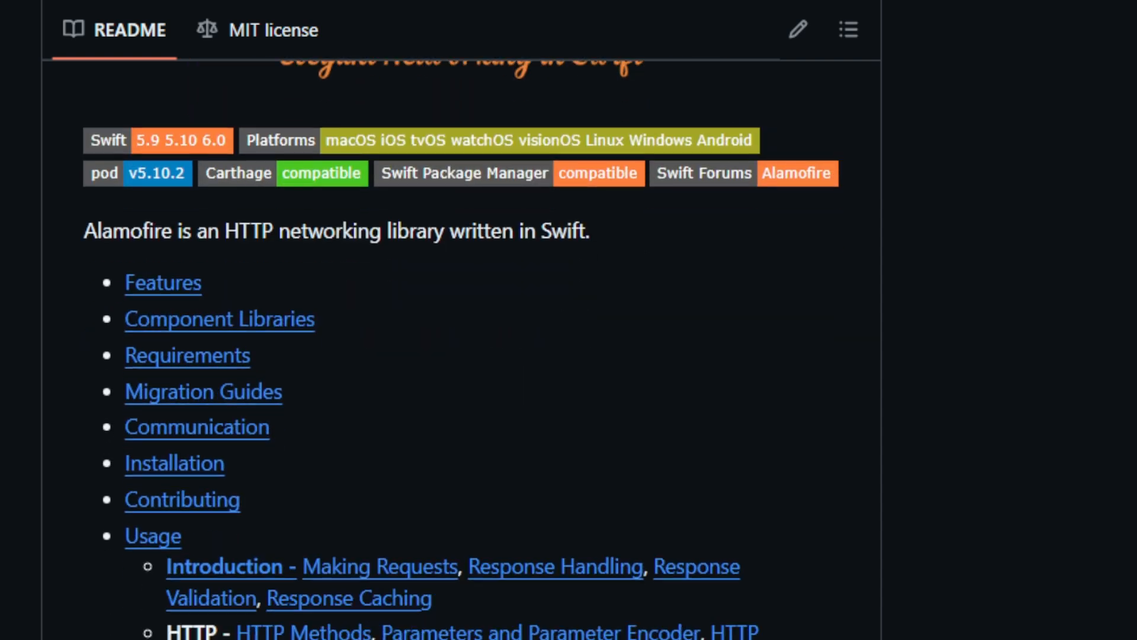
scroll("down", 3)
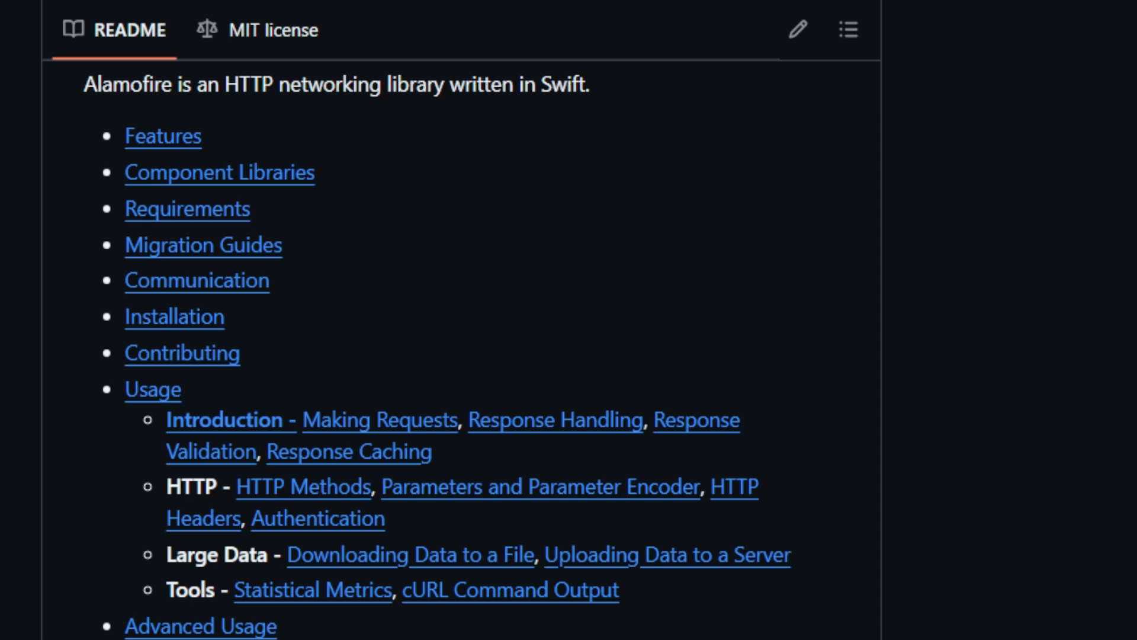
scroll("down", 3)
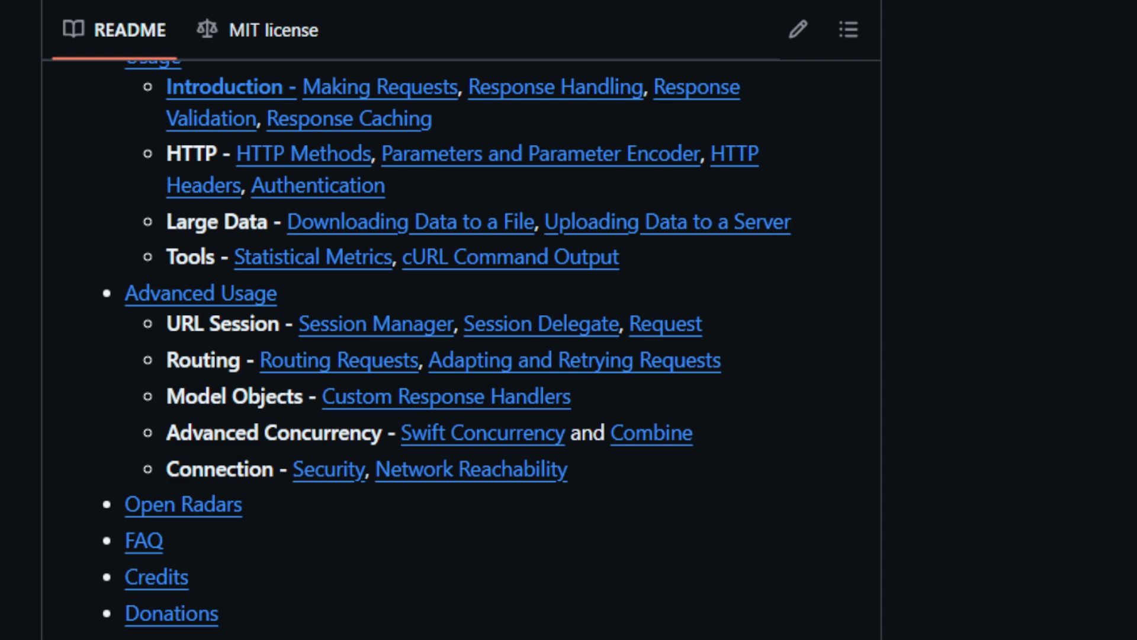
- Scroll back to Features, then down through Component Libraries, Requirements and Migration Guides
scroll("up", 3)
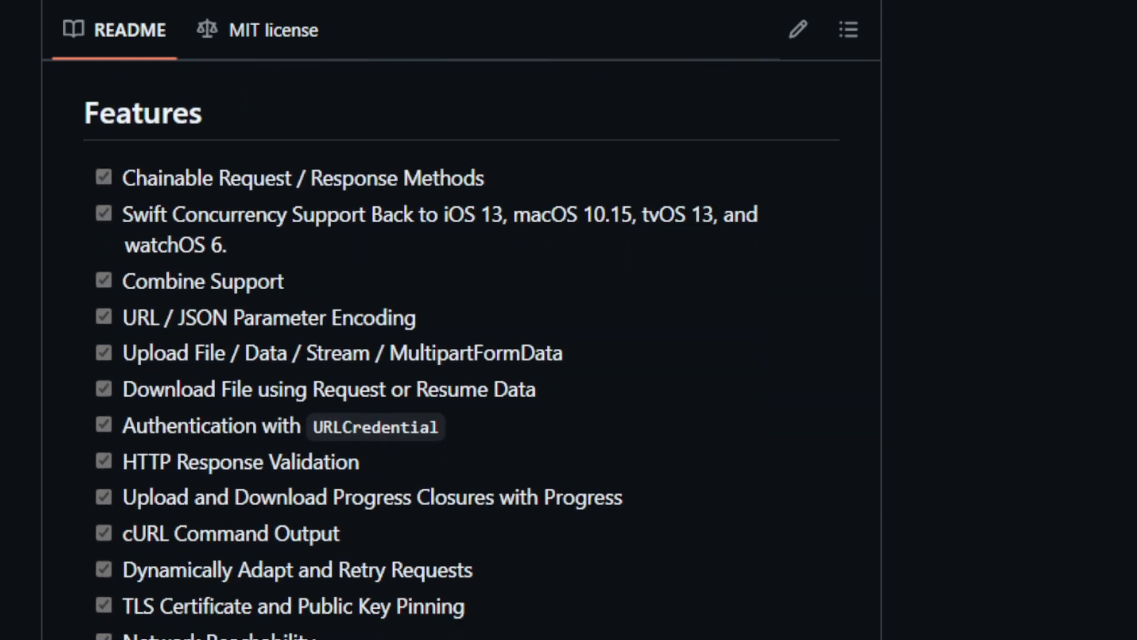
scroll("up", 3)
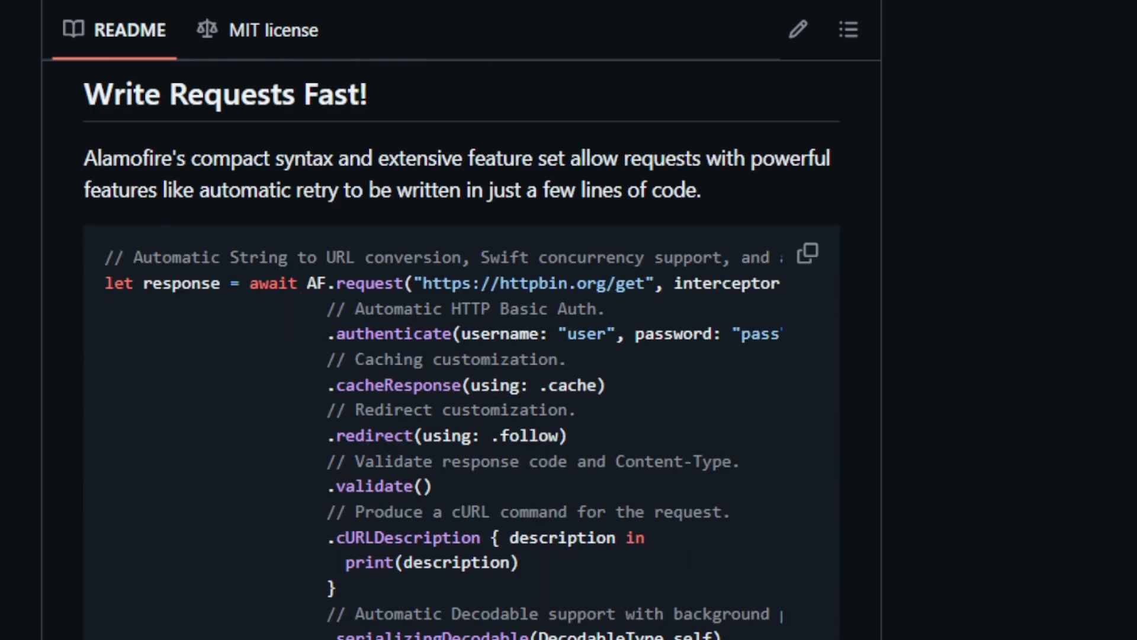
scroll("down", 3)
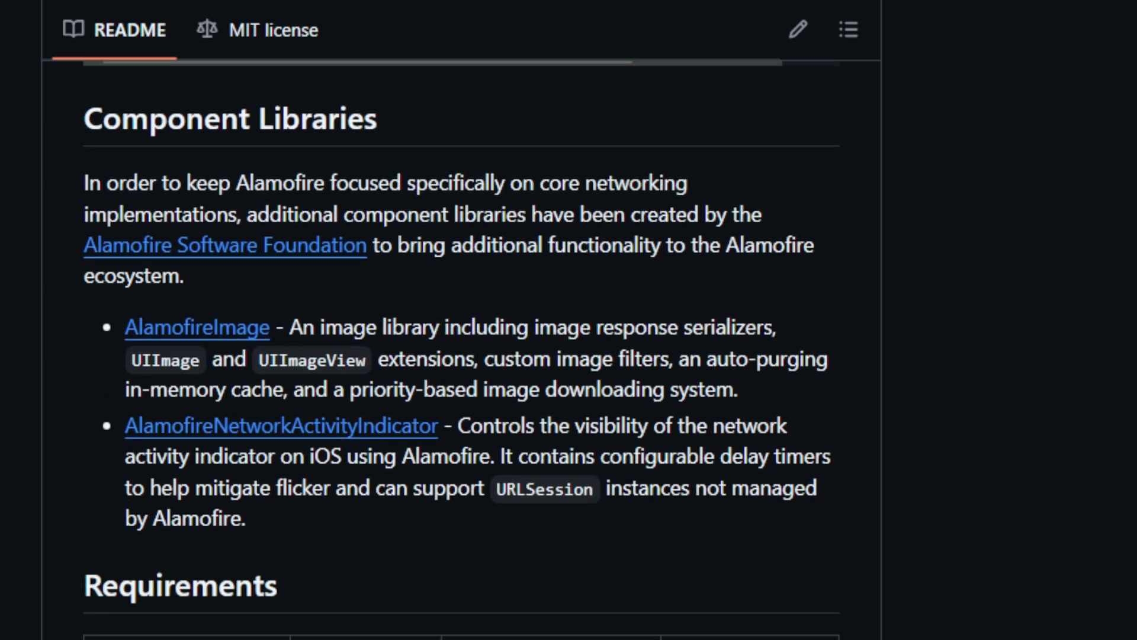
scroll("down", 3)
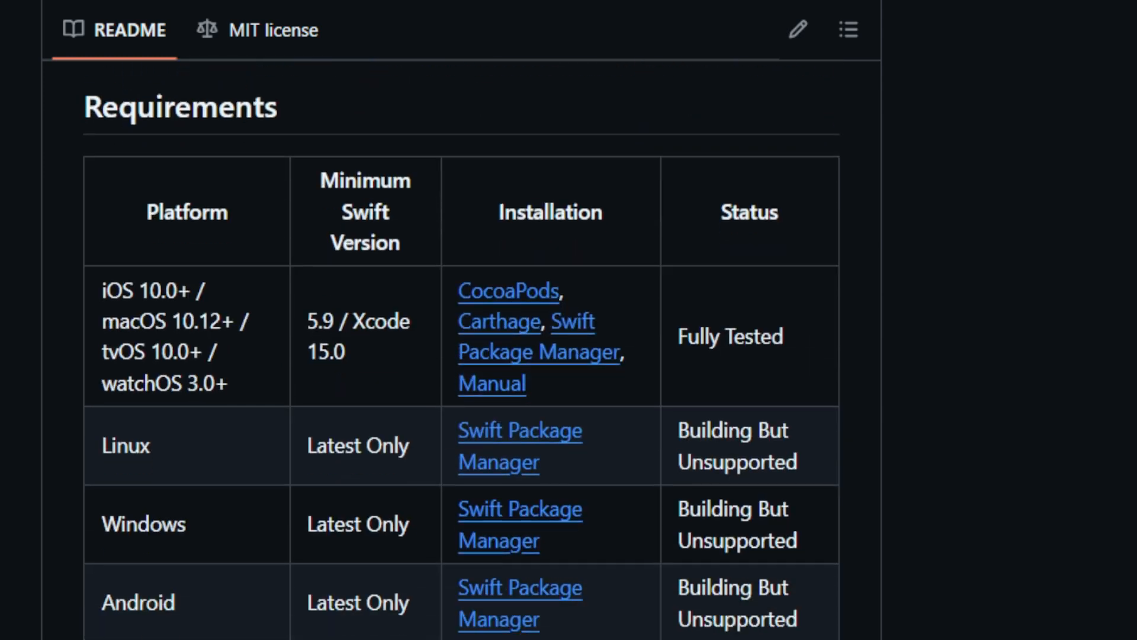
scroll("down", 3)
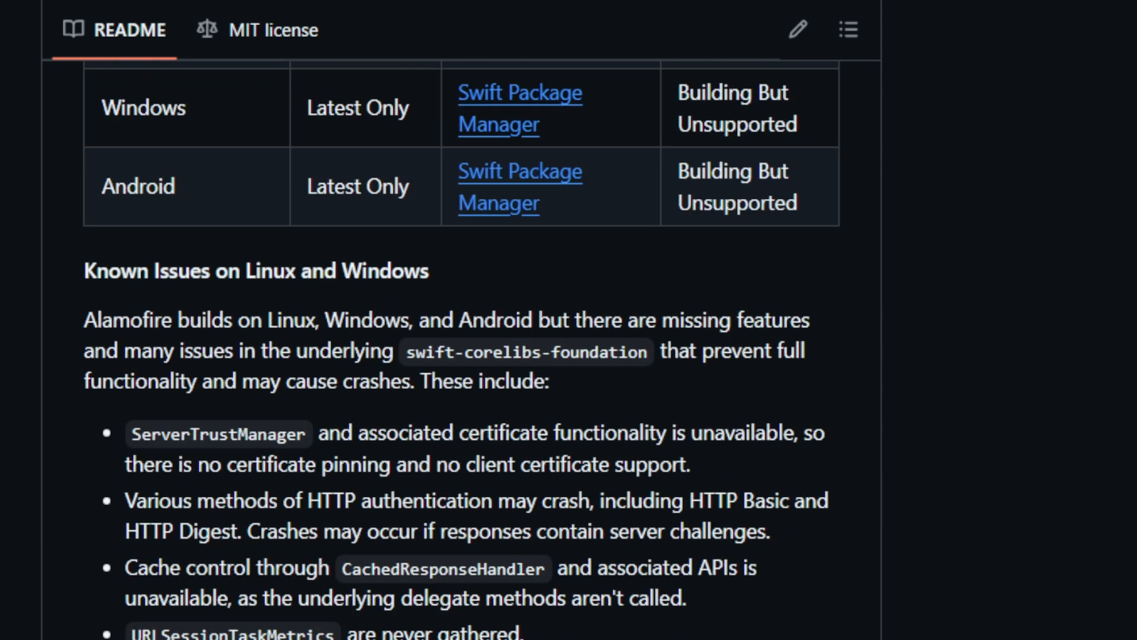
scroll("down", 3)
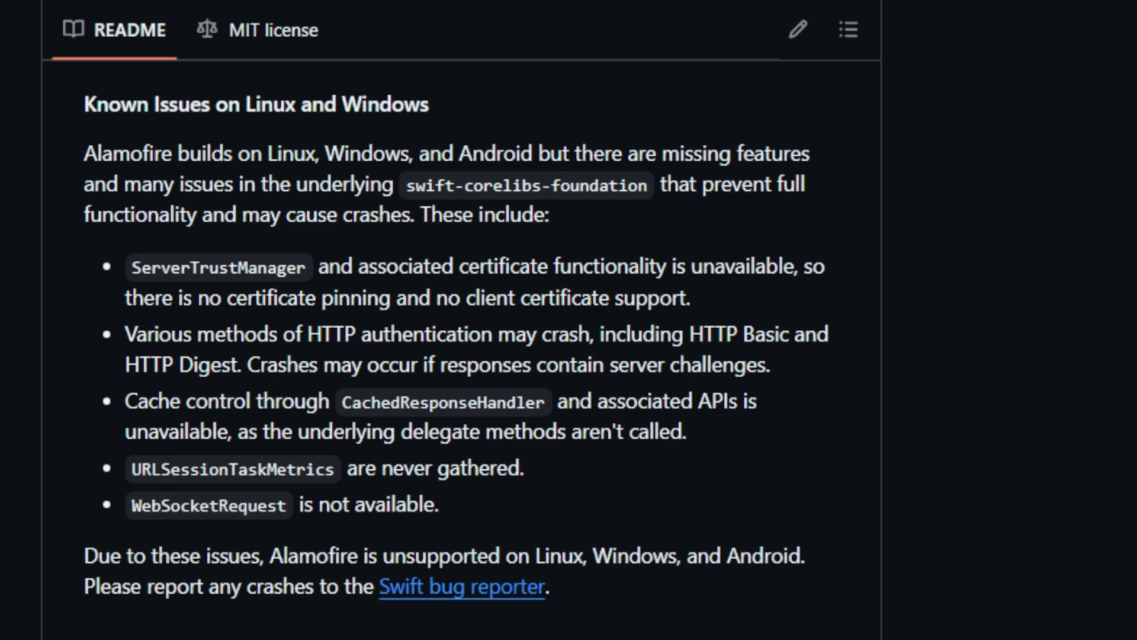
scroll("down", 3)
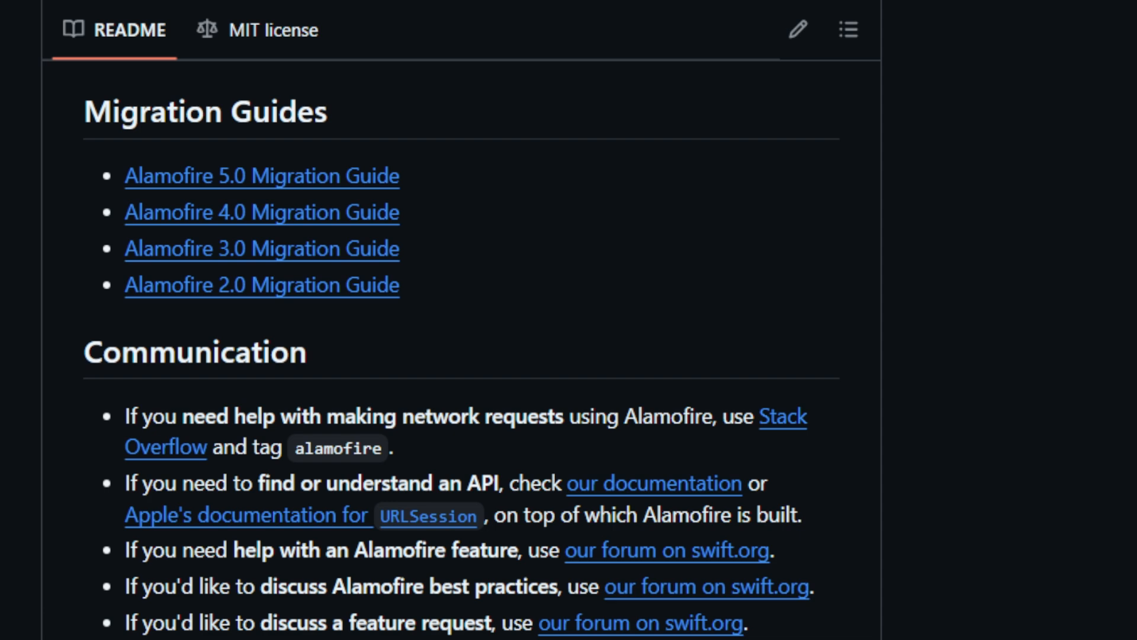
- Continue down past Communication and Installation to the Manually, Contributing and Open Radars sections
scroll("down", 3)
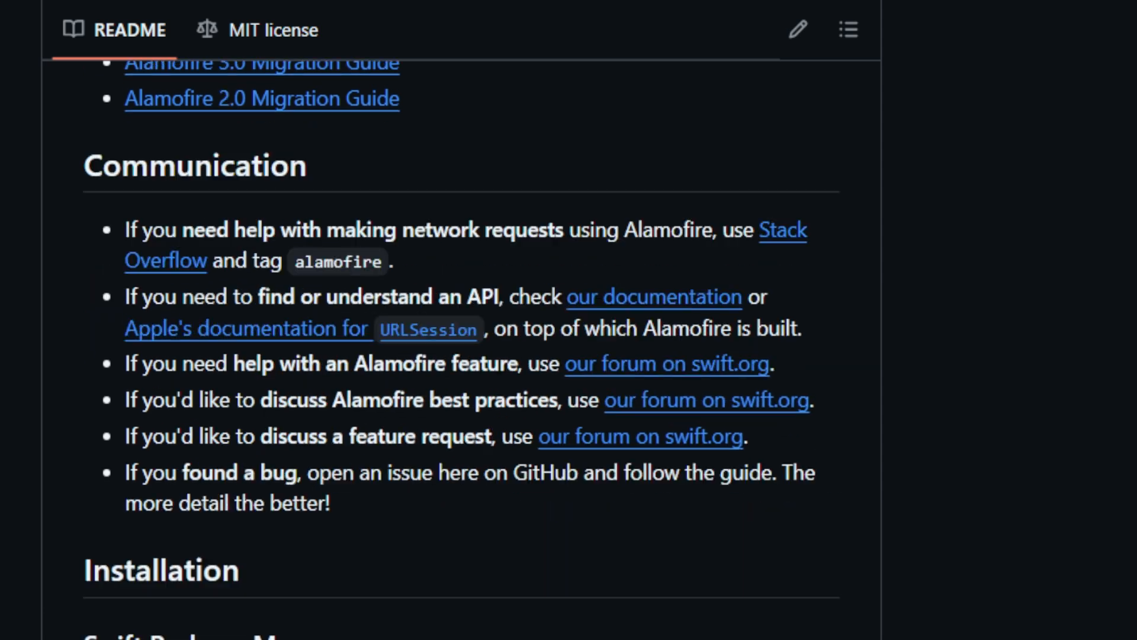
scroll("down", 3)
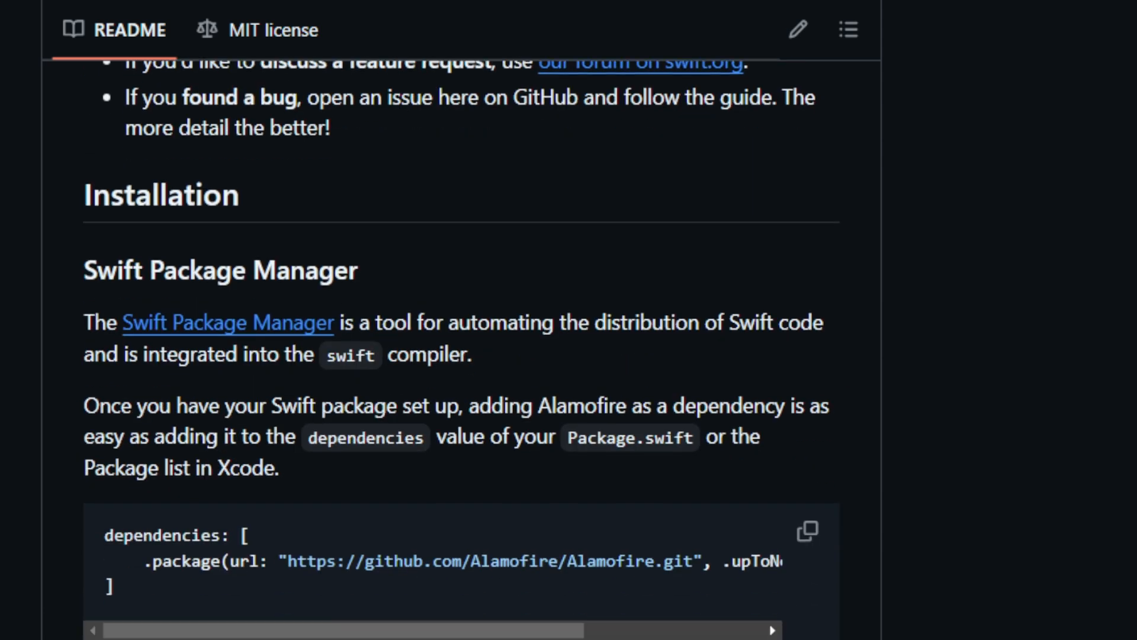
scroll("down", 3)
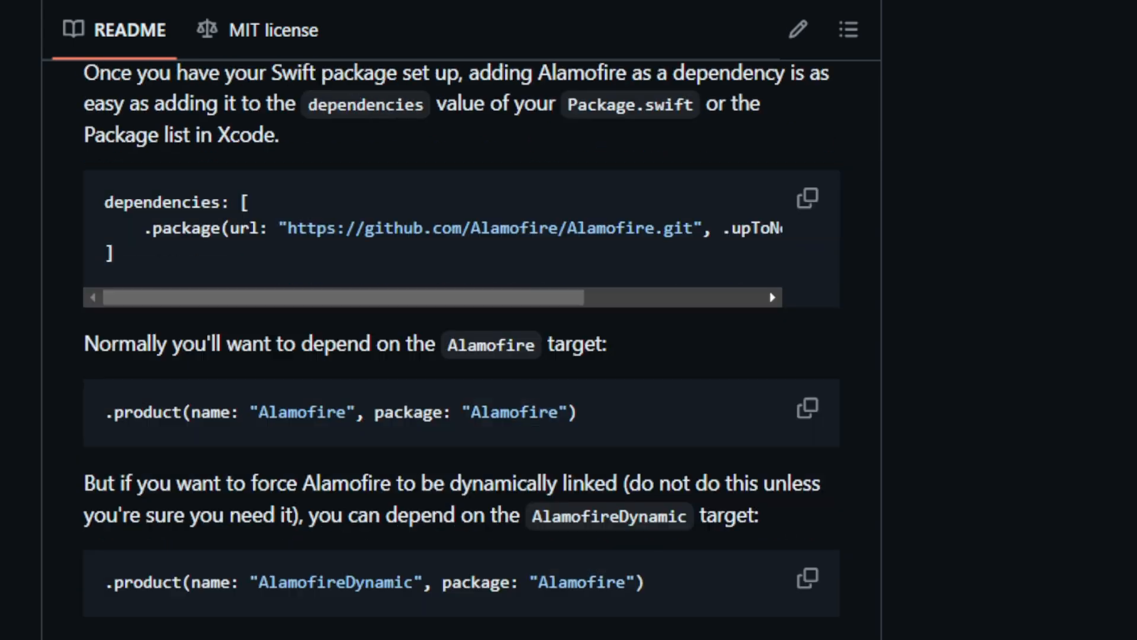
scroll("down", 3)
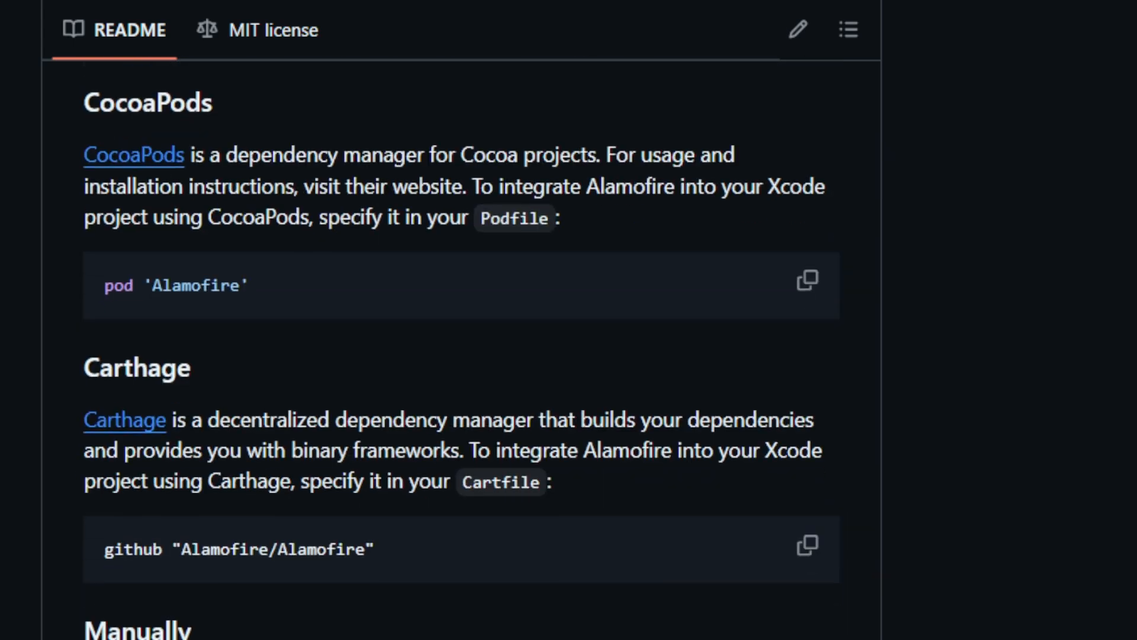
scroll("down", 3)
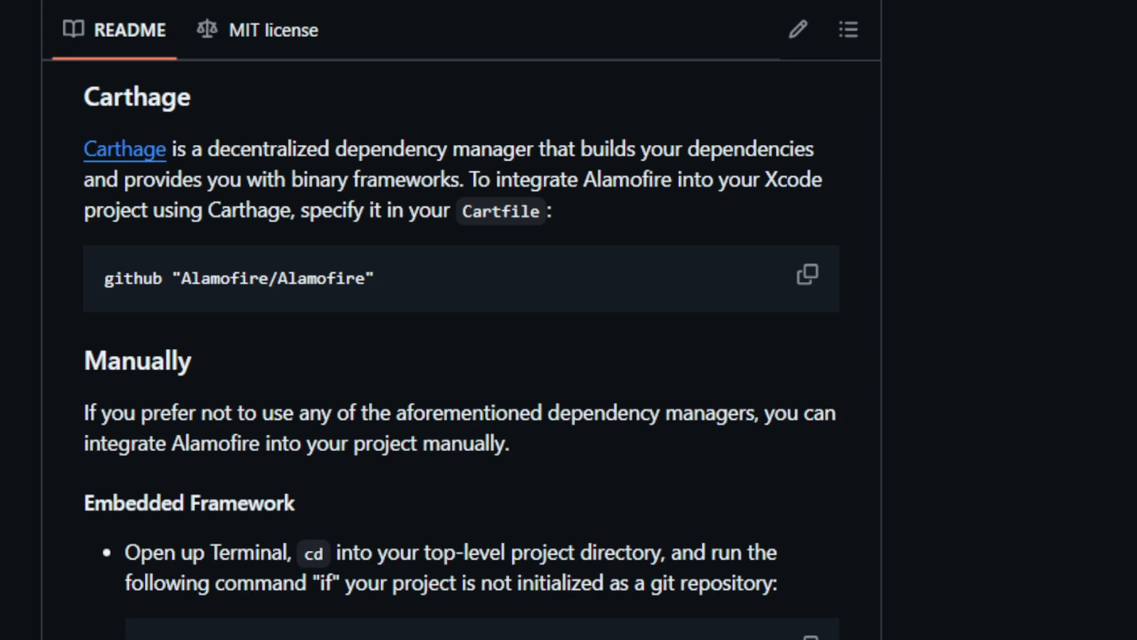
scroll("down", 3)
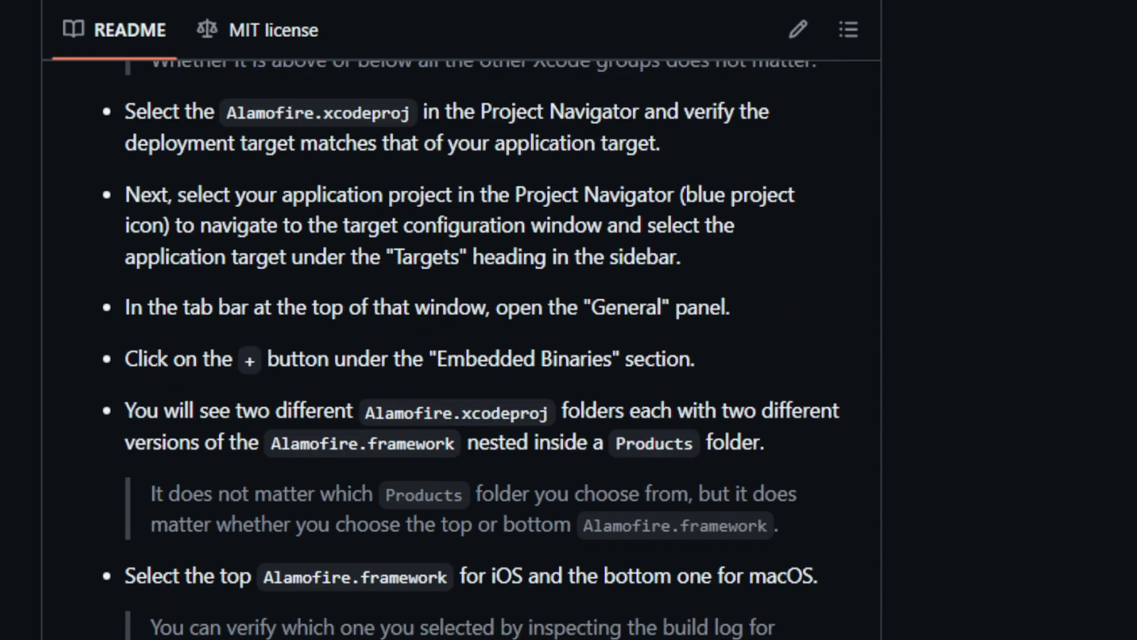
scroll("down", 3)
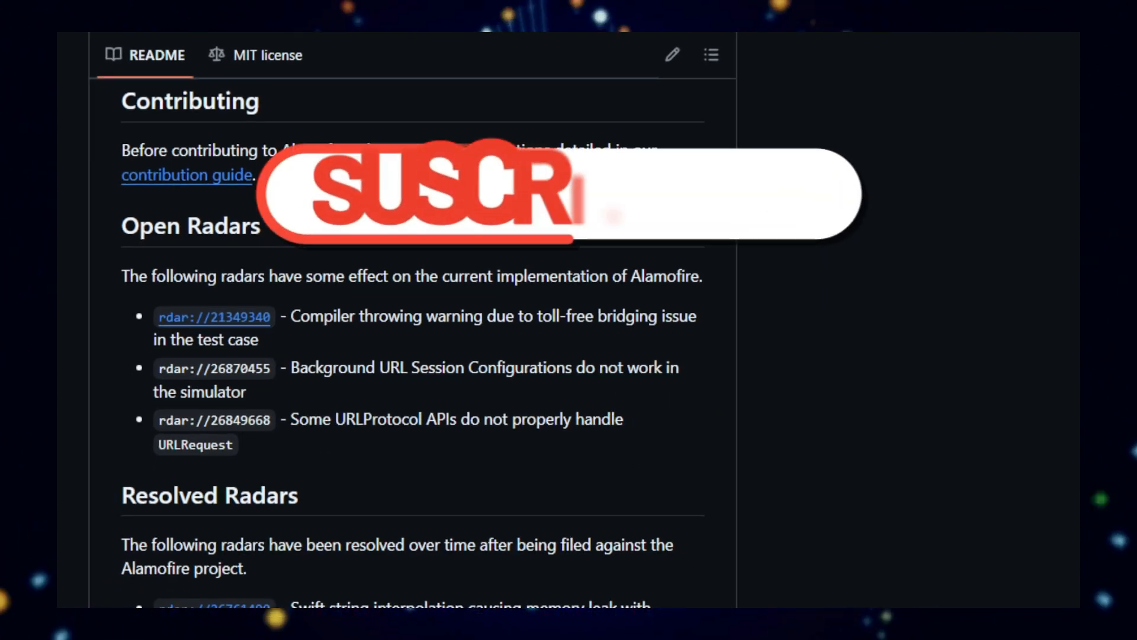
- Scroll past Resolved Radars, FAQ, Credits and Security Disclosure to the Sponsorship section
scroll("down", 3)
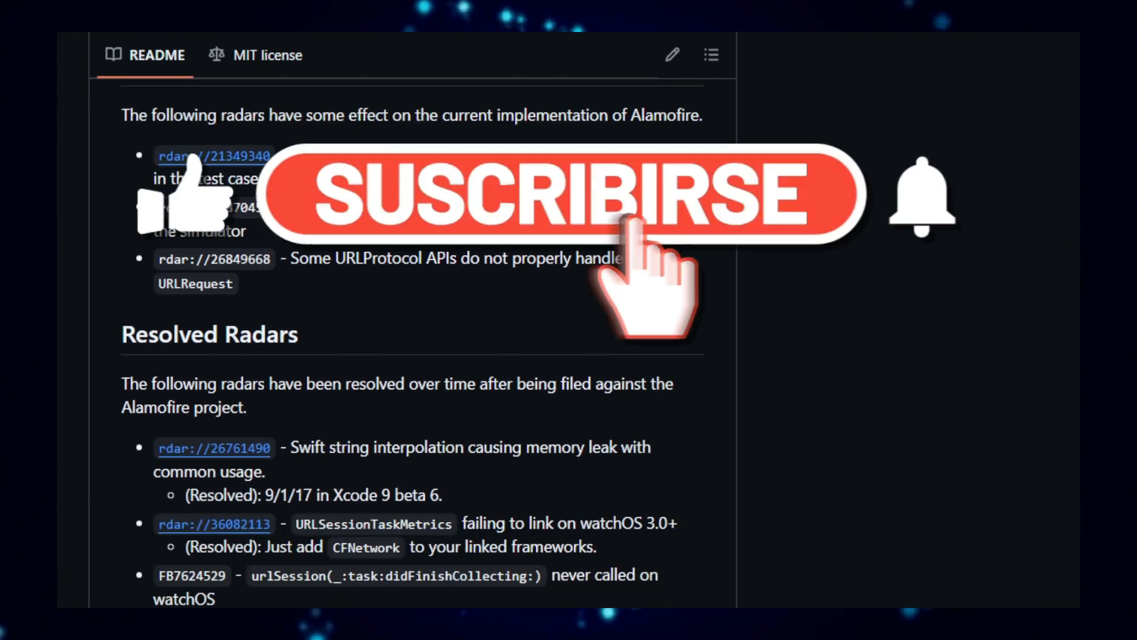
scroll("down", 3)
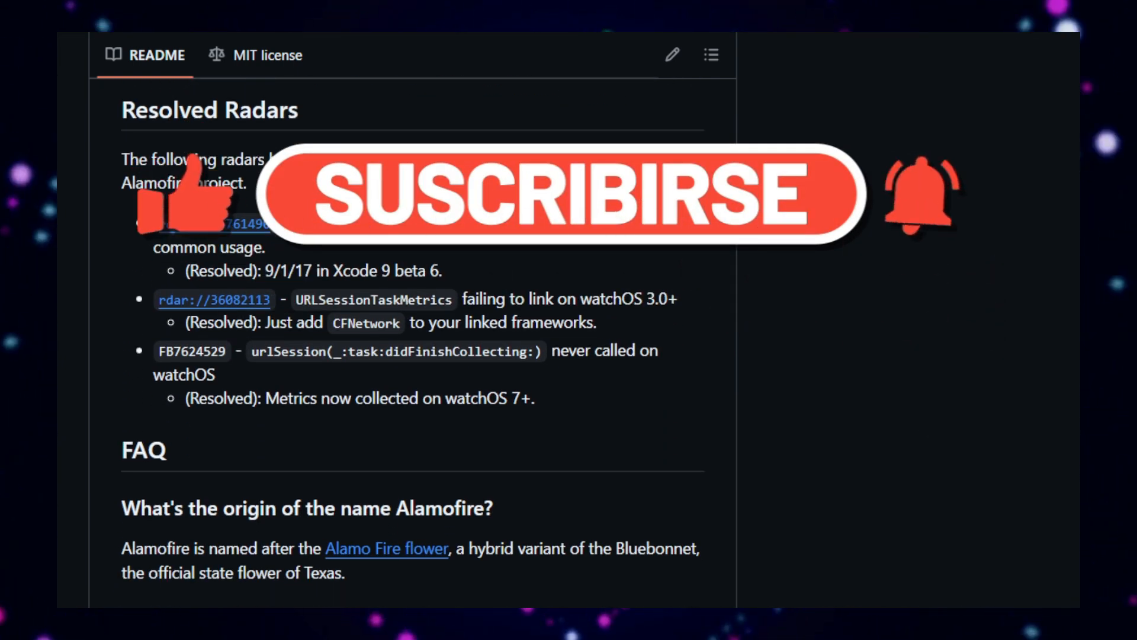
scroll("down", 3)
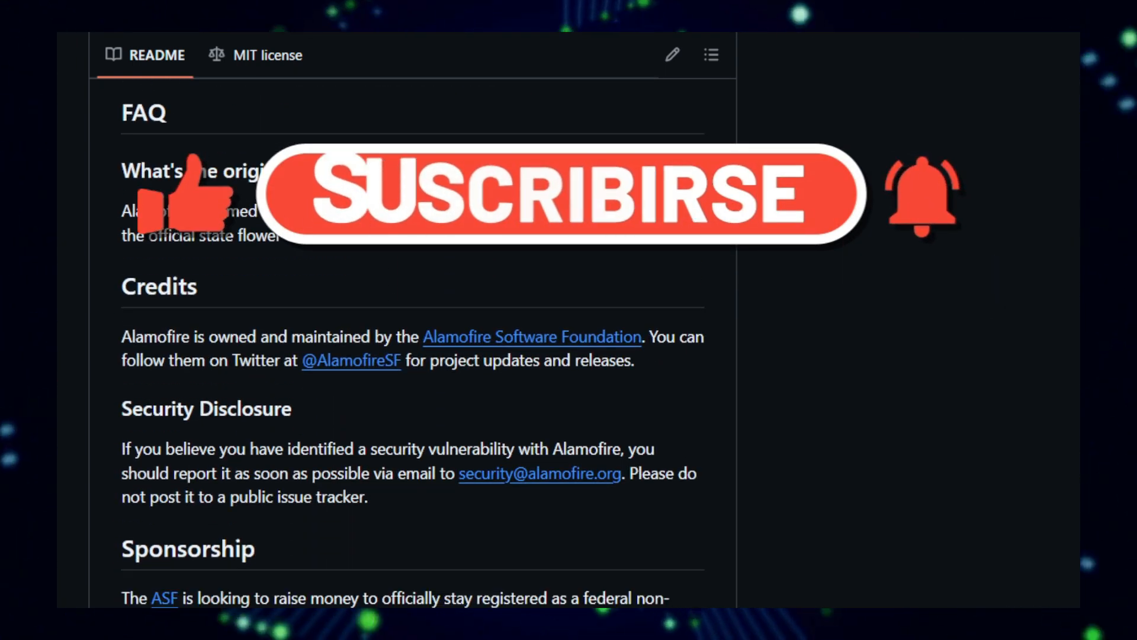
scroll("down", 3)
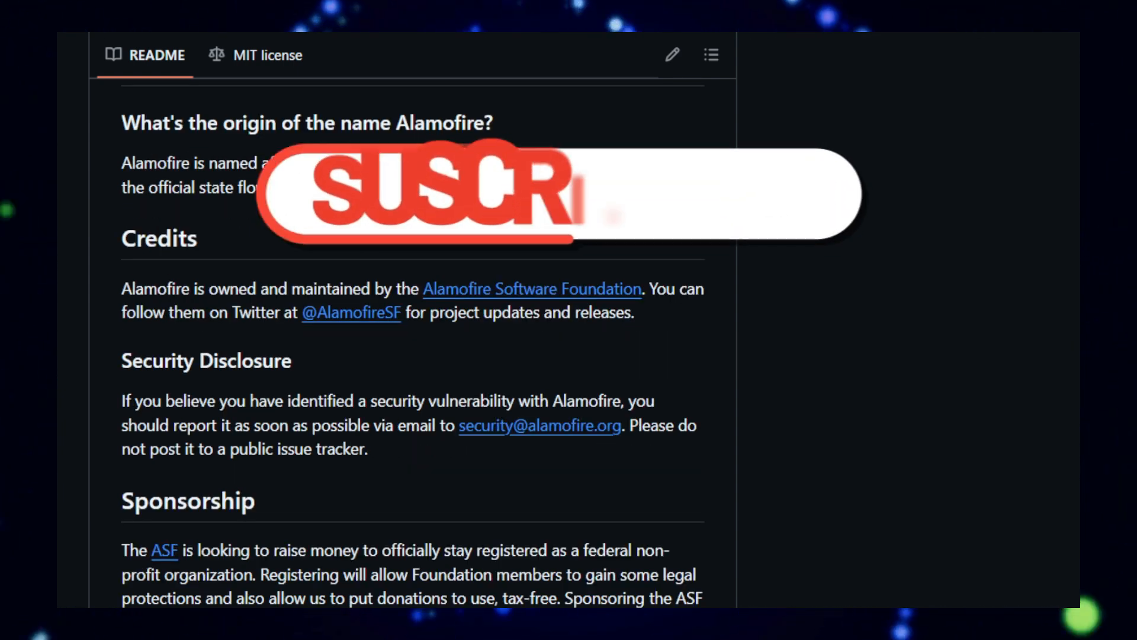
scroll("down", 3)
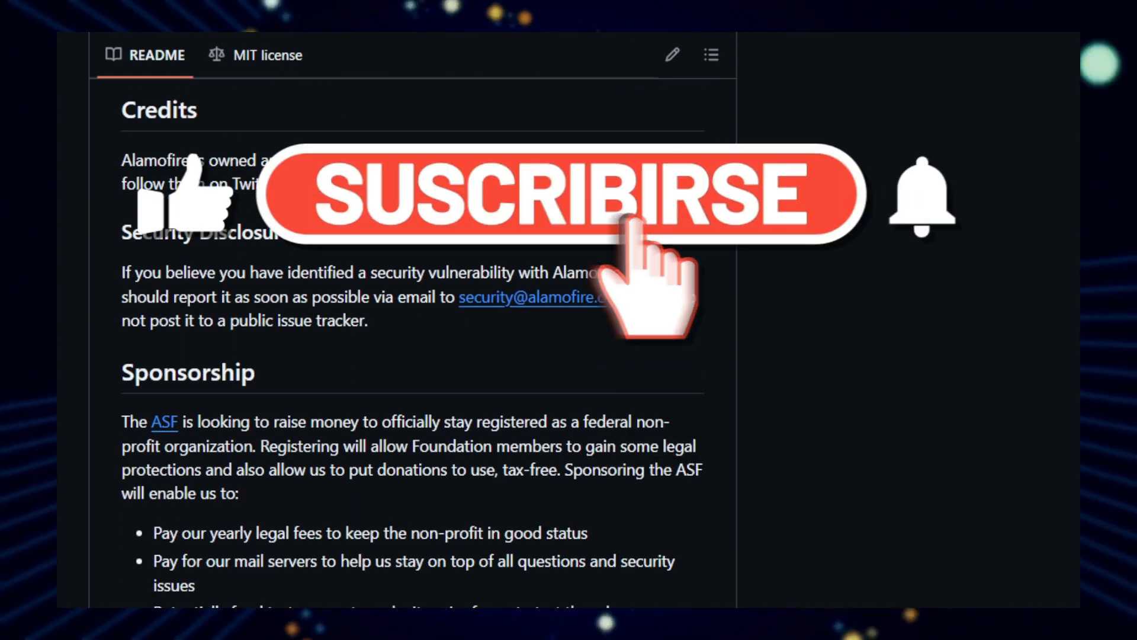